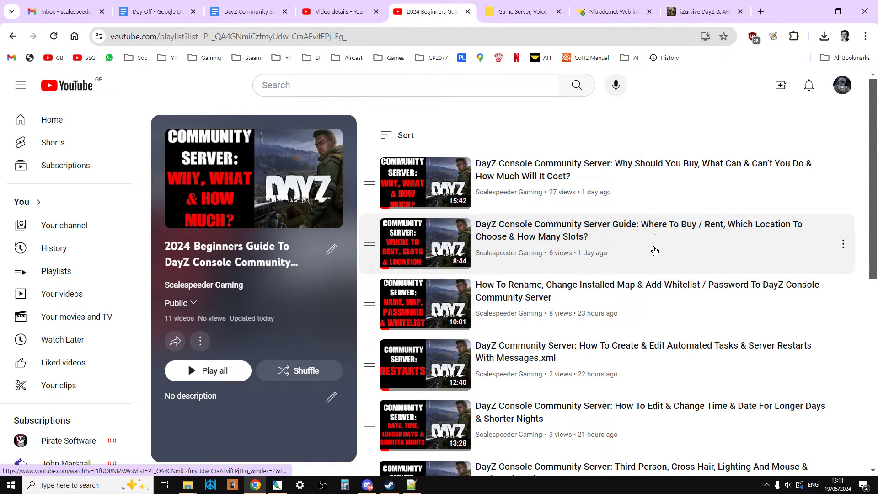
# Open the DayZ server's dashboard from the Nitrado services overview, then its File Browser
pyautogui.scroll(-3)
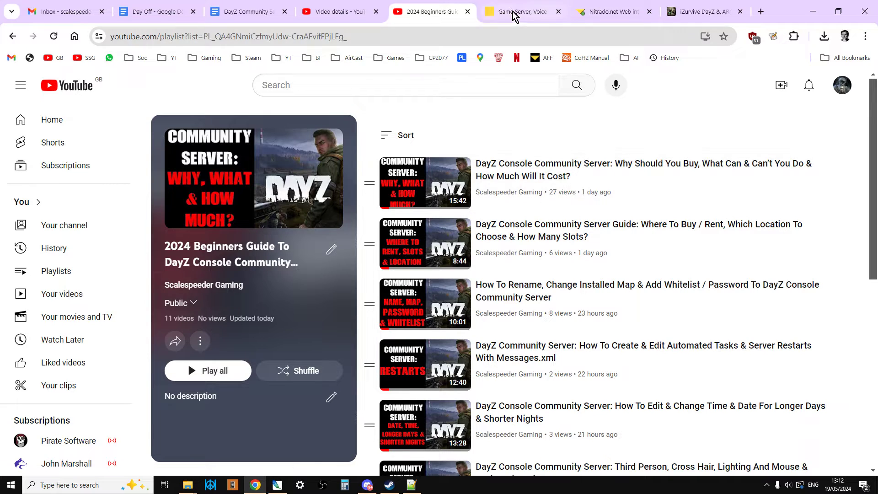
pyautogui.click(521, 11)
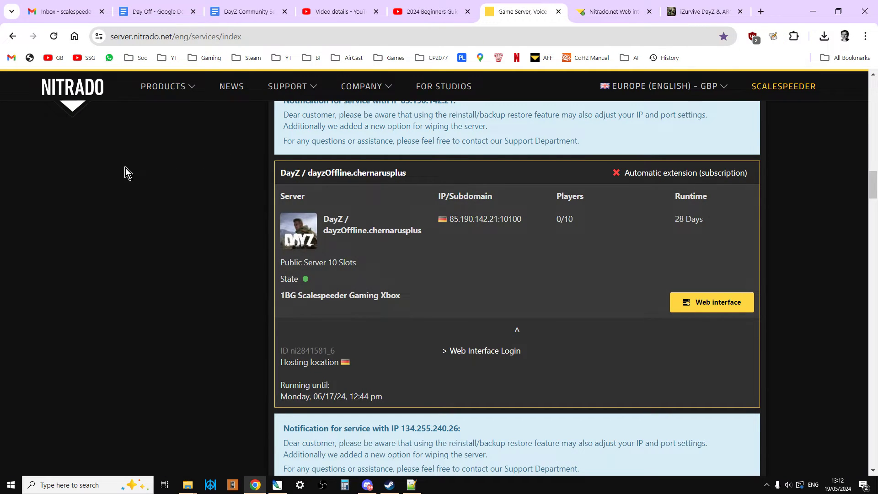
pyautogui.moveTo(705, 306)
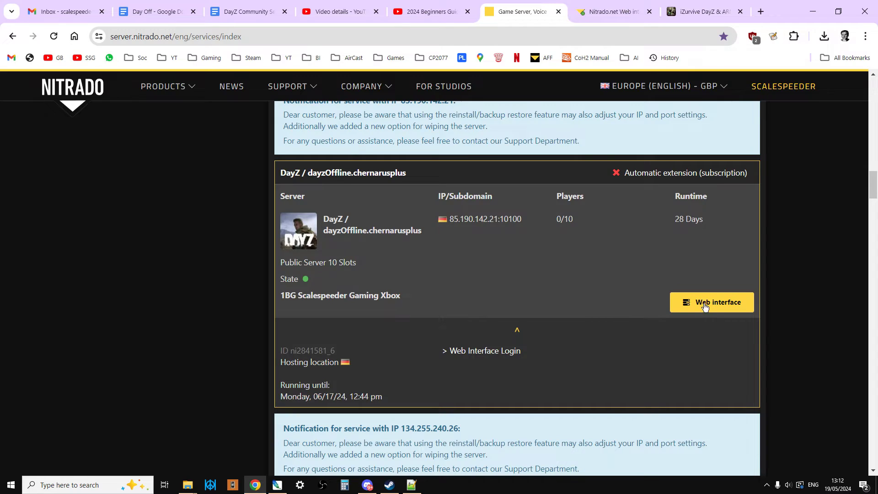
pyautogui.click(711, 301)
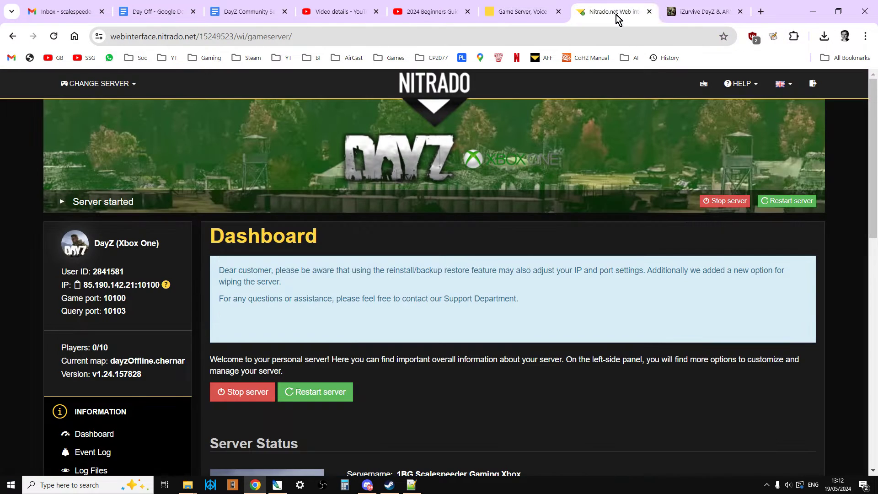
pyautogui.scroll(-3)
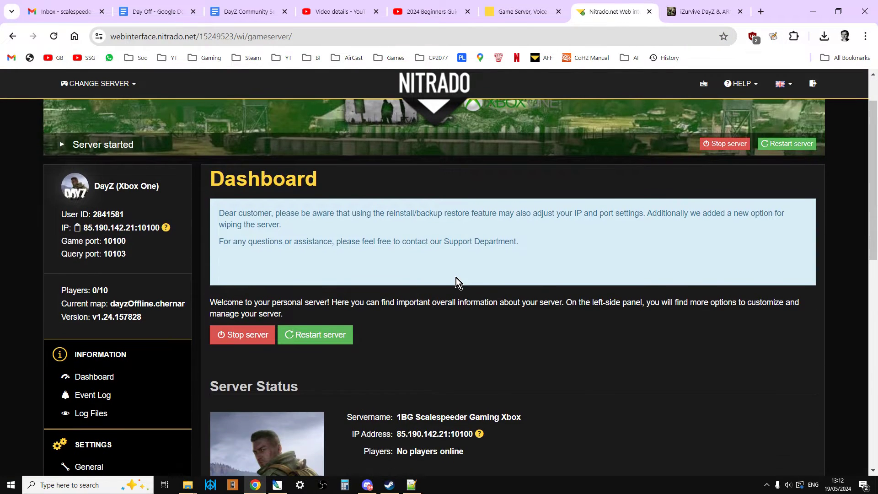
pyautogui.scroll(-3)
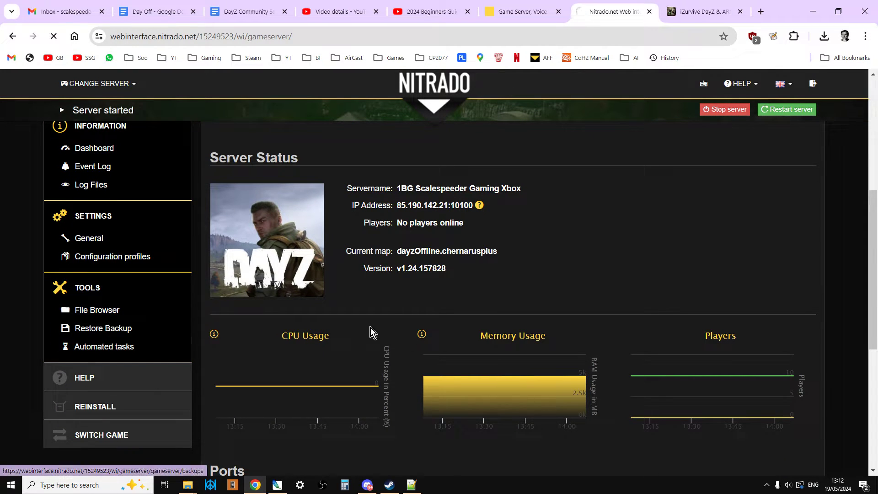
pyautogui.click(96, 310)
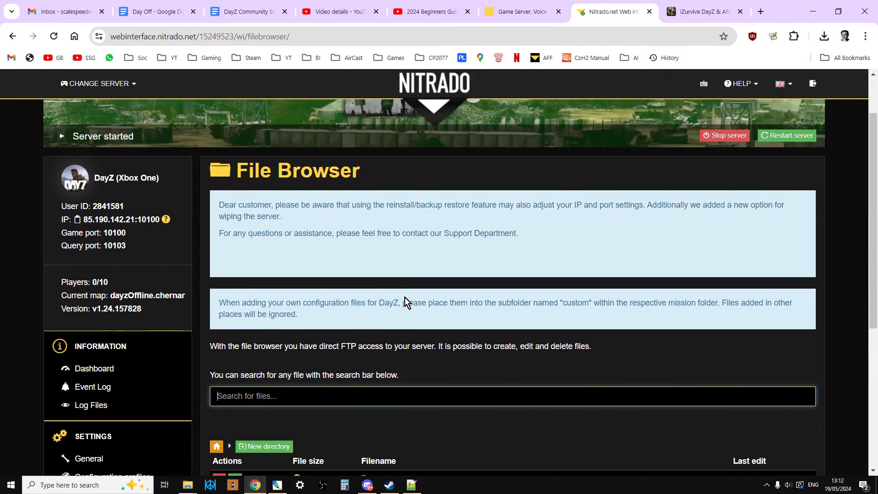
# Navigate into dayzxb_missions > dayzOffline.chernarusplus > db
pyautogui.scroll(-3)
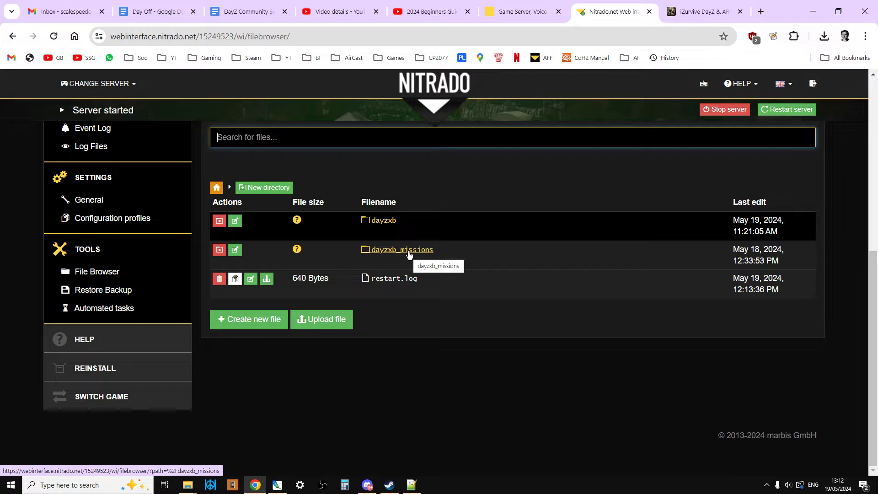
pyautogui.click(400, 249)
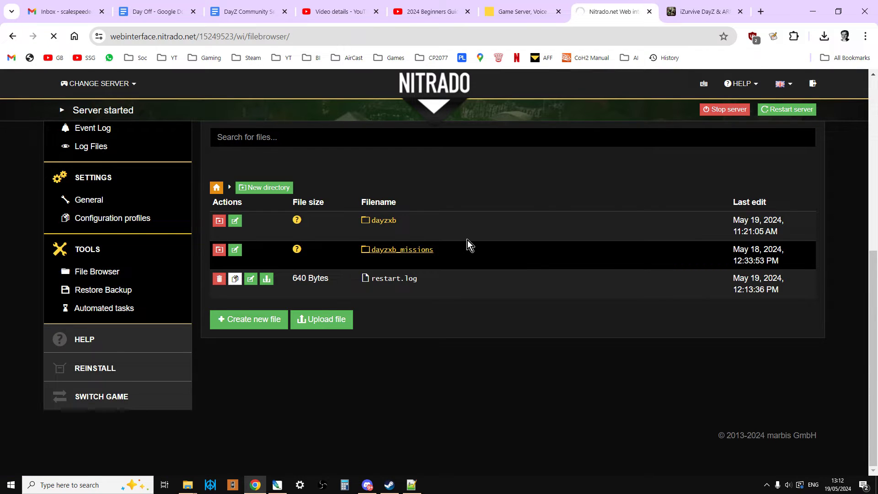
pyautogui.click(401, 249)
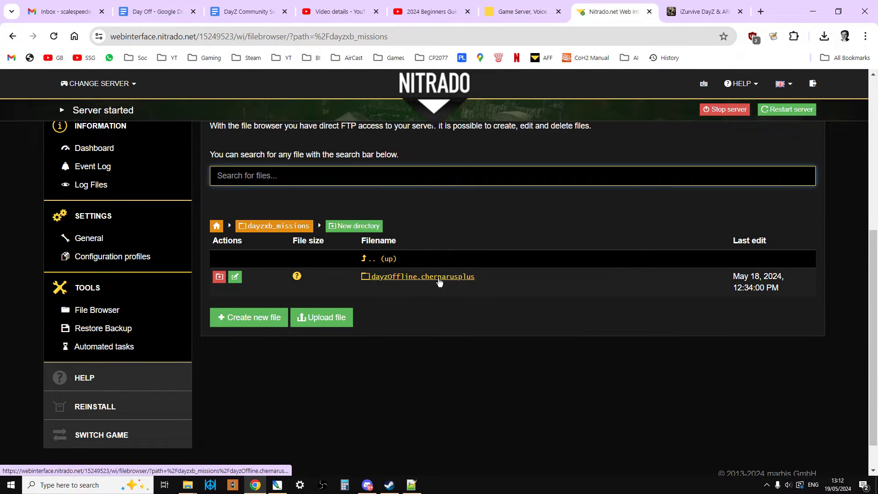
pyautogui.moveTo(422, 276)
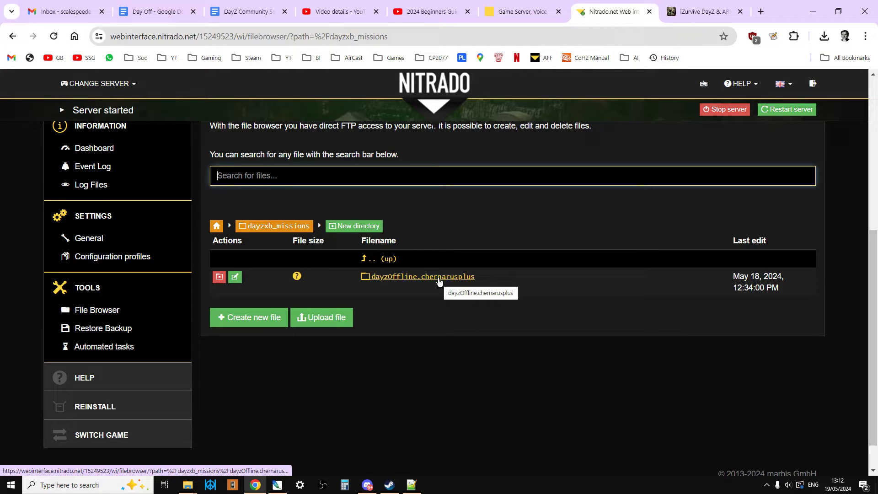
pyautogui.click(422, 277)
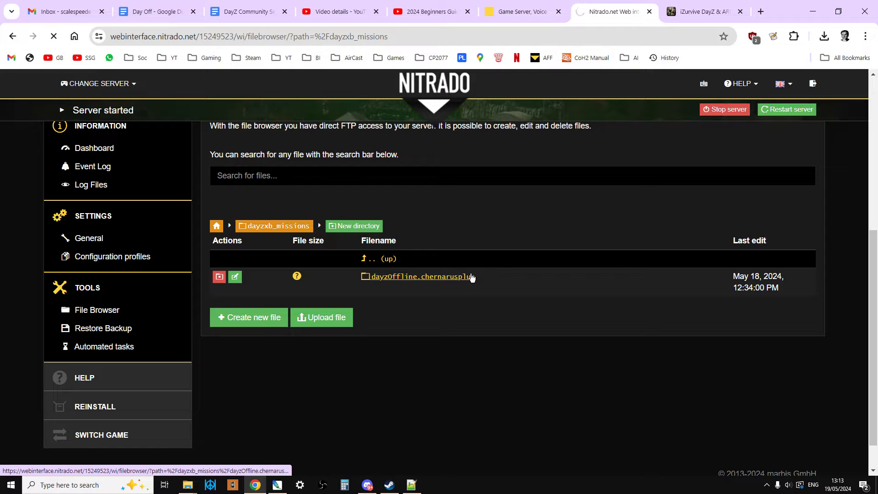
pyautogui.click(423, 276)
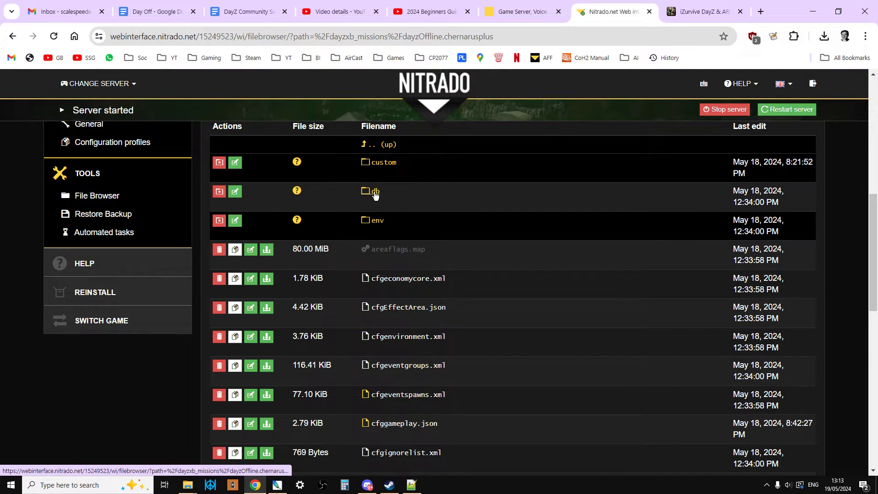
pyautogui.click(374, 191)
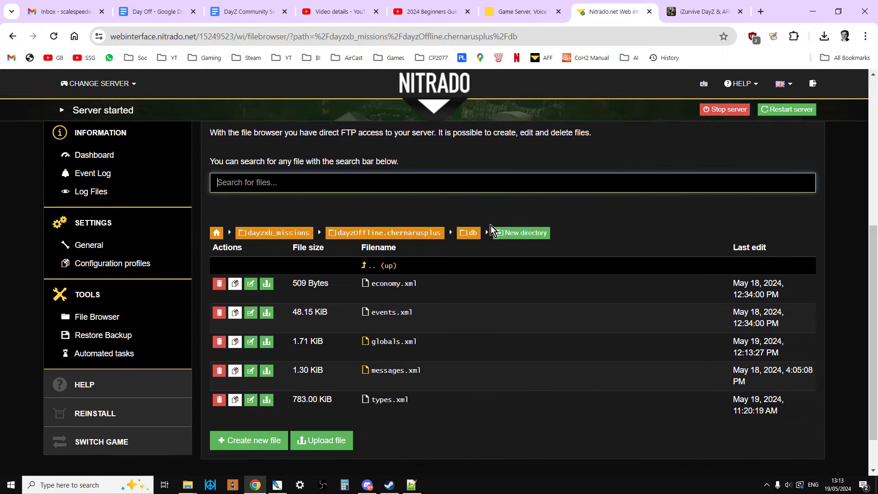
pyautogui.scroll(-3)
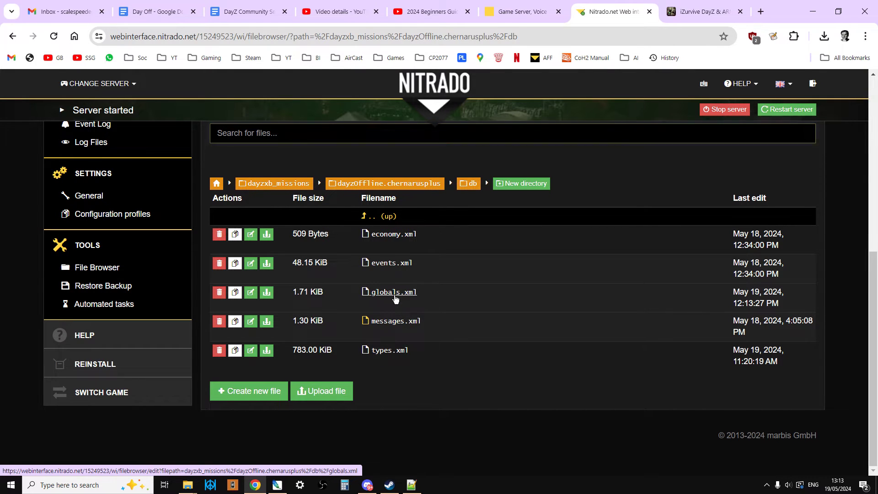
# In globals.xml, replace LootDamageMax 0.82 with 0.01 and save the file
pyautogui.click(392, 292)
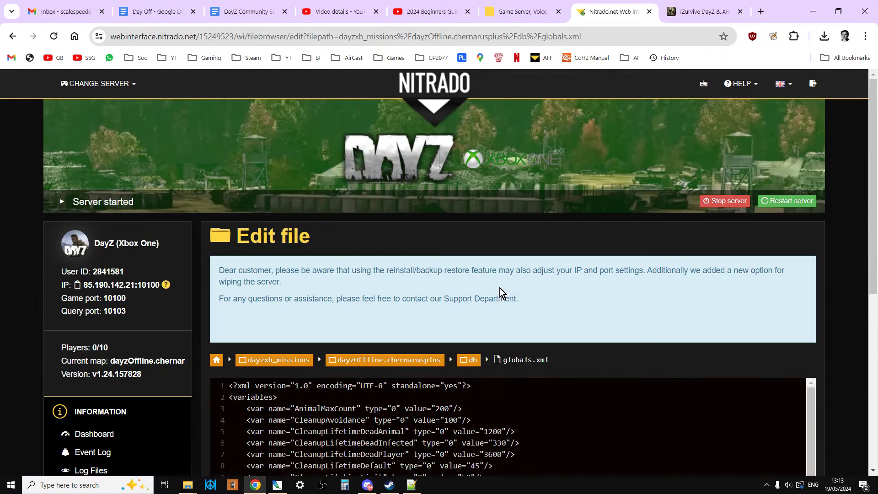
pyautogui.scroll(-3)
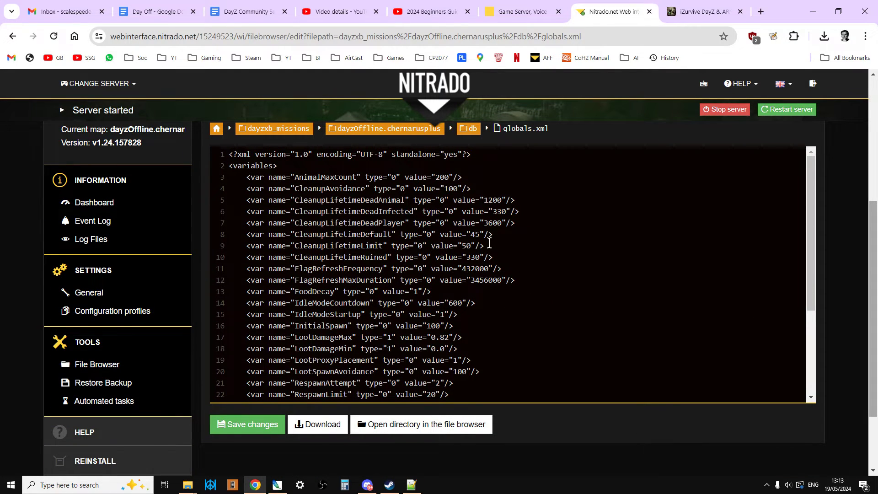
pyautogui.moveTo(418, 302)
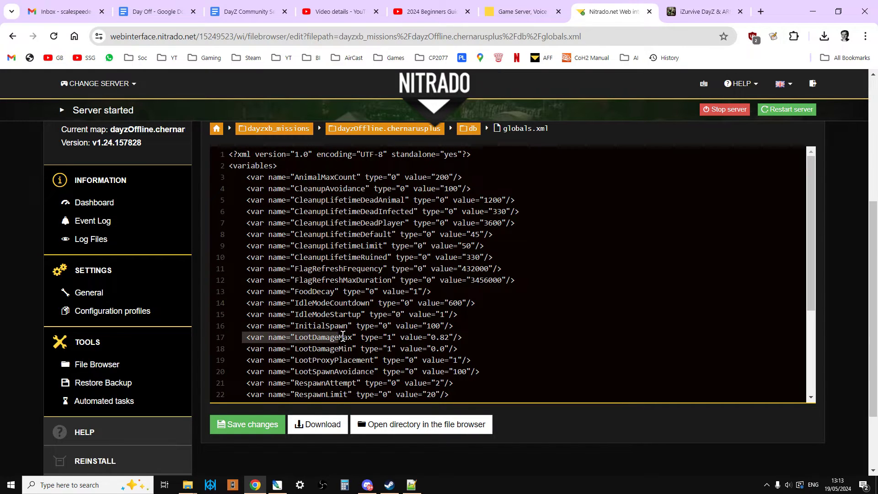
pyautogui.moveTo(341, 336); pyautogui.dragTo(476, 349)
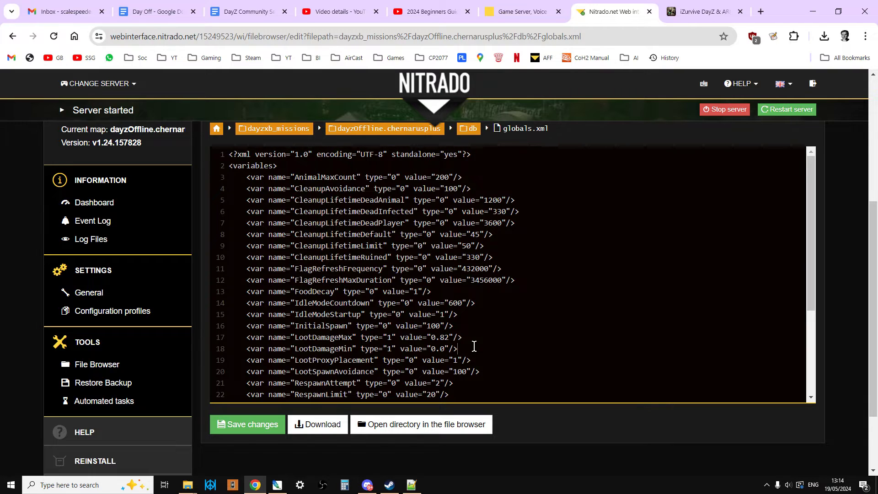
pyautogui.moveTo(475, 348)
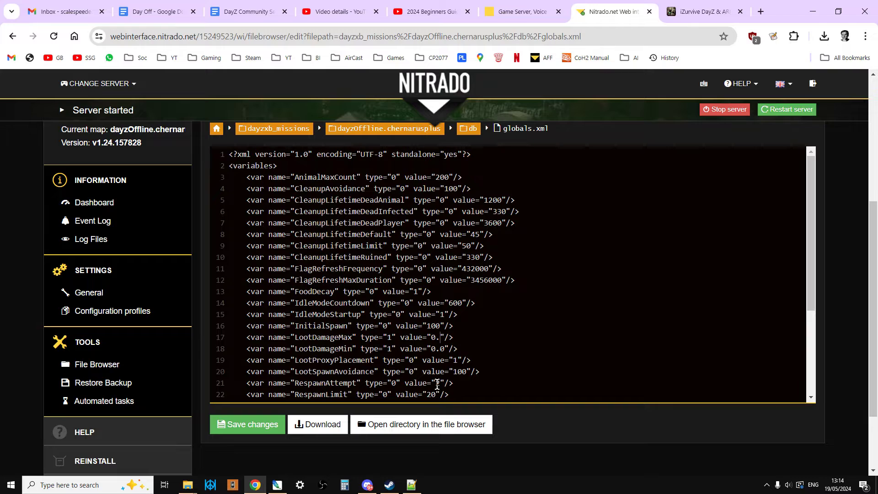
pyautogui.write('01')
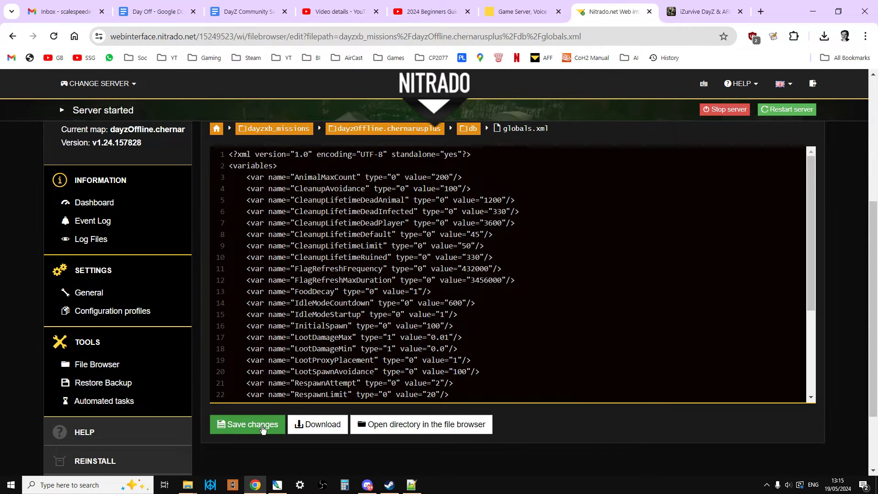
pyautogui.click(247, 424)
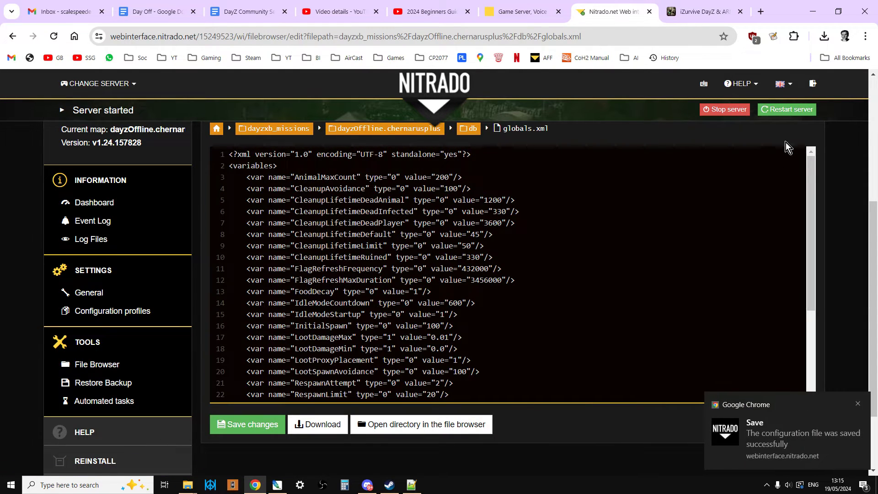
pyautogui.moveTo(565, 349)
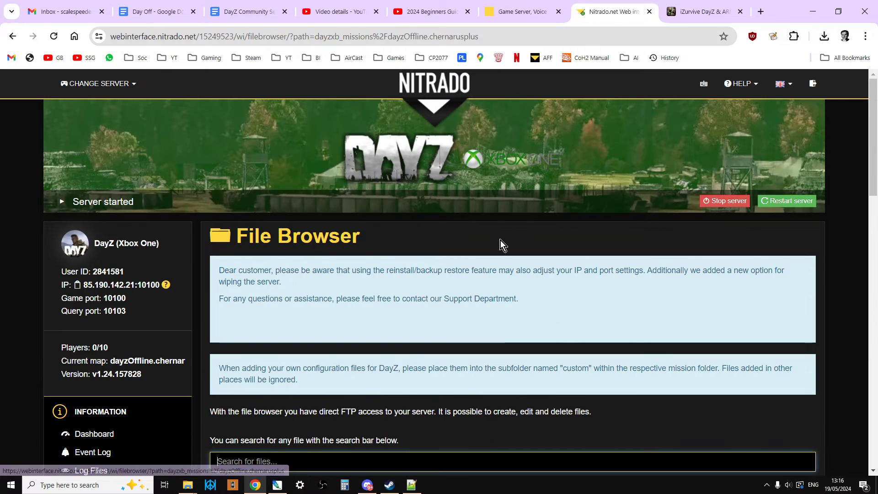
pyautogui.scroll(-3)
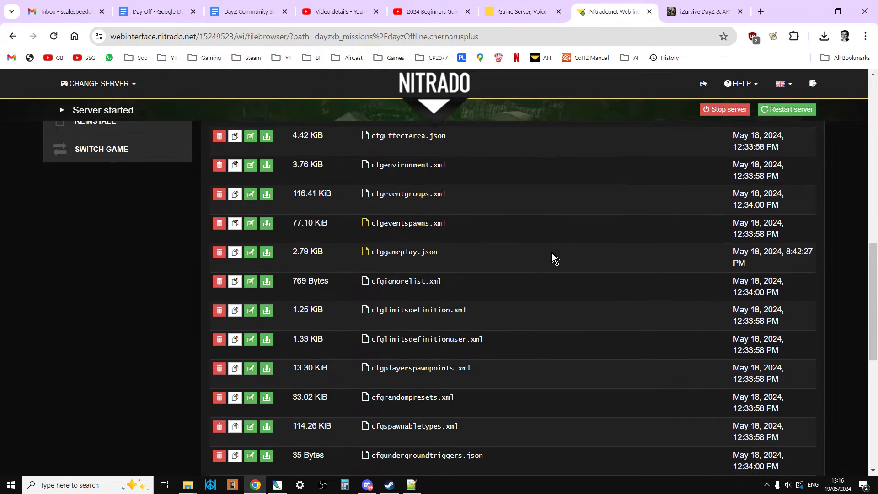
pyautogui.scroll(-3)
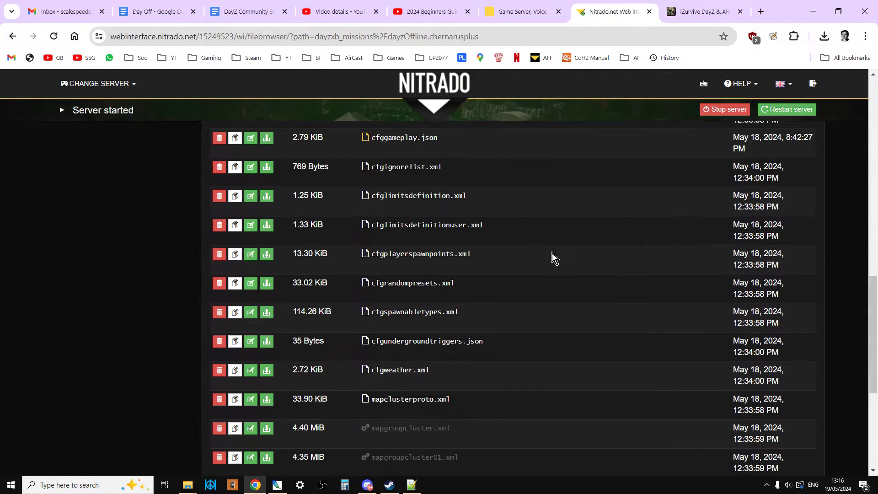
pyautogui.moveTo(412, 312)
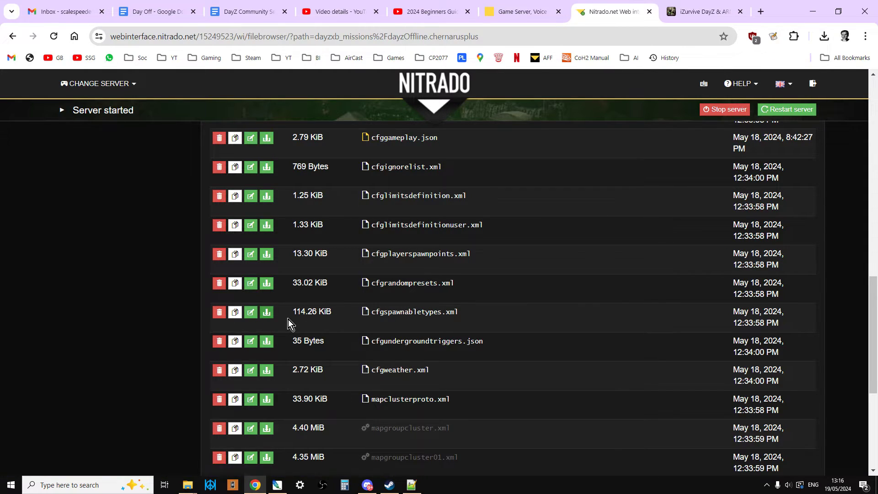
pyautogui.click(823, 36)
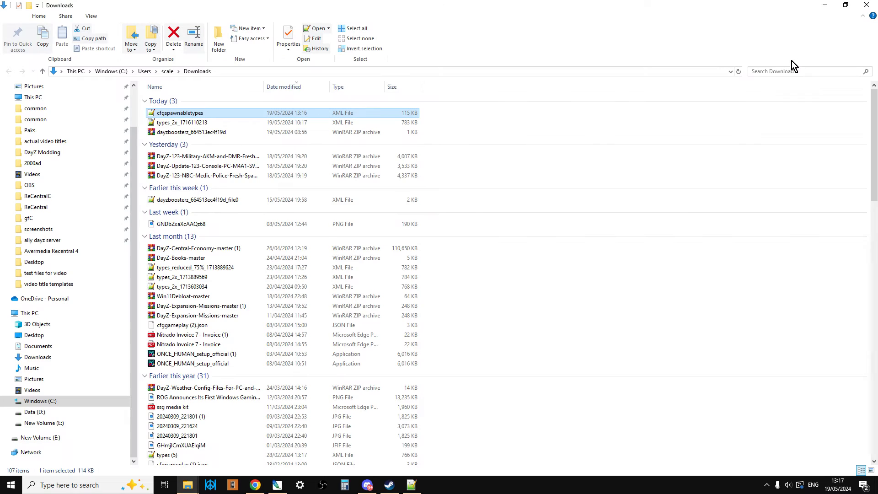
# Paste a backup copy of cfgspawnabletypes.xml into the 'test files for video' folder
pyautogui.rightClick(178, 113)
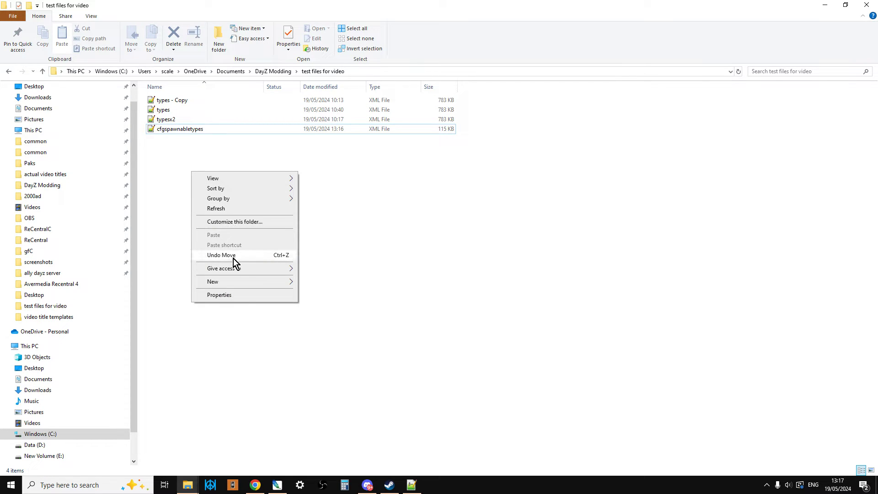
pyautogui.rightClick(180, 129)
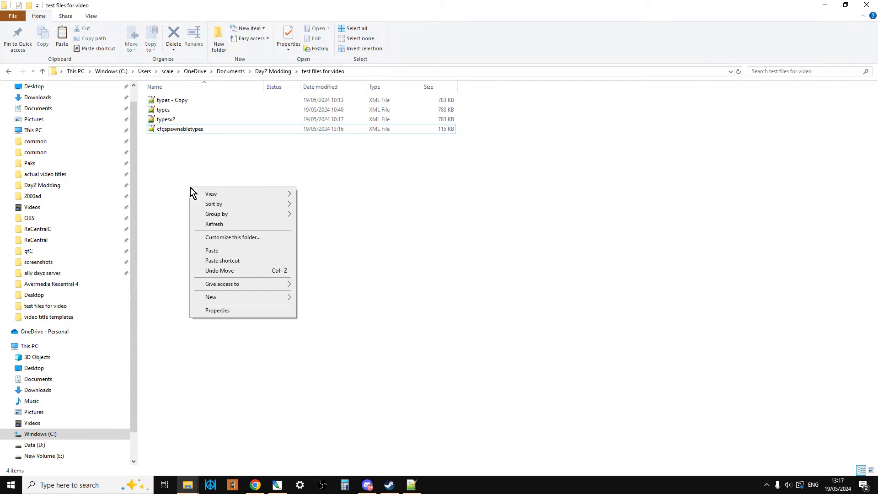
pyautogui.click(211, 250)
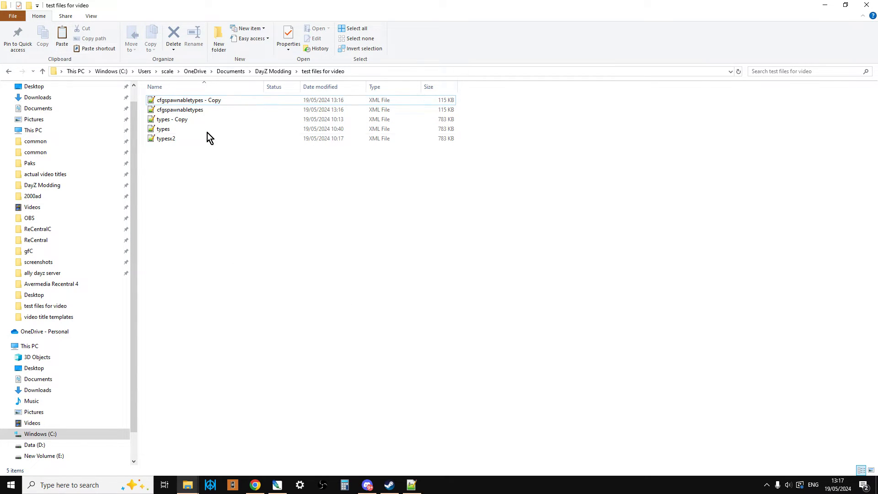
pyautogui.click(189, 100)
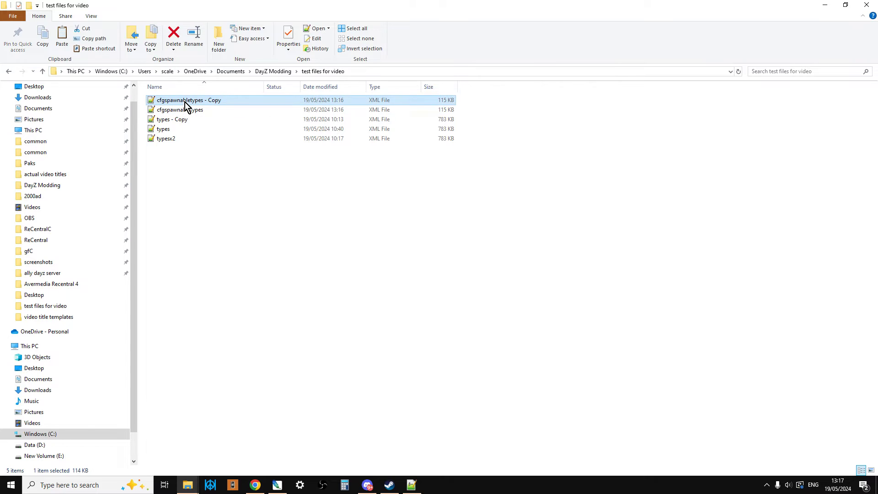
pyautogui.moveTo(200, 106)
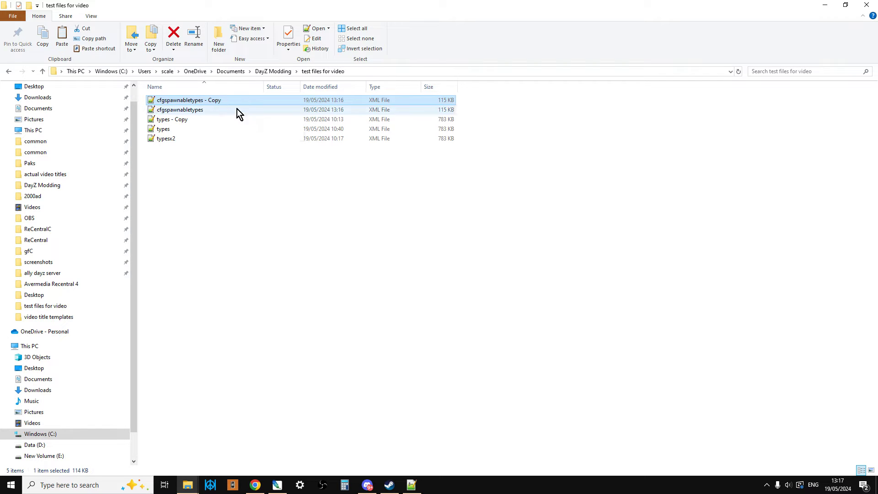
pyautogui.rightClick(180, 109)
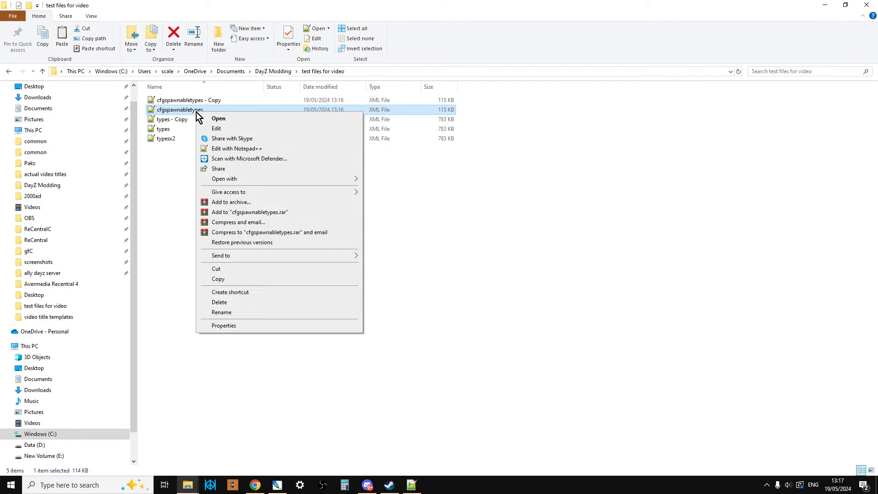
# Open cfgspawnabletypes in Notepad++ and find all 'damage' entries, giving 49 hits
pyautogui.click(236, 148)
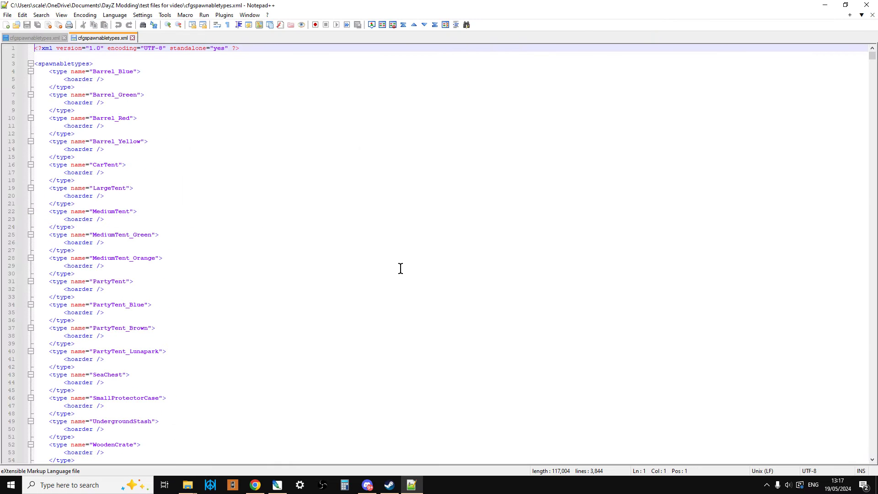
pyautogui.moveTo(379, 258)
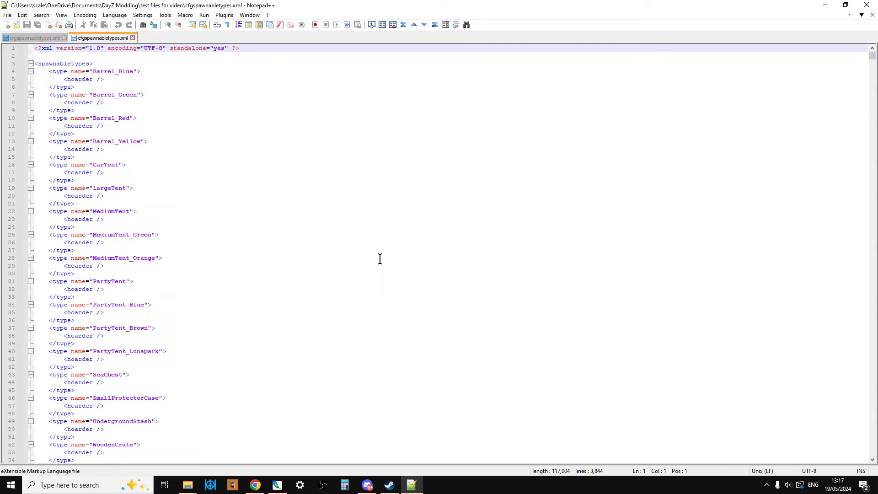
pyautogui.moveTo(167, 114)
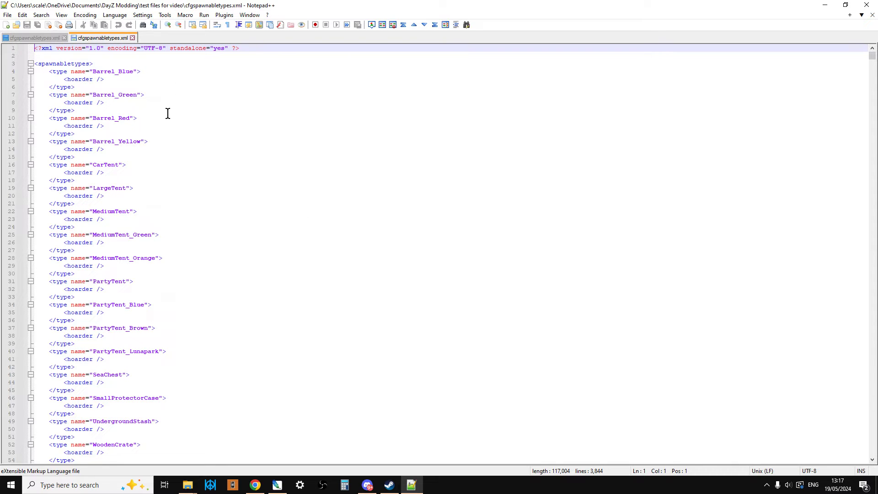
pyautogui.click(136, 117)
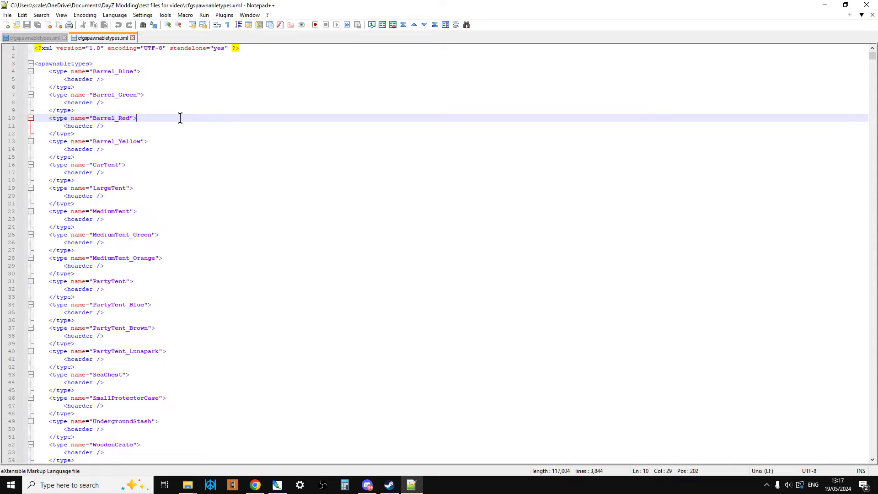
pyautogui.press('ctrl+f')
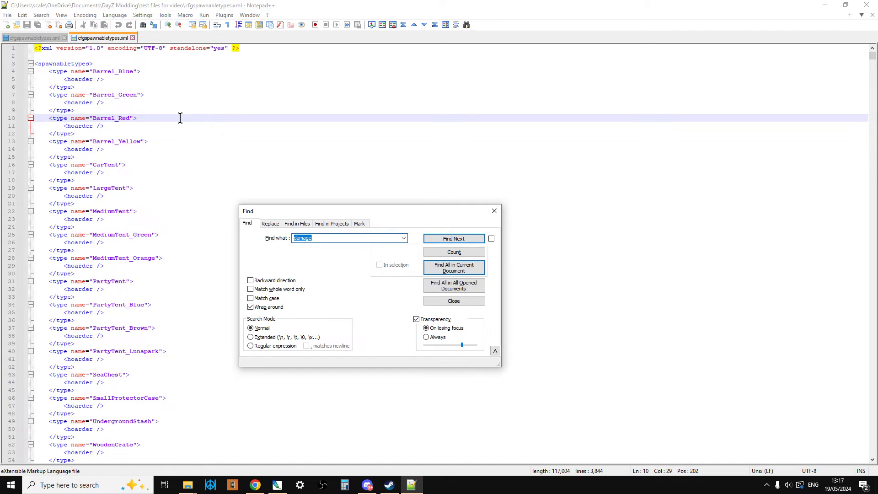
pyautogui.moveTo(254, 242)
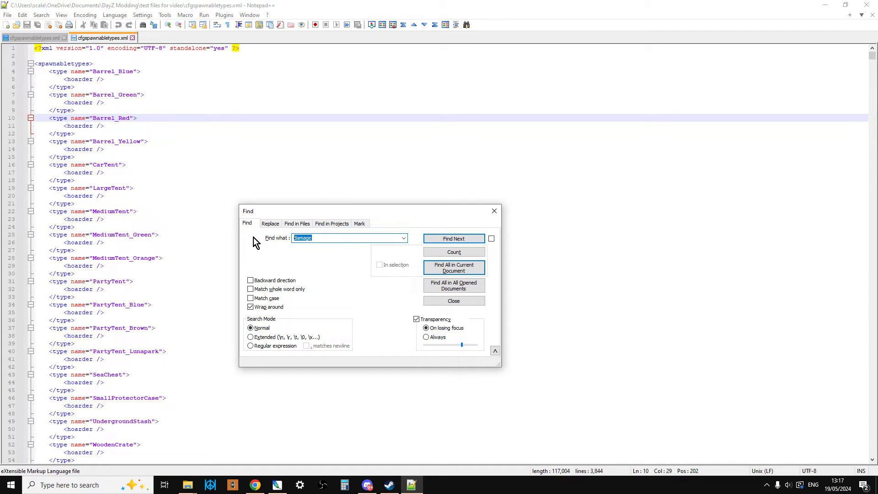
pyautogui.press('Backspace')
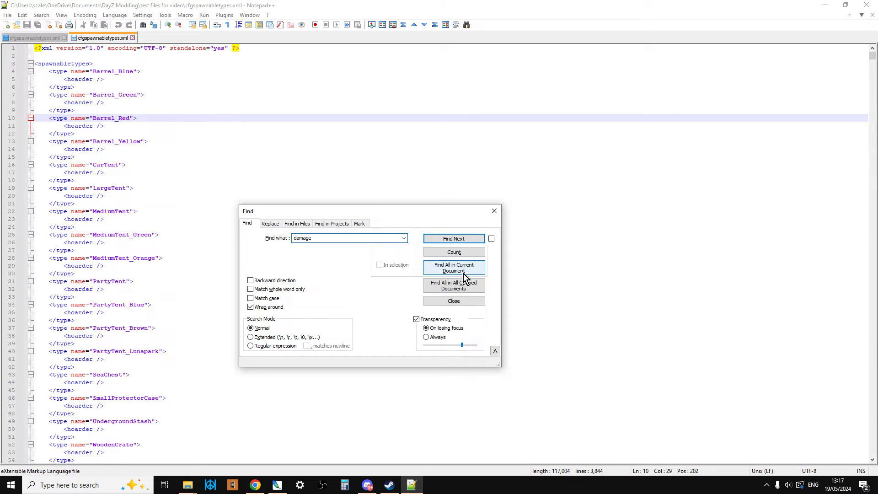
pyautogui.click(453, 267)
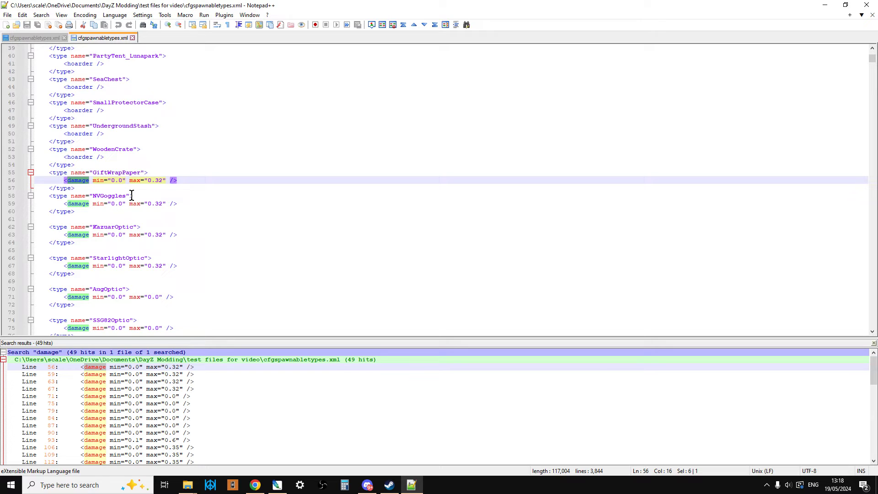
# Select and copy GiftWrapPaper's damage line
pyautogui.click(128, 179)
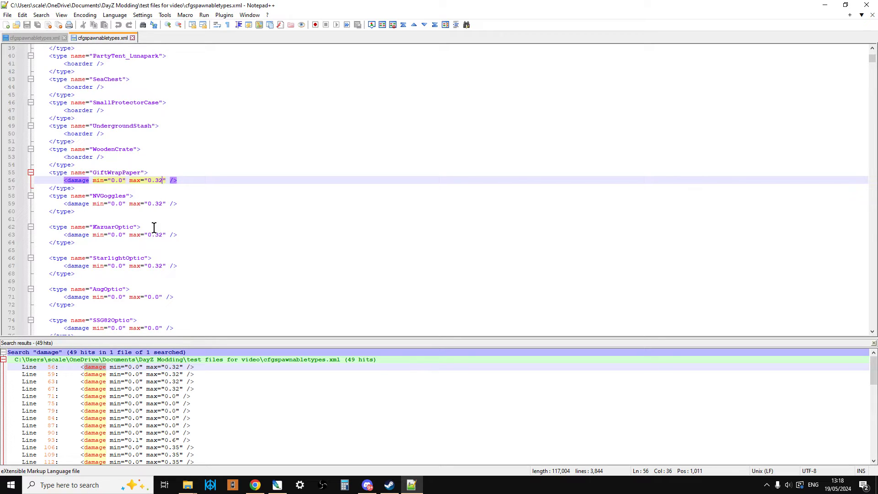
pyautogui.moveTo(204, 286)
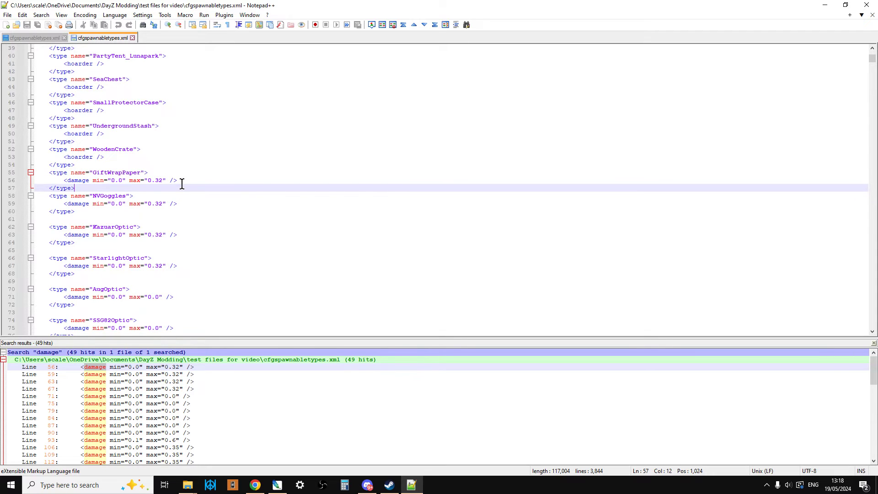
pyautogui.moveTo(63, 180); pyautogui.dragTo(176, 179)
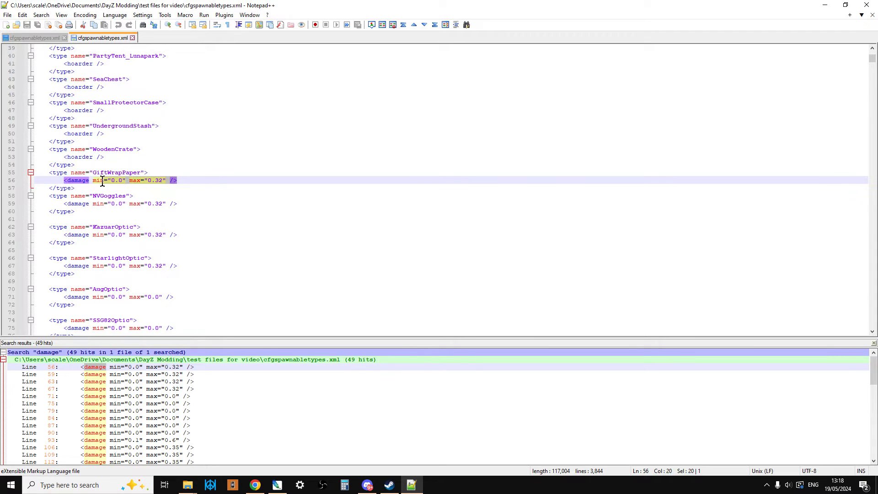
pyautogui.rightClick(103, 180)
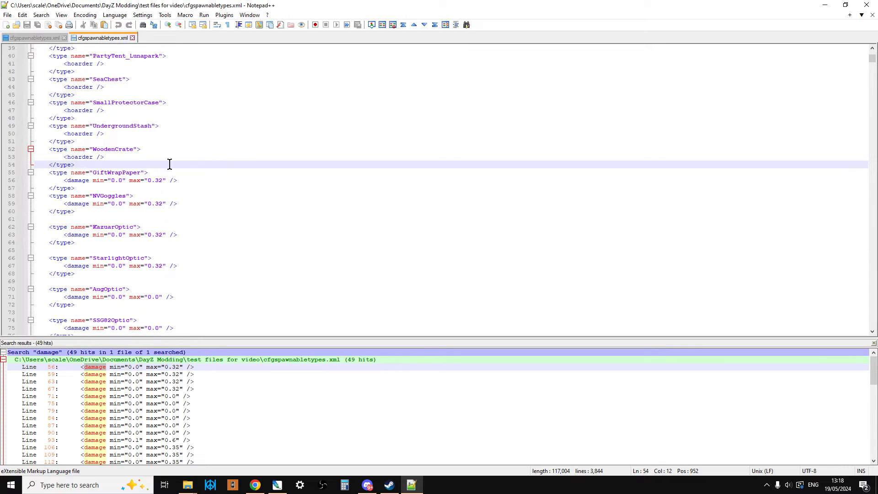
# Replace all eight <damage min="0.0" max="0.32" /> lines with max="0.01"
pyautogui.press('Ctrl+f')
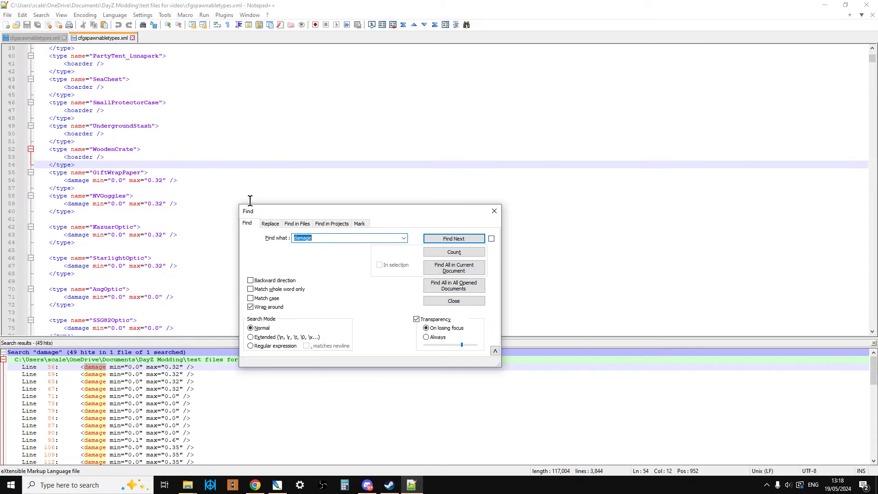
pyautogui.click(269, 222)
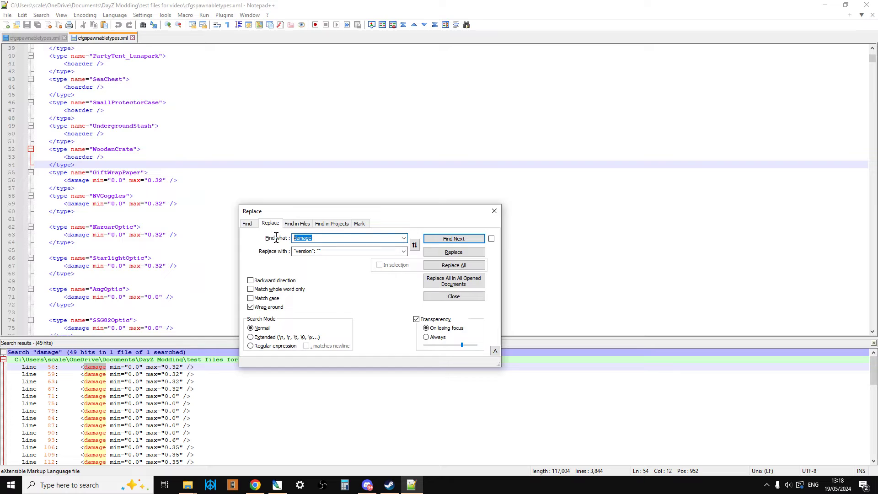
pyautogui.write('<damage min="0.0" max="0.32" />')
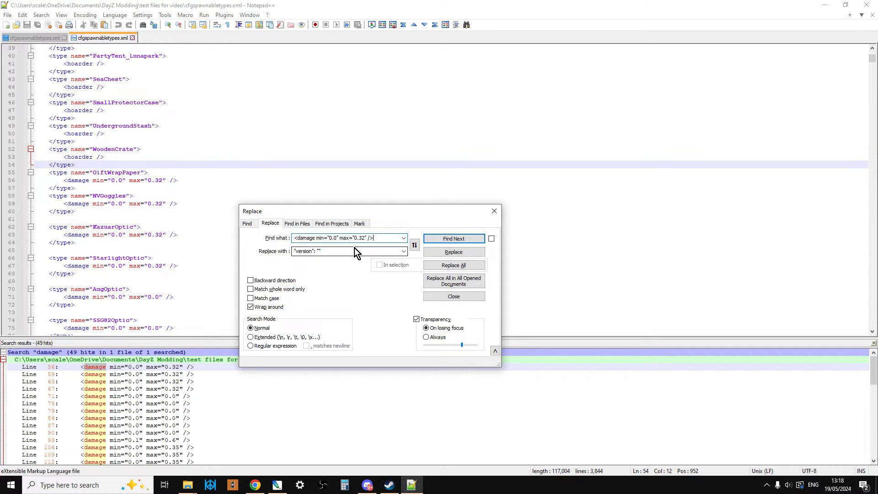
pyautogui.rightClick(324, 251)
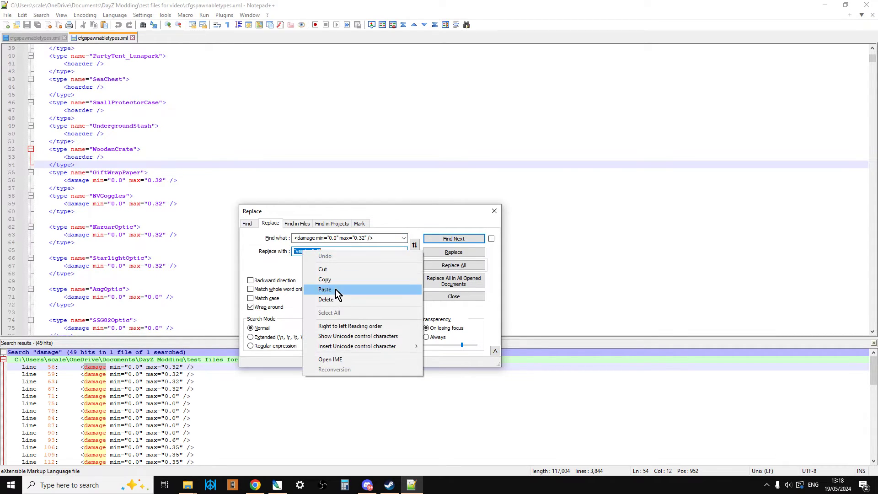
pyautogui.click(325, 289)
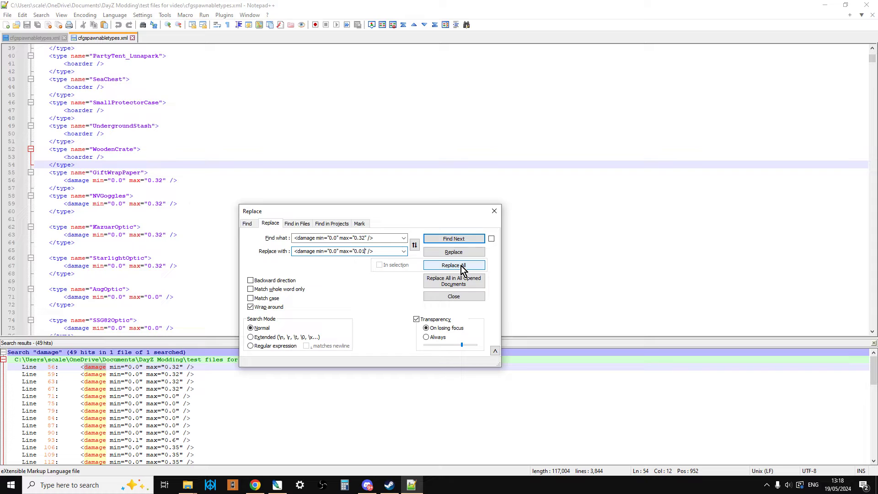
pyautogui.click(453, 265)
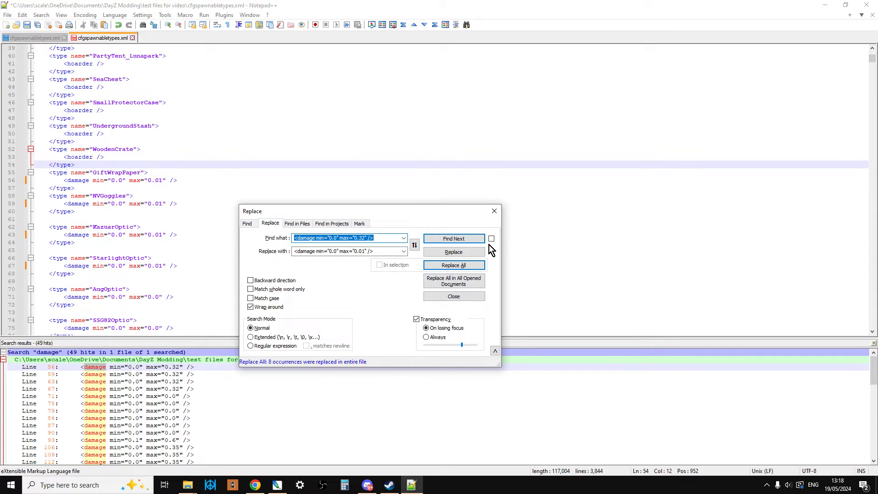
pyautogui.click(453, 296)
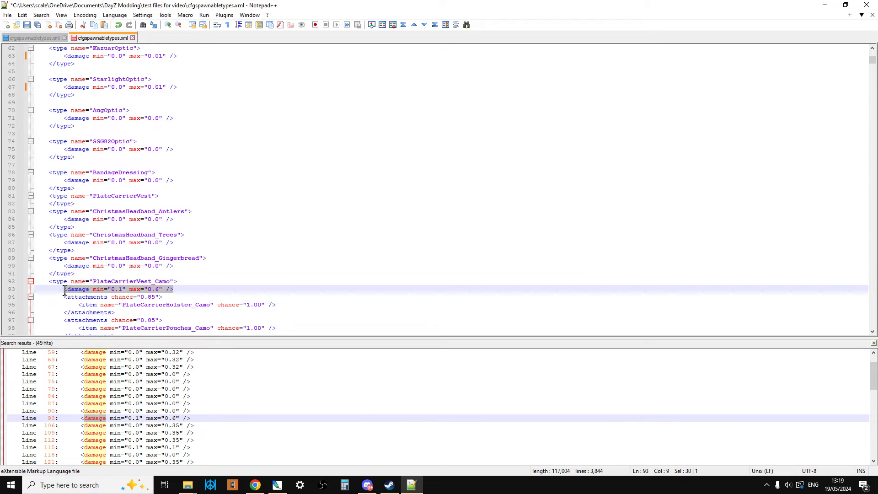
# Replace PlateCarrierVest_Camo's min 0.1 max 0.6 damage entry with max 0.01
pyautogui.rightClick(64, 289)
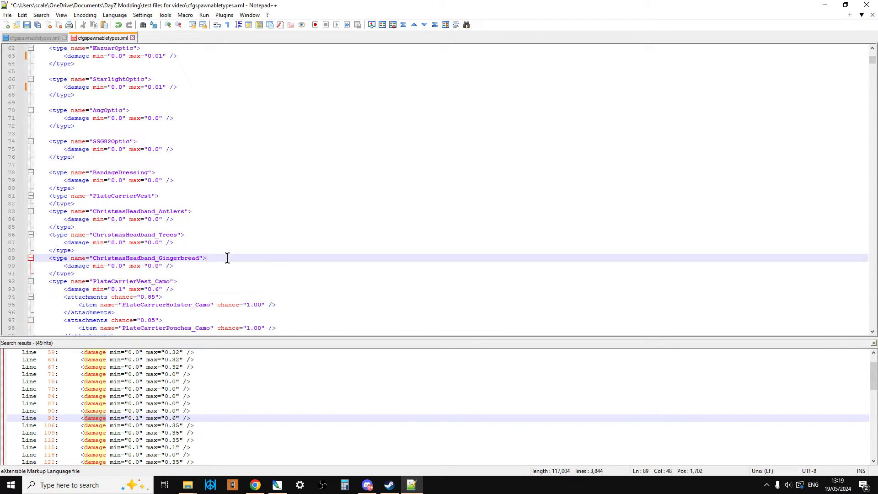
pyautogui.press('Ctrl+h')
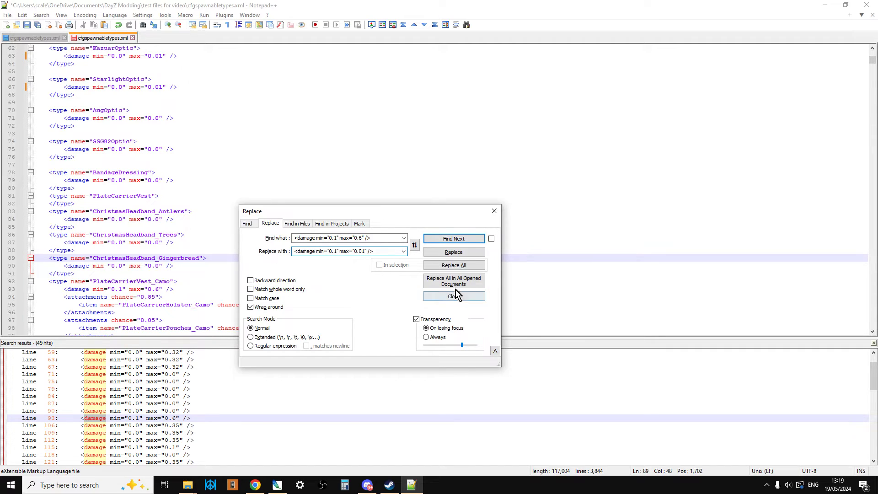
pyautogui.click(453, 264)
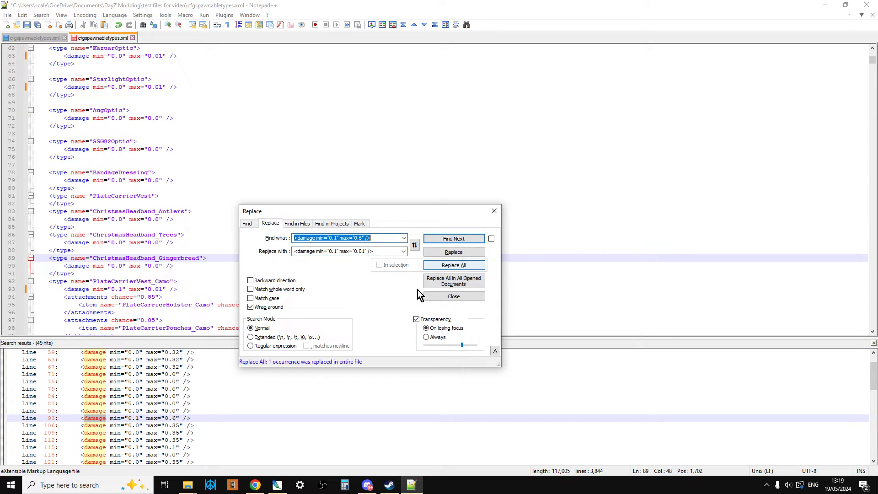
pyautogui.click(453, 295)
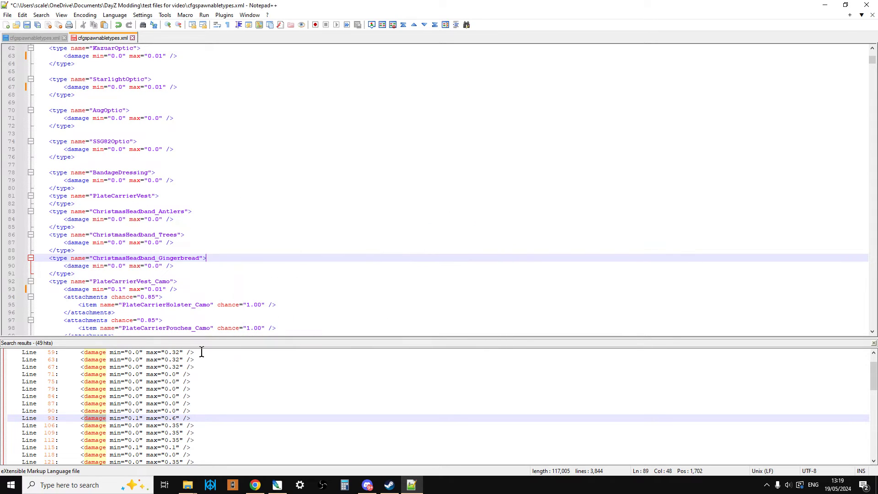
pyautogui.scroll(-3)
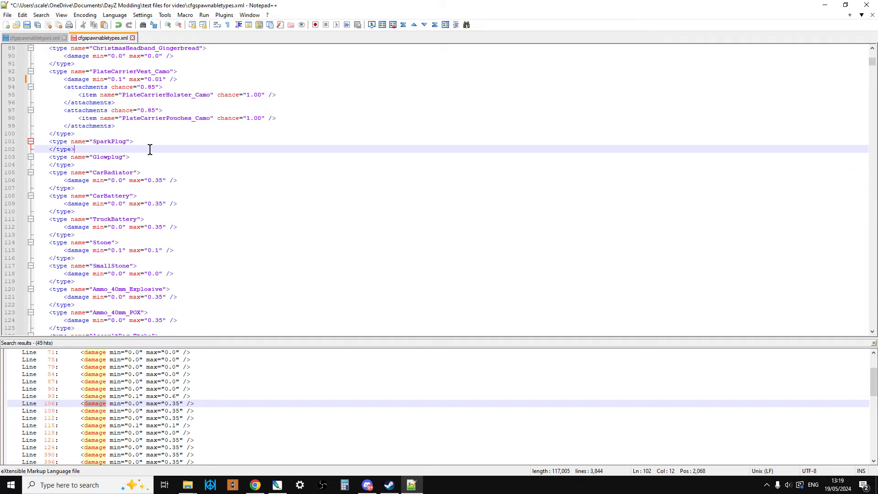
# Replace all 19 <damage min="0.0" max="0.35" /> entries with max="0.01"
pyautogui.write('<damage min="0.0" max="0.35" />')
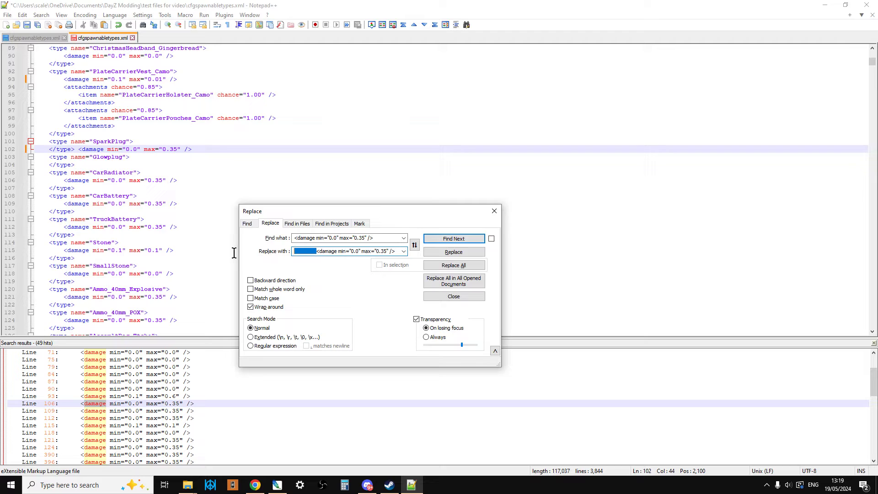
pyautogui.click(363, 251)
pyautogui.write('01')
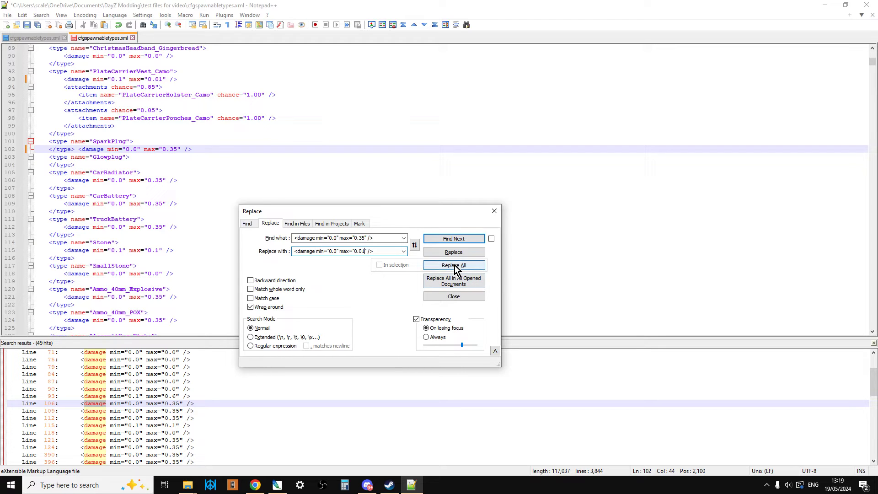
pyautogui.click(453, 265)
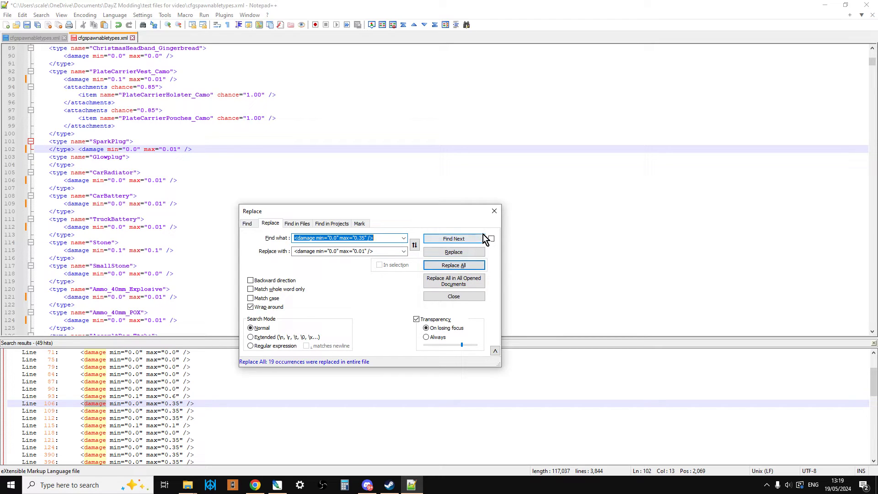
pyautogui.click(453, 296)
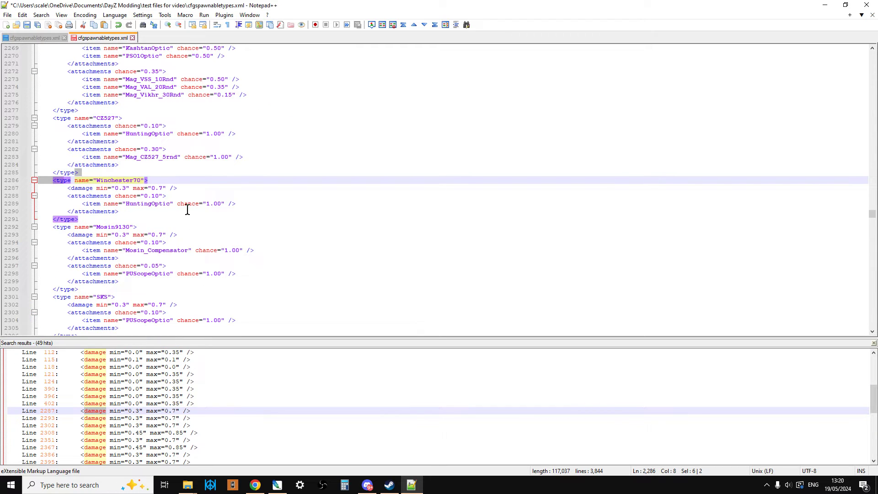
# Replace the ten min 0.3 max 0.7 damage entries, e.g. Winchester70, with min 0.0 max 0.01
pyautogui.click(119, 187)
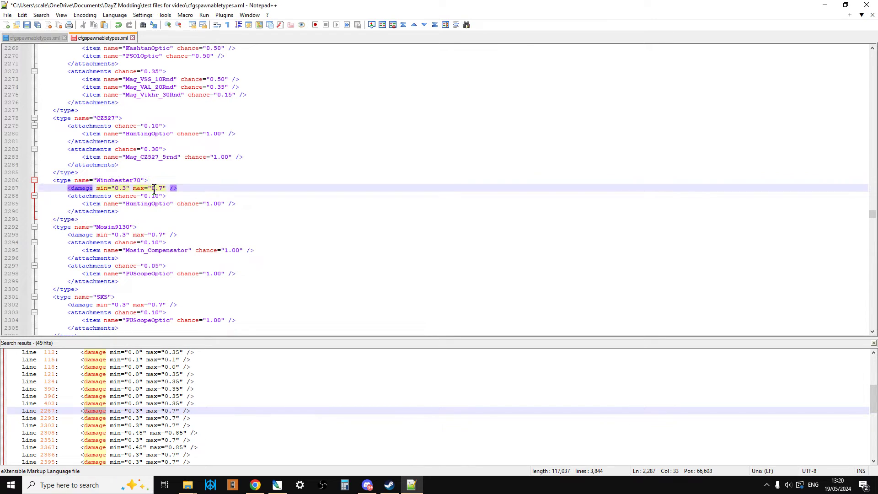
pyautogui.click(150, 180)
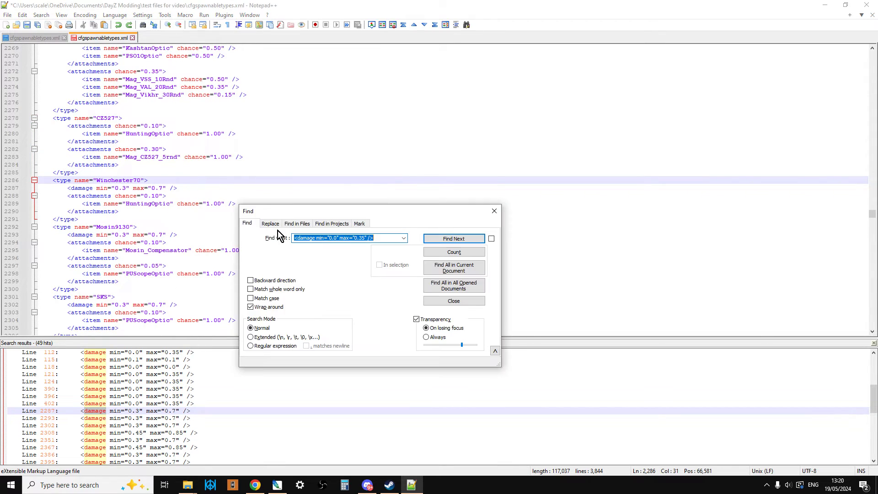
pyautogui.click(269, 224)
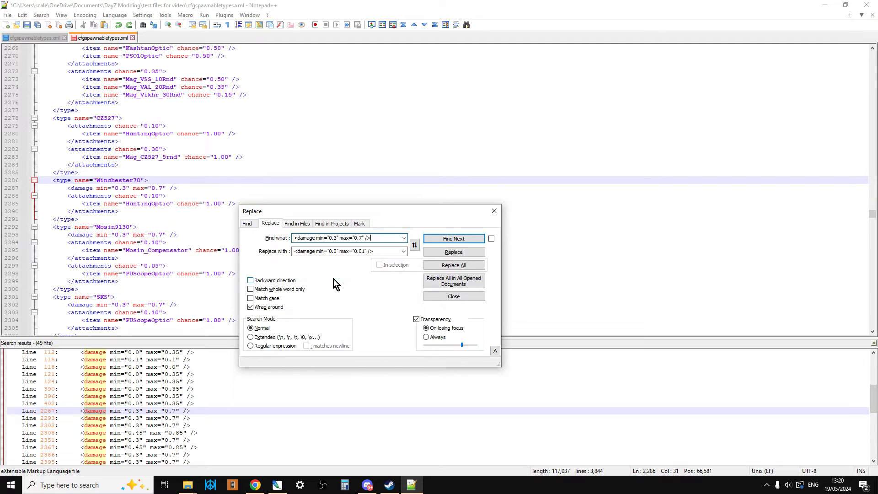
pyautogui.click(453, 265)
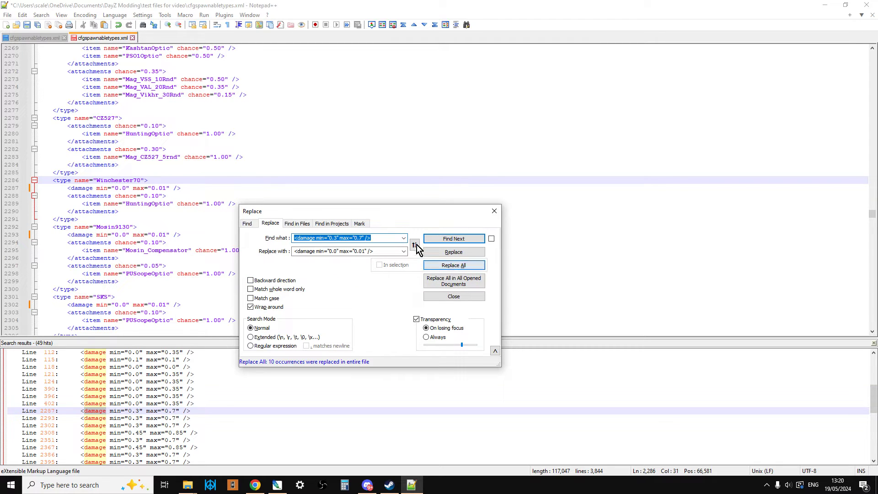
pyautogui.click(454, 296)
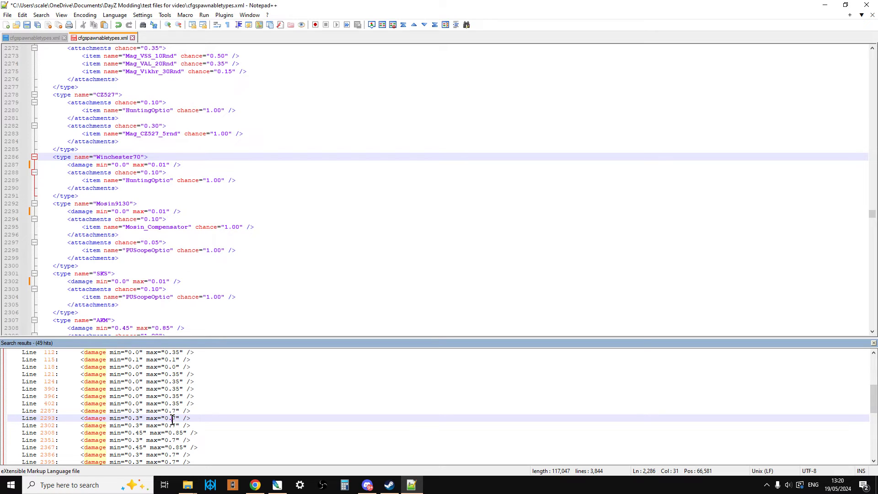
pyautogui.scroll(-3)
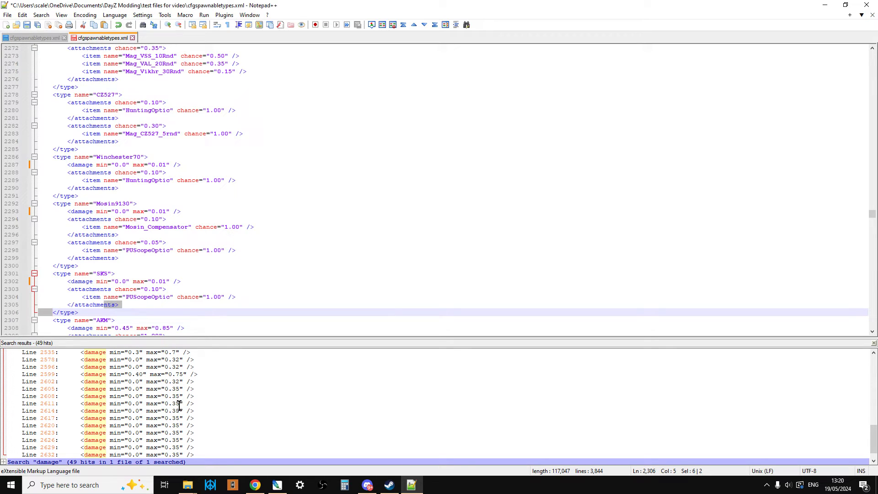
pyautogui.click(140, 410)
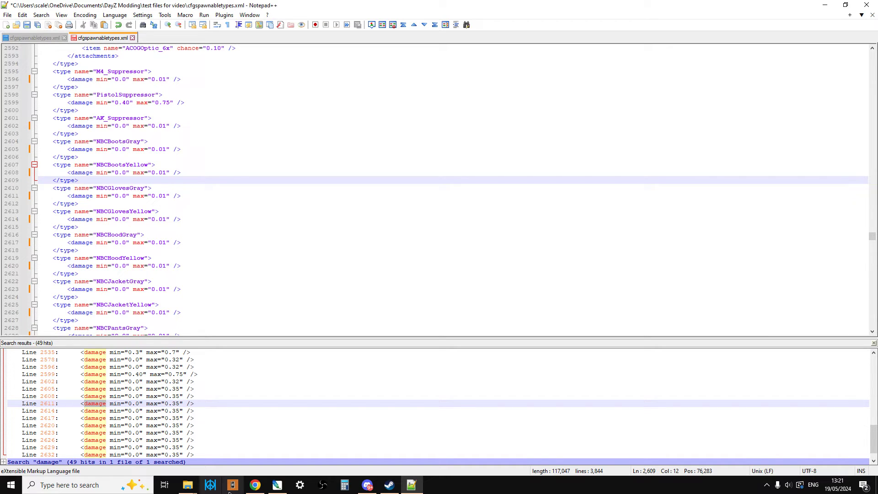
# Open the xmlvalidation.com validator from Chrome bookmarks in a new tab and choose a file
pyautogui.click(254, 484)
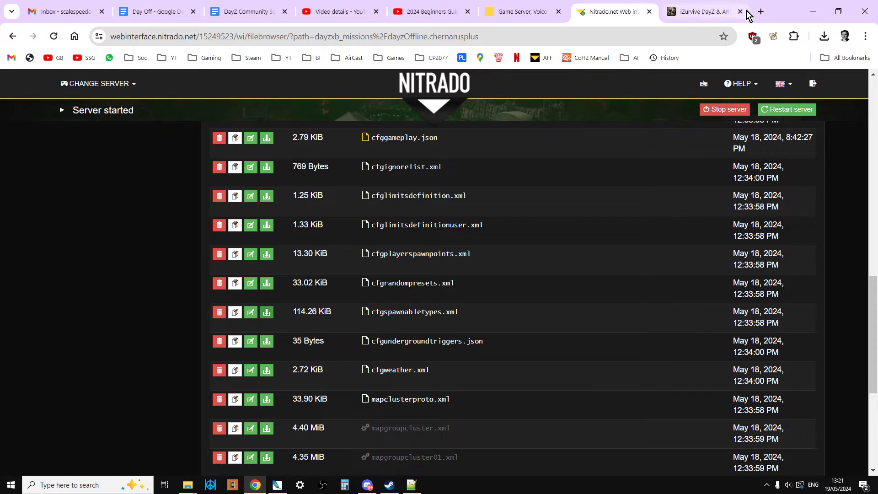
pyautogui.click(759, 11)
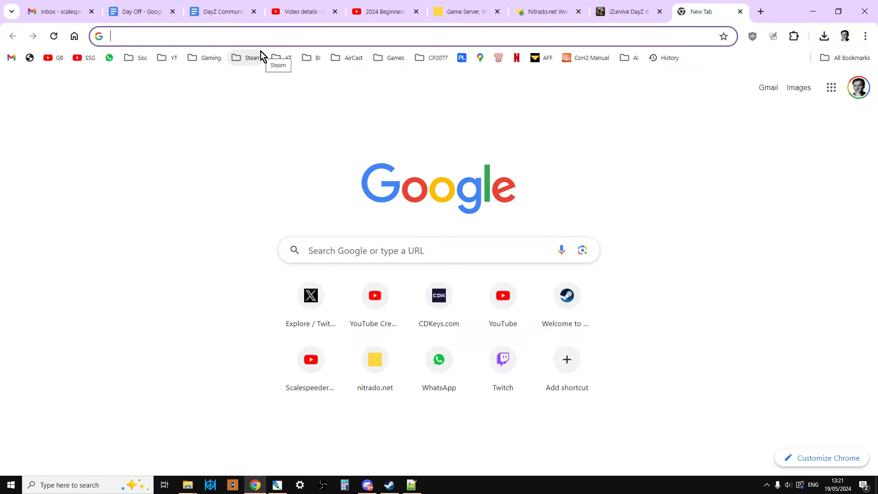
pyautogui.moveTo(252, 63)
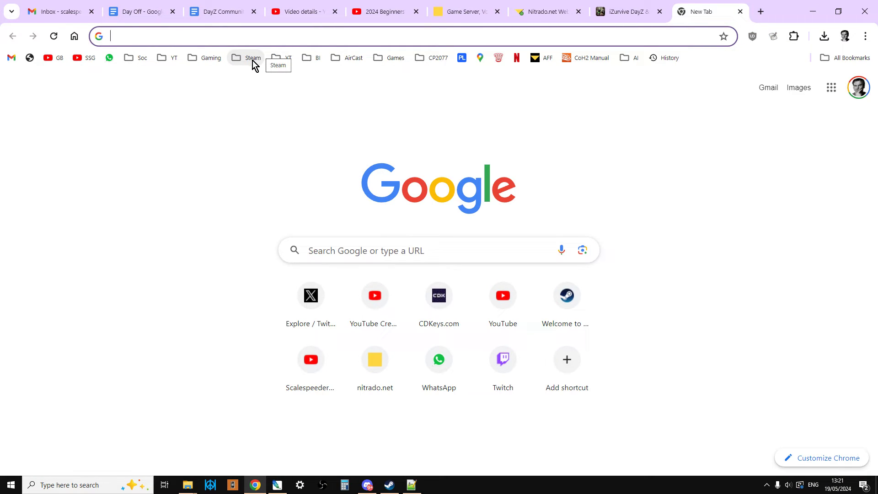
pyautogui.click(316, 57)
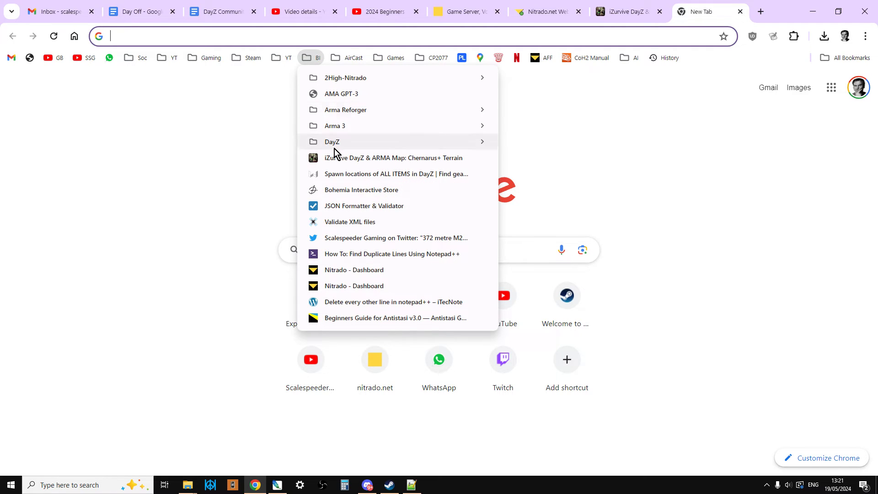
pyautogui.click(349, 221)
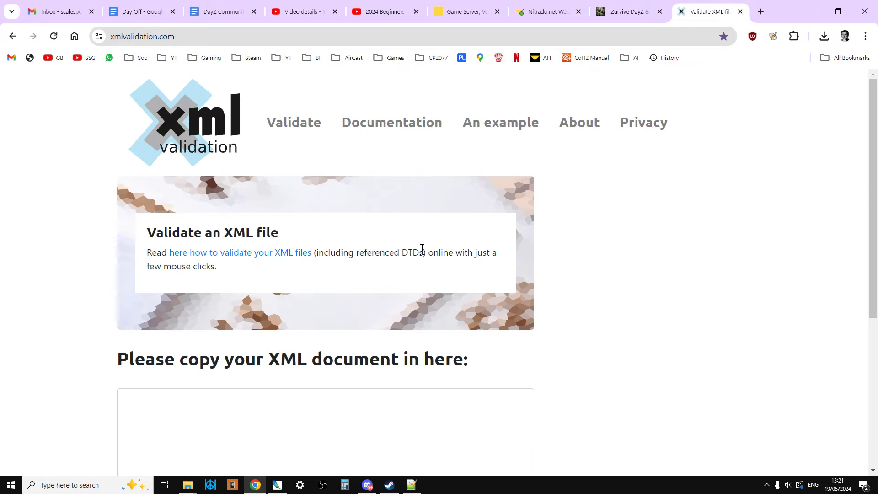
pyautogui.scroll(-3)
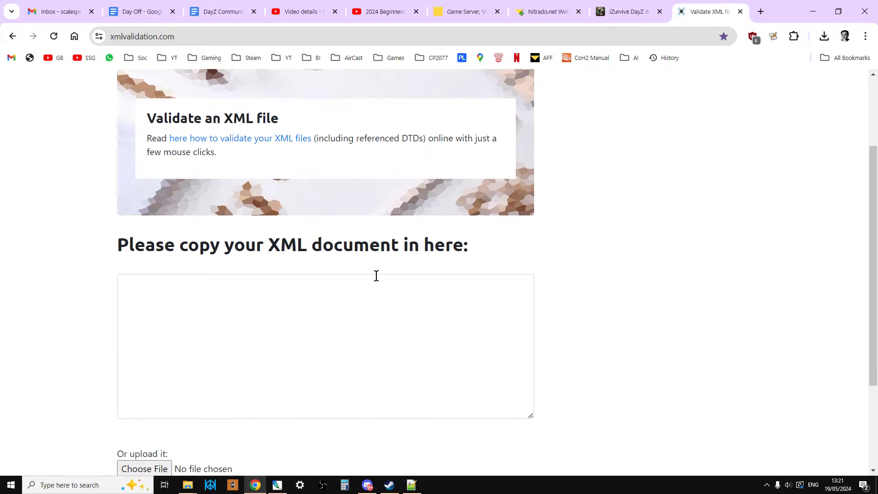
pyautogui.scroll(-3)
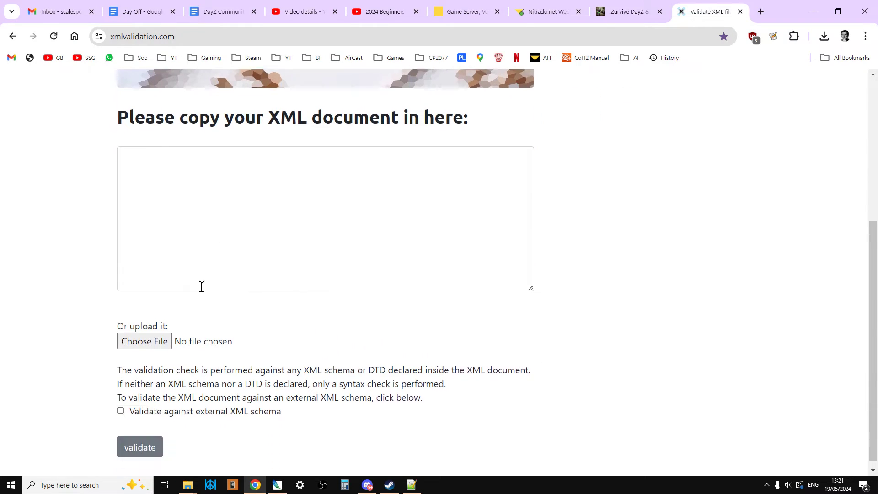
pyautogui.click(143, 341)
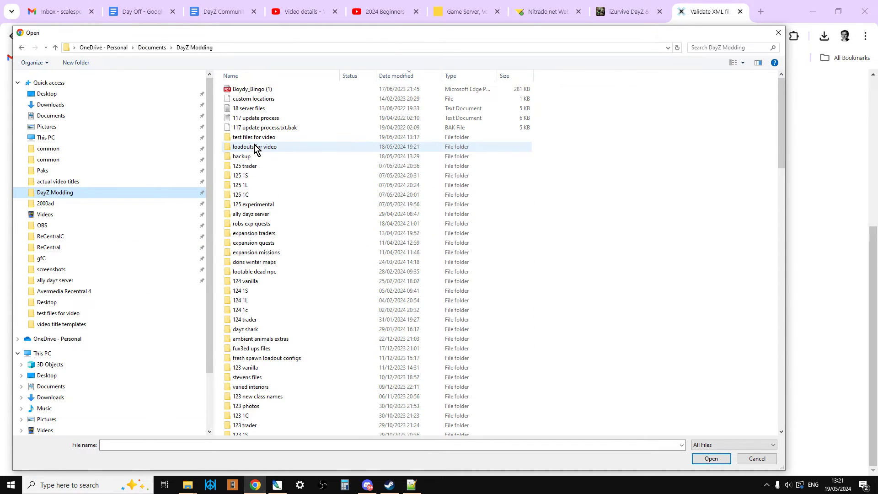
# Upload cfgspawnabletypes.xml from 'test files for video' and validate it: no errors found
pyautogui.doubleClick(254, 146)
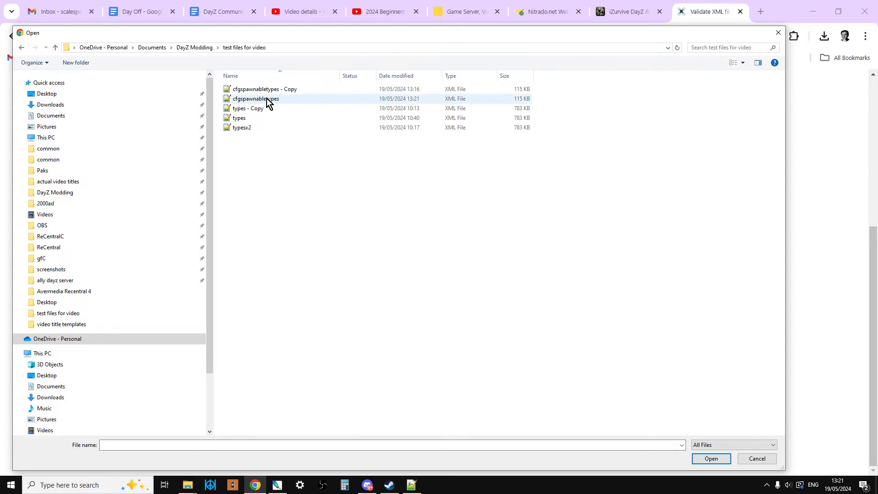
pyautogui.click(711, 458)
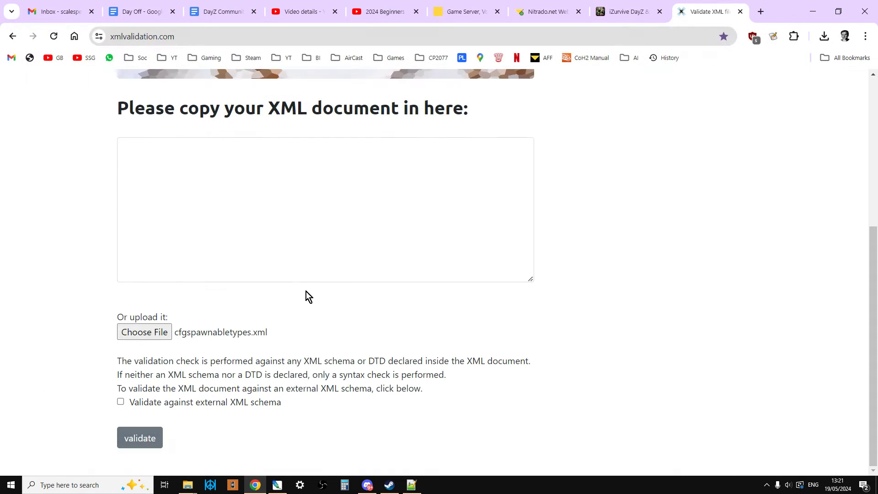
pyautogui.click(140, 437)
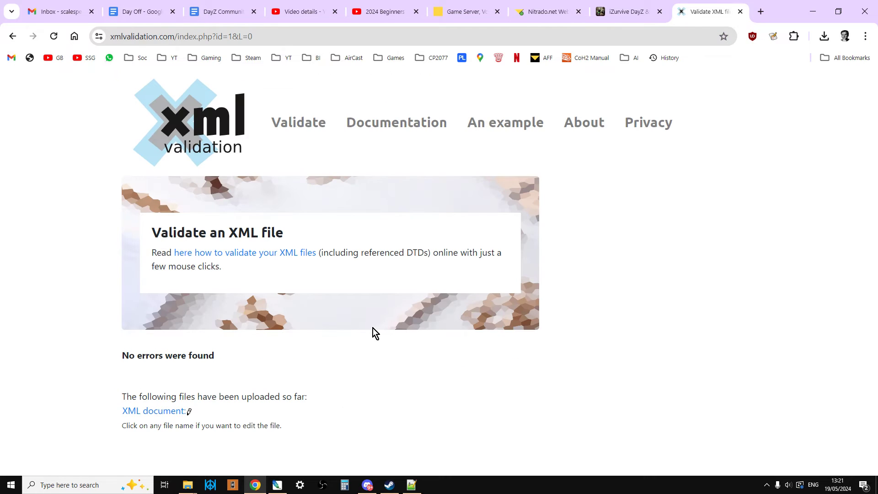
pyautogui.moveTo(369, 318)
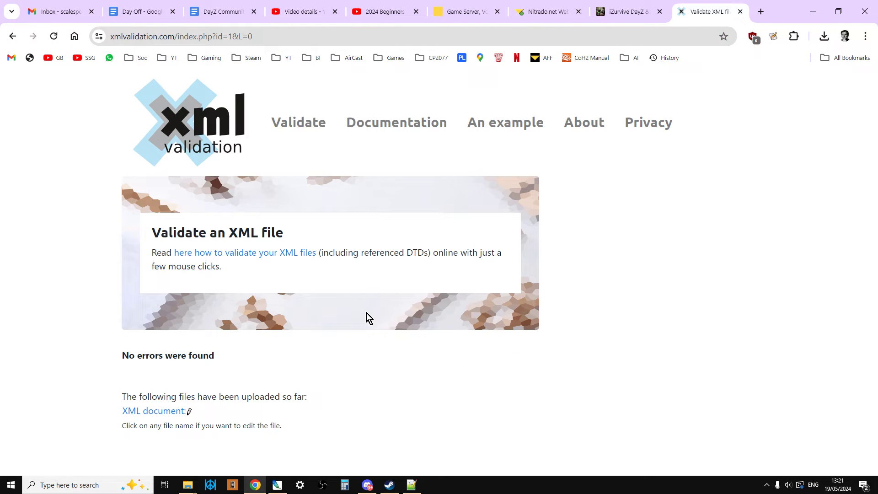
pyautogui.moveTo(365, 320)
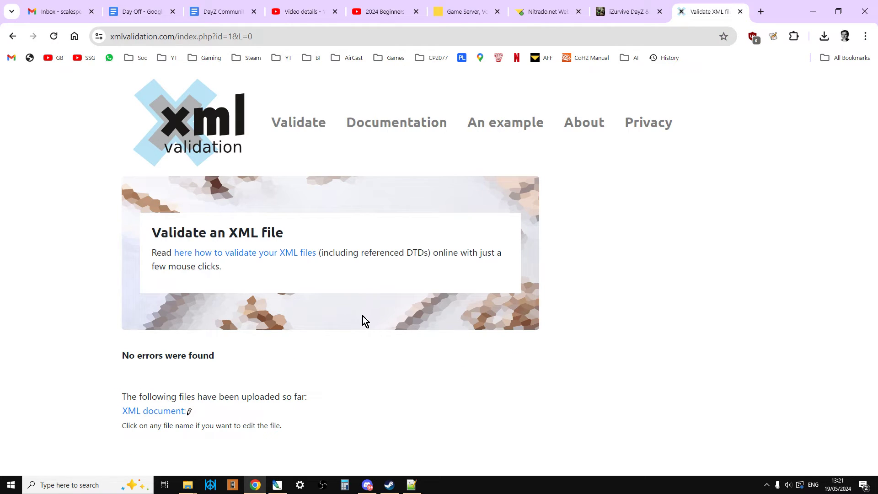
# Return to the Nitrado File Browser for dayzOffline.chernarusplus, cancelling the file upload dialog
pyautogui.click(231, 484)
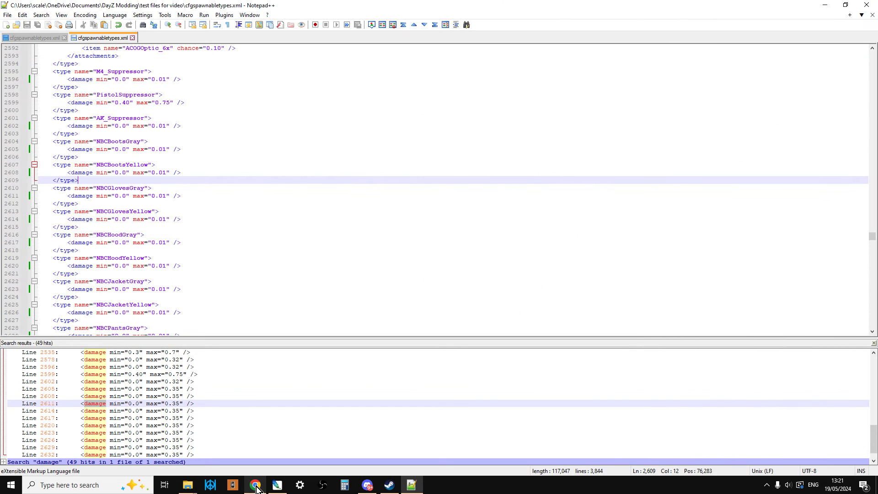
pyautogui.click(254, 484)
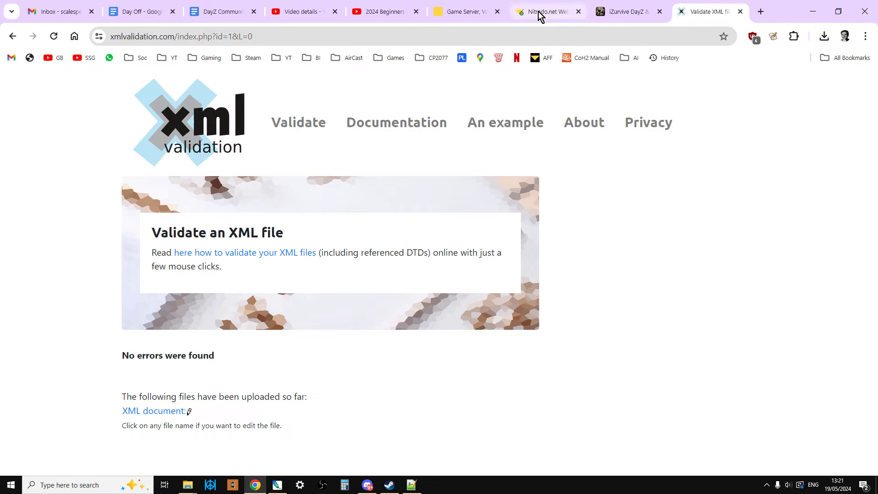
pyautogui.click(543, 11)
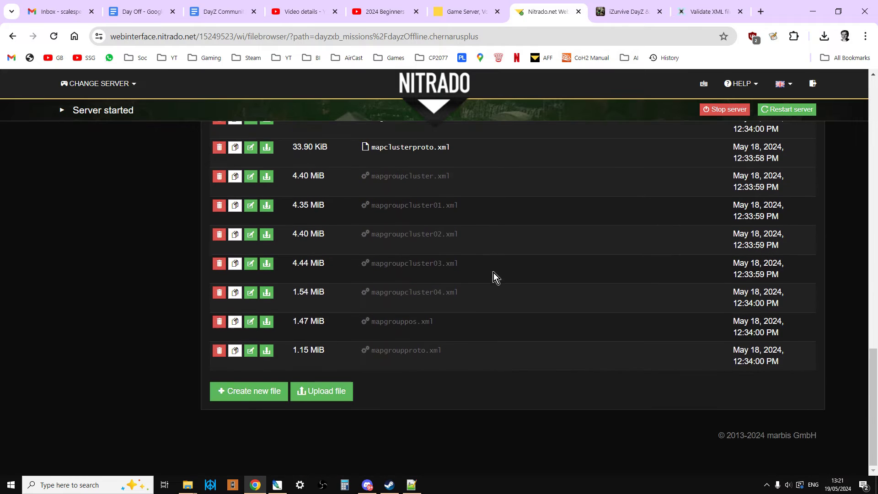
pyautogui.click(321, 391)
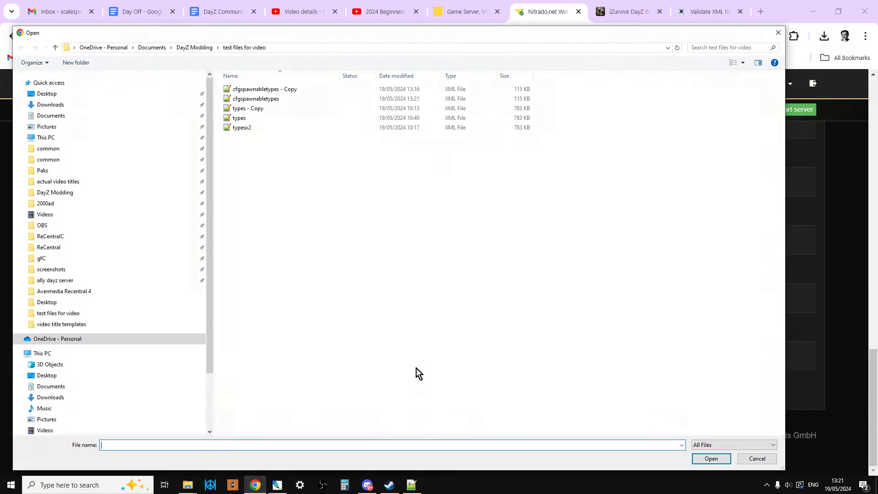
pyautogui.click(255, 98)
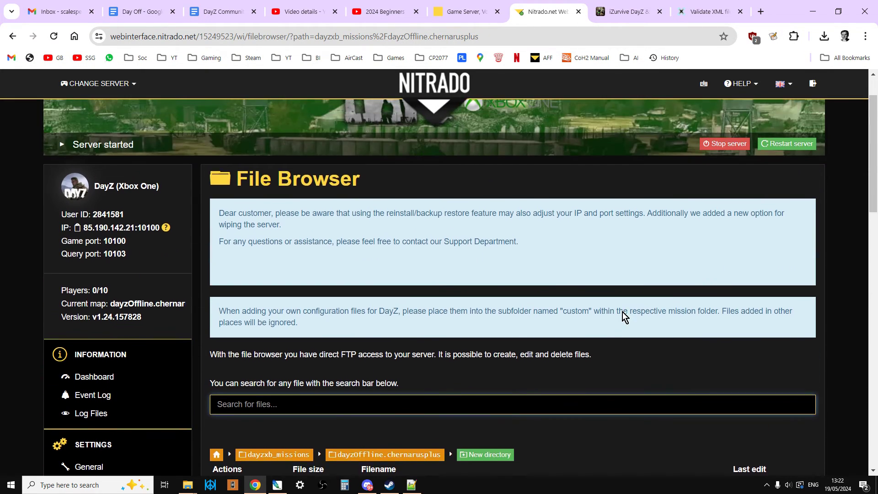
# Restart the DayZ server from the Nitrado header and confirm, then review the spawnable types file
pyautogui.click(785, 143)
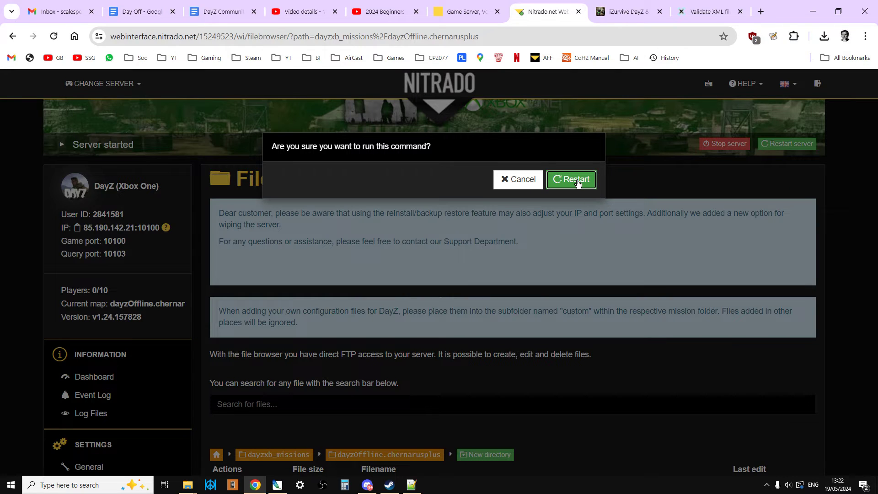
pyautogui.click(570, 180)
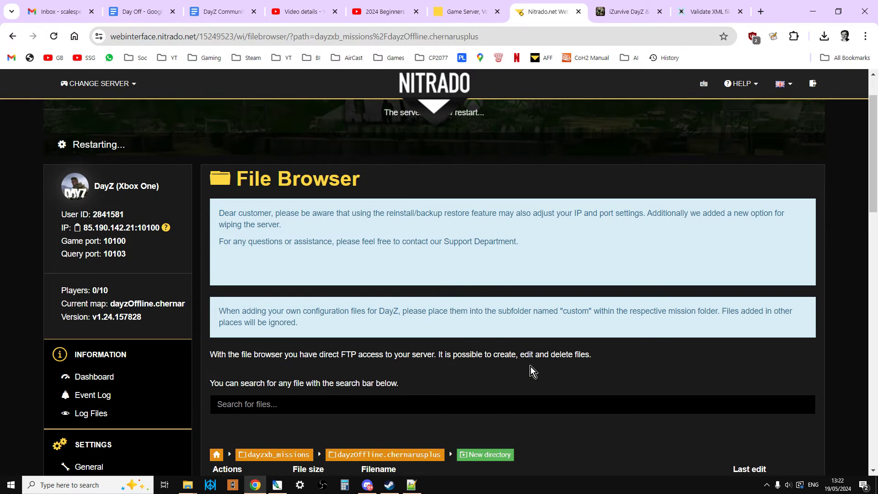
pyautogui.scroll(-3)
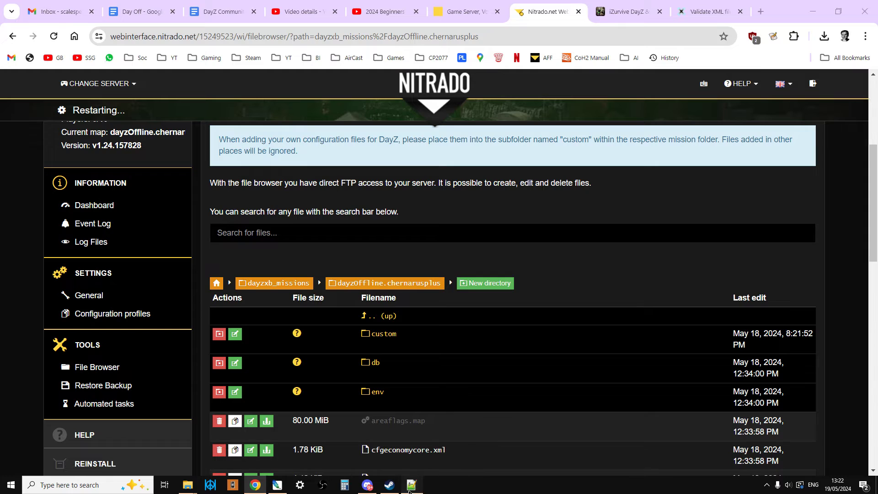
pyautogui.click(412, 485)
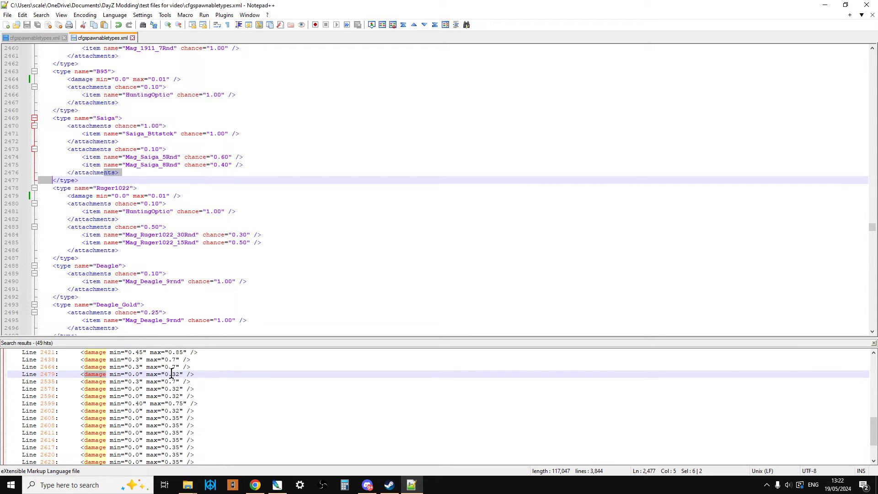
pyautogui.scroll(-3)
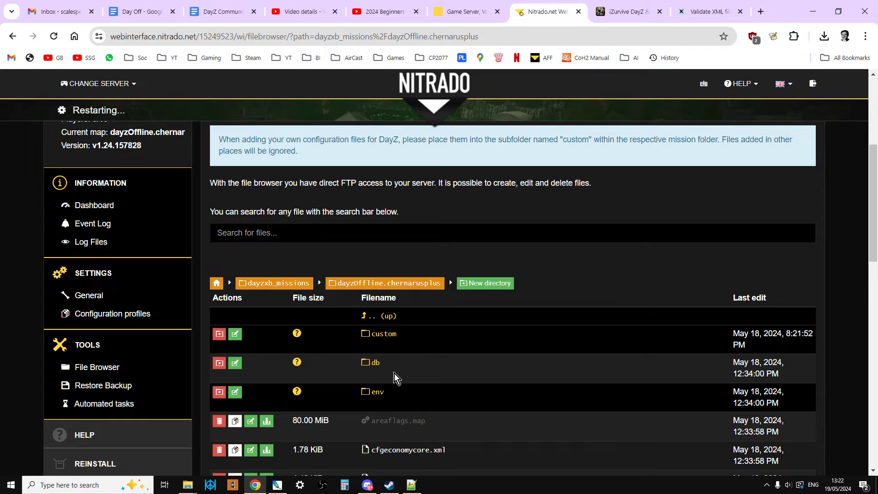
pyautogui.scroll(-3)
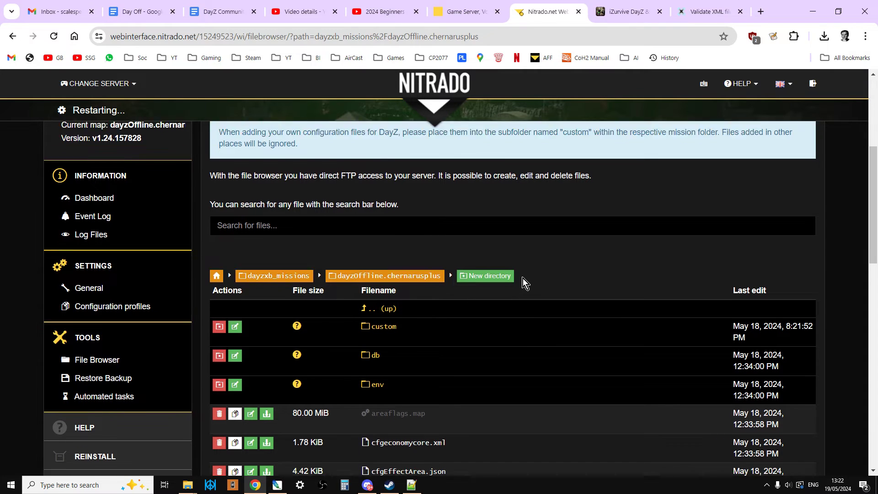
pyautogui.scroll(-3)
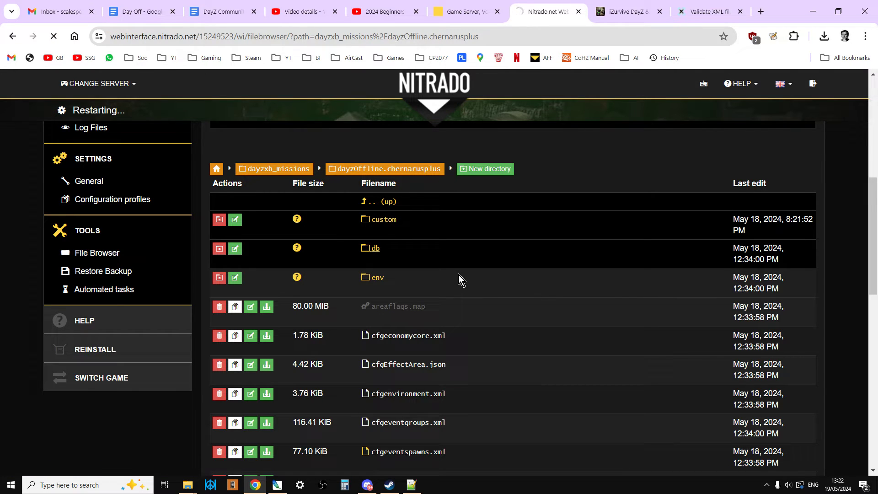
# Open the db folder in the Nitrado File Browser and scroll to types.xml to download it
pyautogui.click(374, 247)
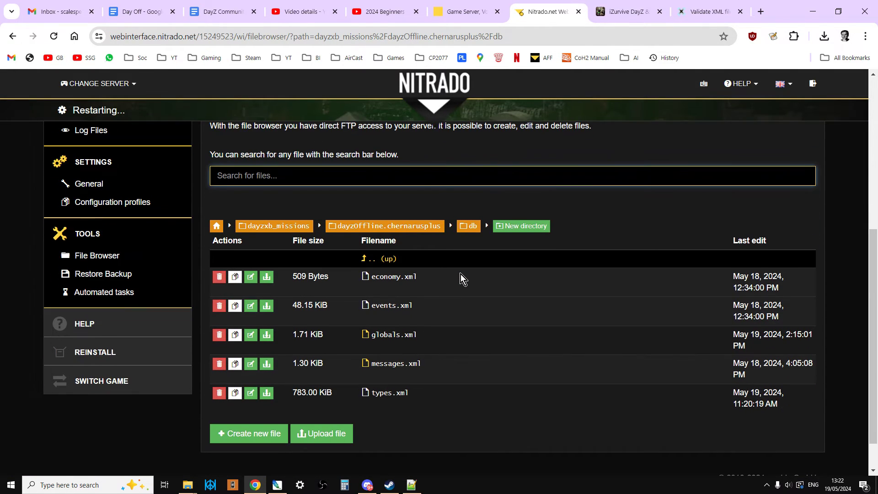
pyautogui.scroll(-3)
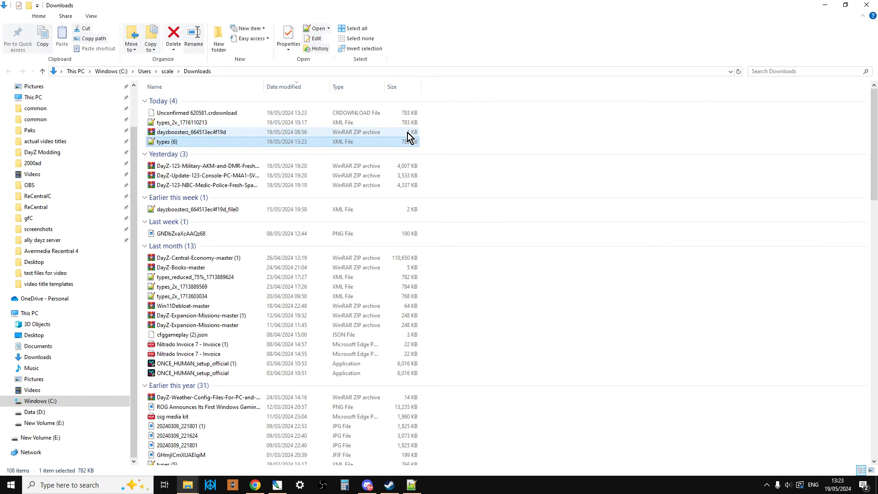
# Copy the downloaded types (6) file into the 'test files for video' folder
pyautogui.rightClick(165, 141)
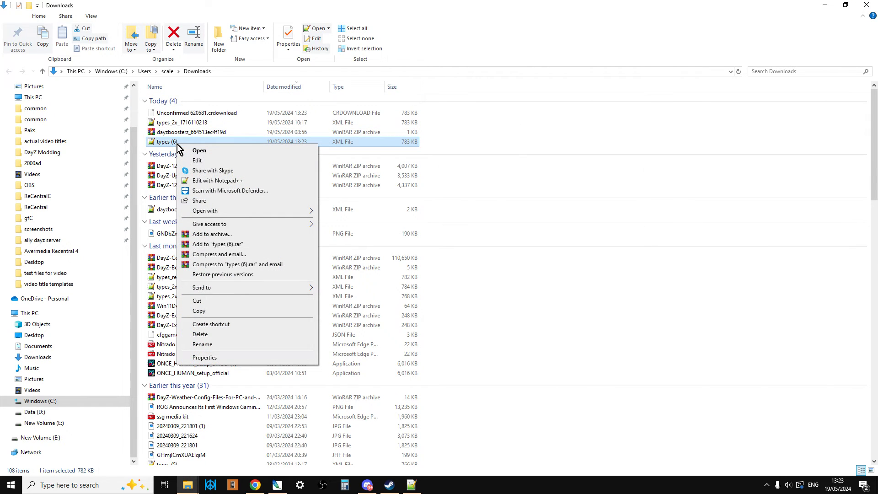
pyautogui.click(201, 449)
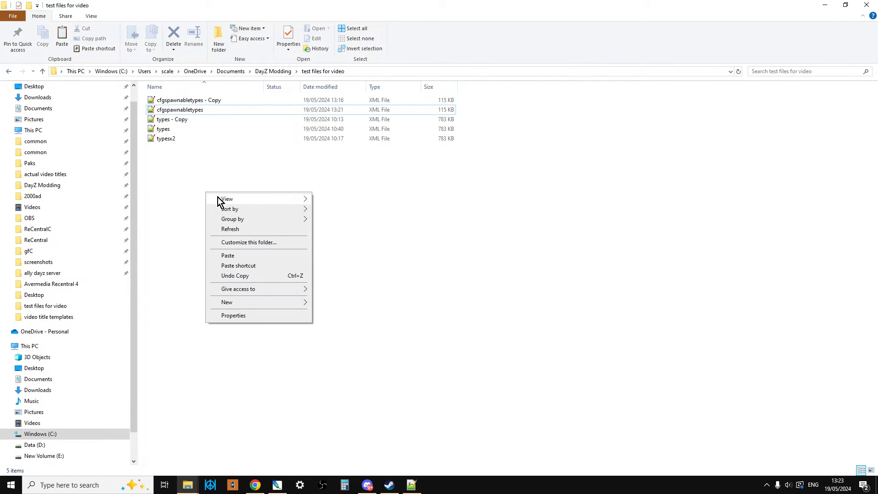
pyautogui.click(227, 255)
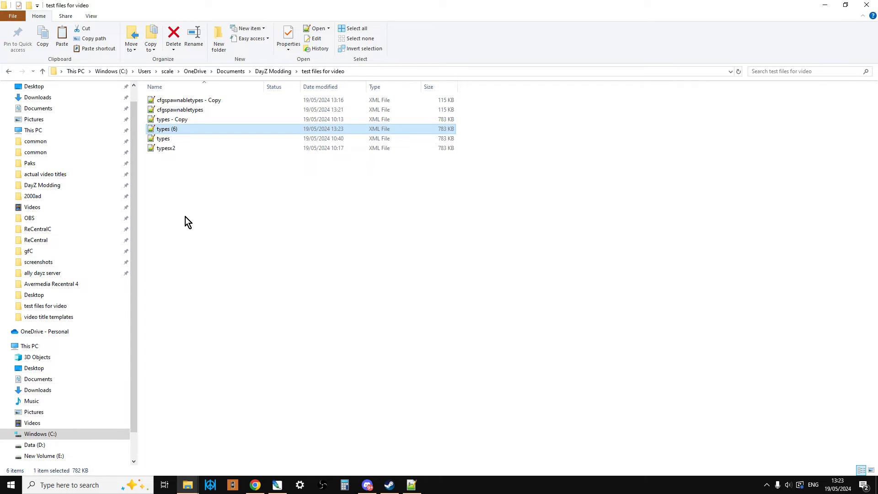
# Create a 'full types' folder, move types (6) into it, and open it in Notepad++
pyautogui.rightClick(187, 221)
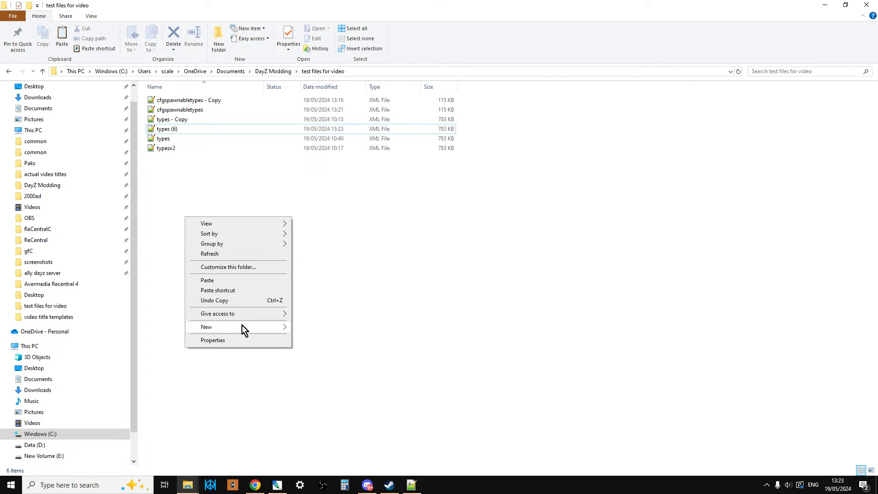
pyautogui.click(206, 327)
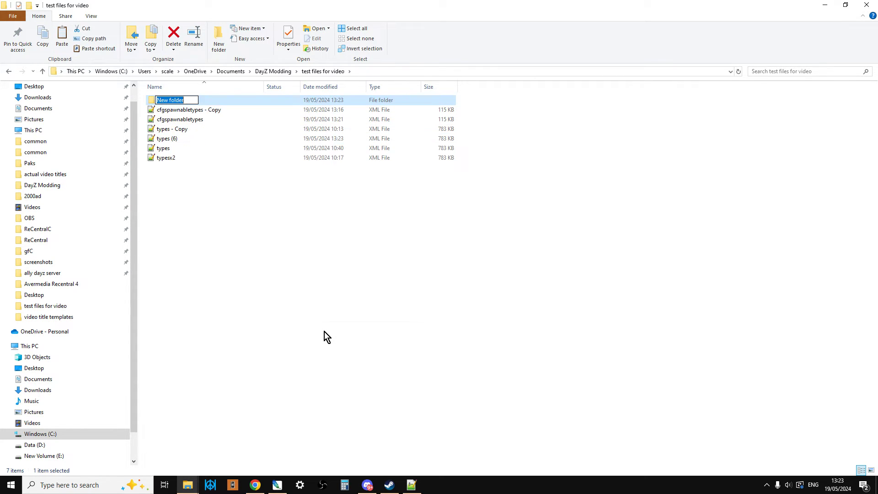
pyautogui.write('full types')
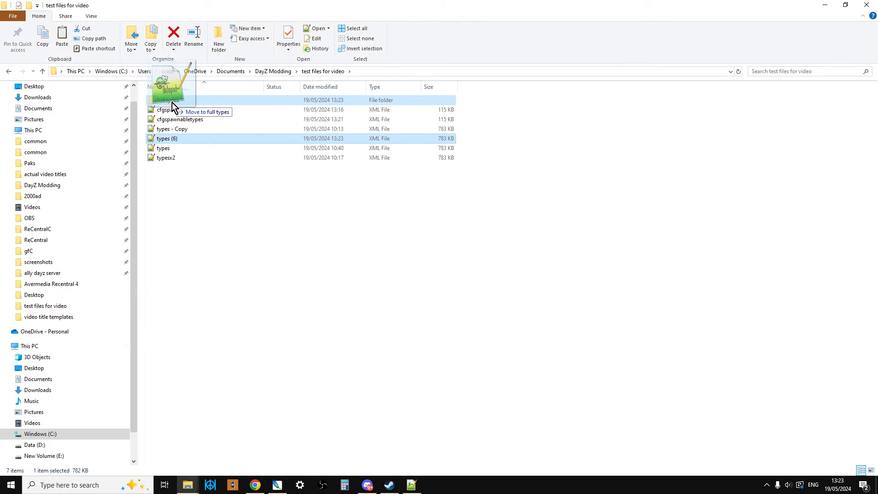
pyautogui.moveTo(166, 138); pyautogui.dragTo(170, 100)
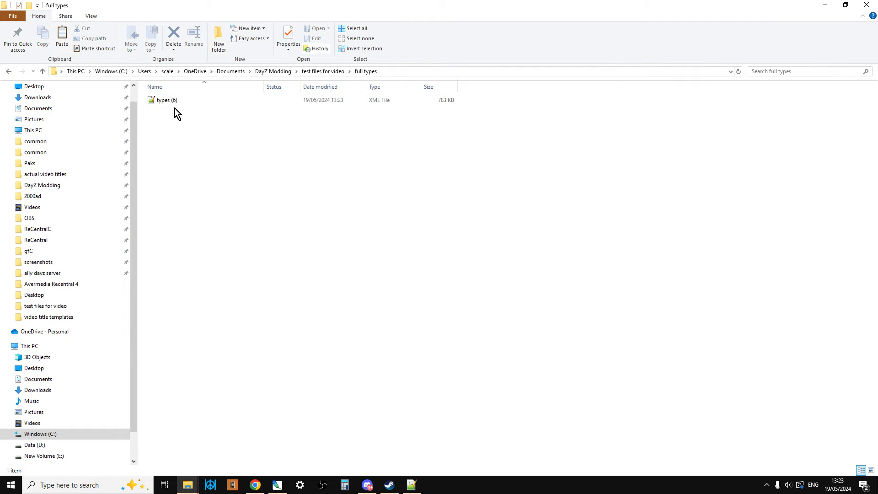
pyautogui.moveTo(168, 99)
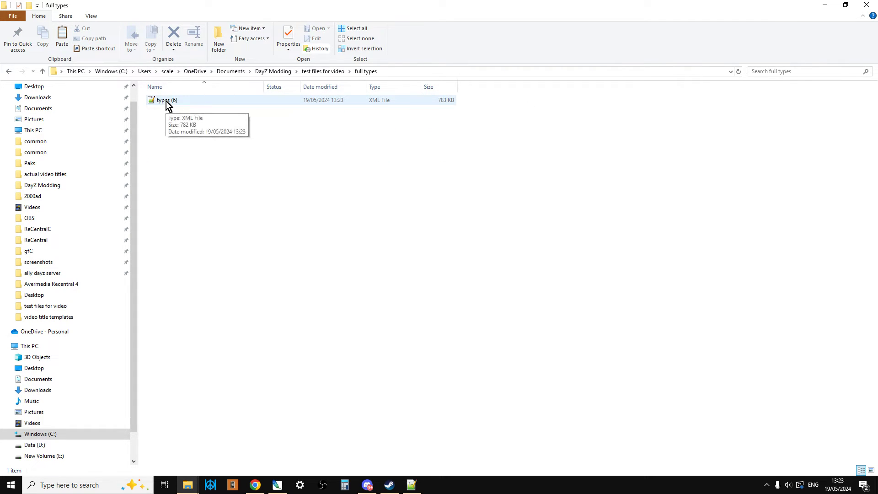
pyautogui.rightClick(162, 100)
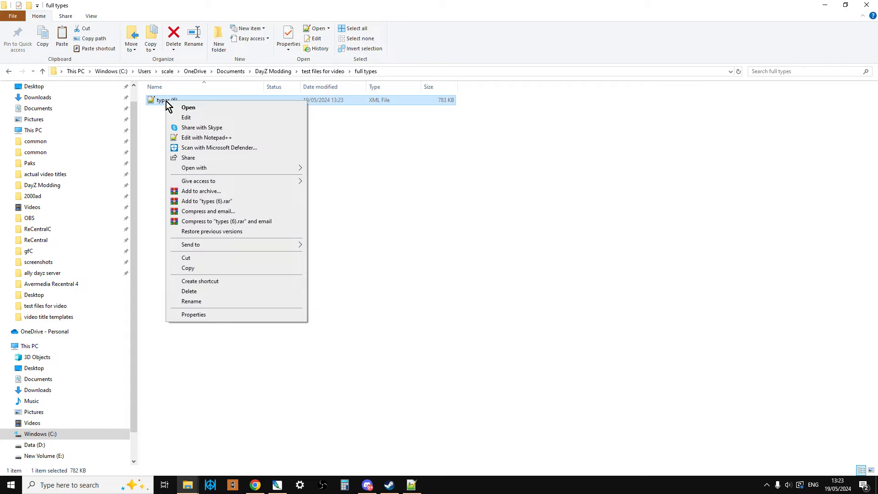
pyautogui.moveTo(206, 138)
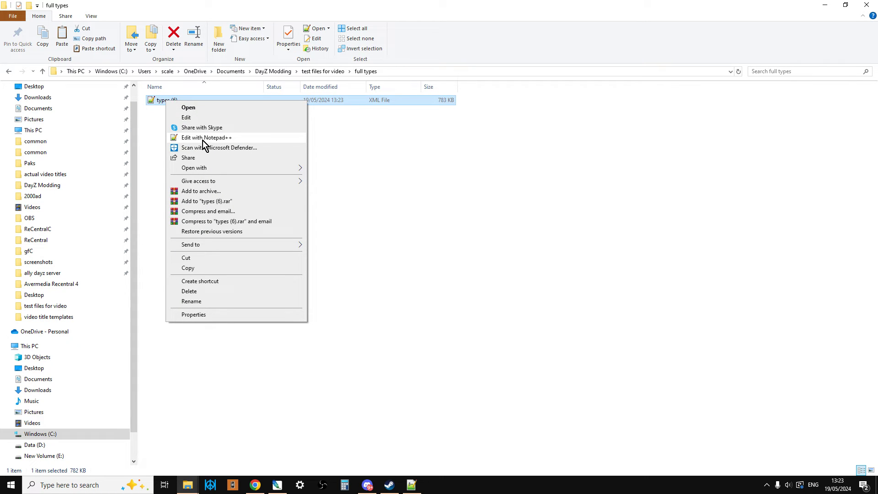
pyautogui.click(206, 138)
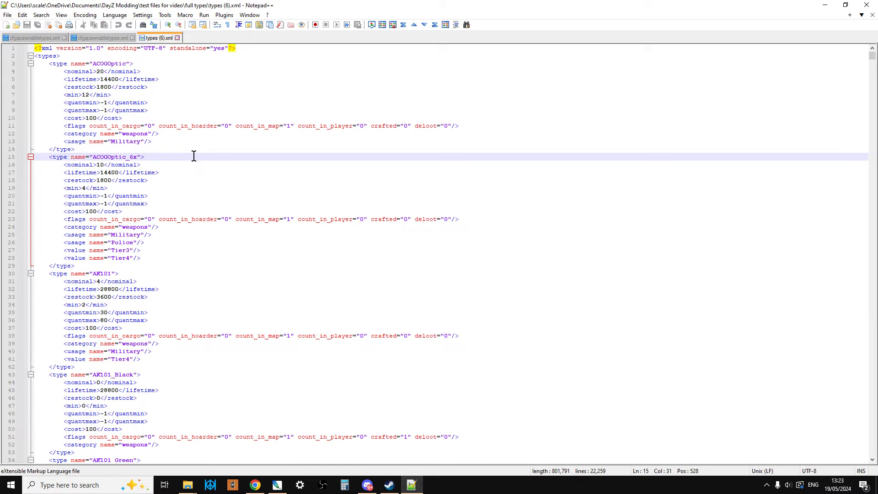
# Find All occurrences of <quantmin>20</quantmin> in types (6).xml, listing 19 hits
pyautogui.click(145, 156)
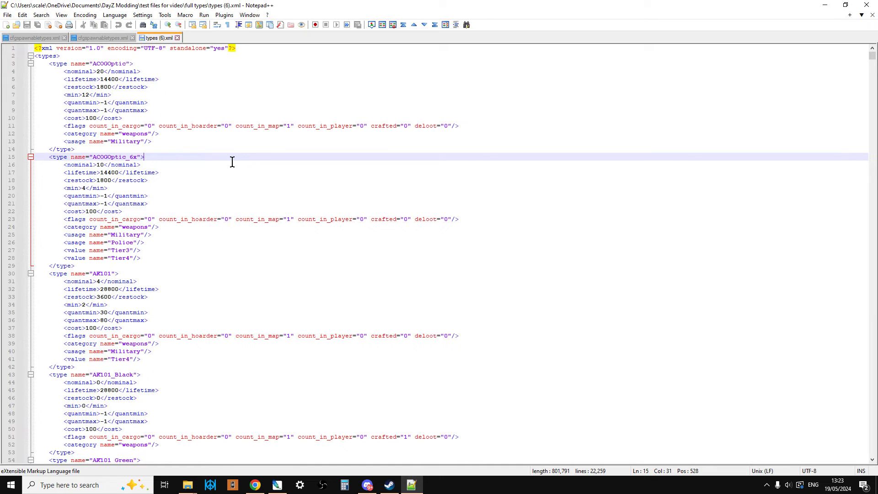
pyautogui.press('Ctrl+f')
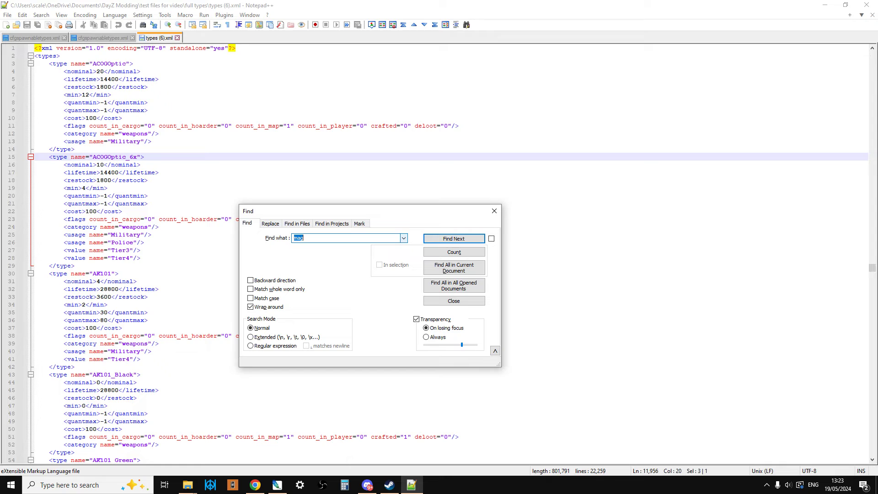
pyautogui.click(453, 237)
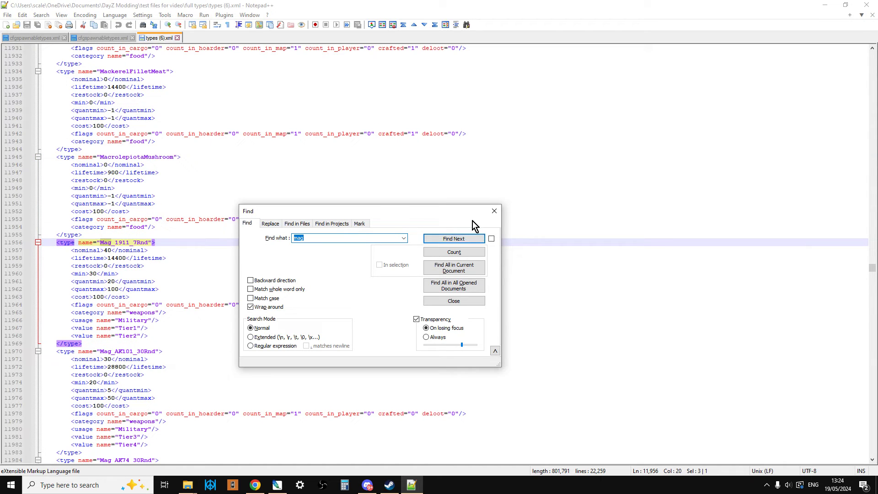
pyautogui.click(453, 301)
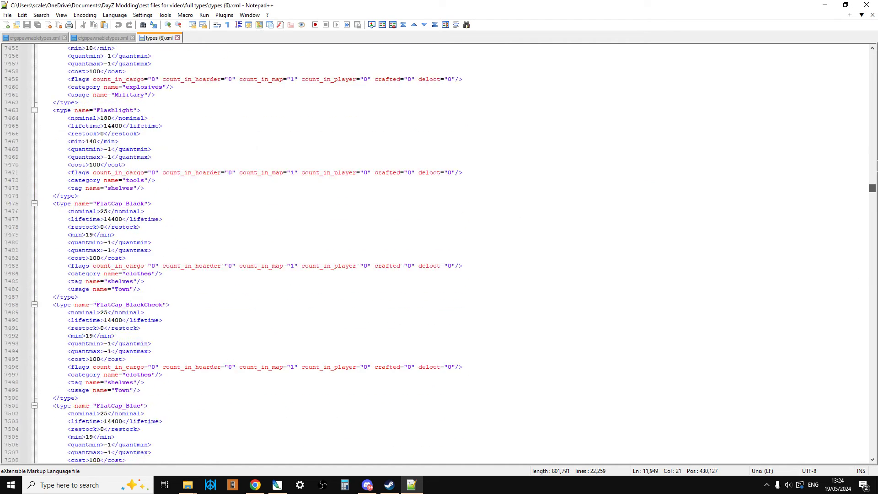
pyautogui.press('ctrl+f')
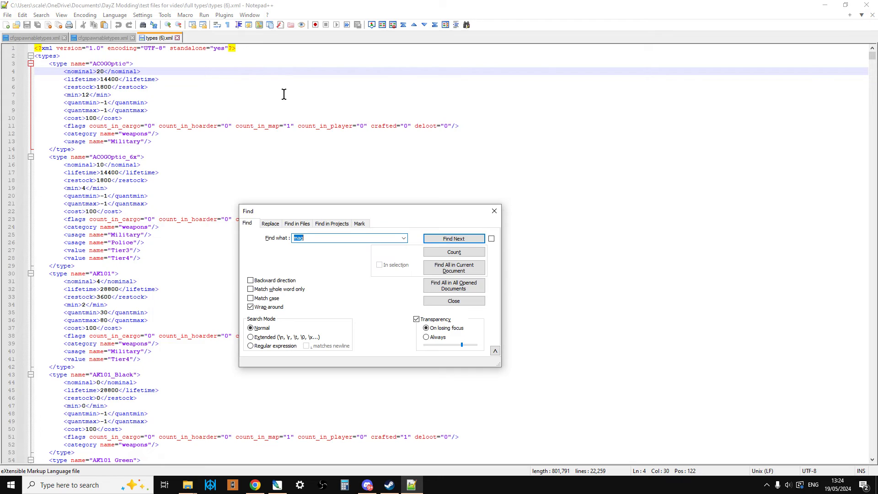
pyautogui.write('<quantmin>20</quantmin>')
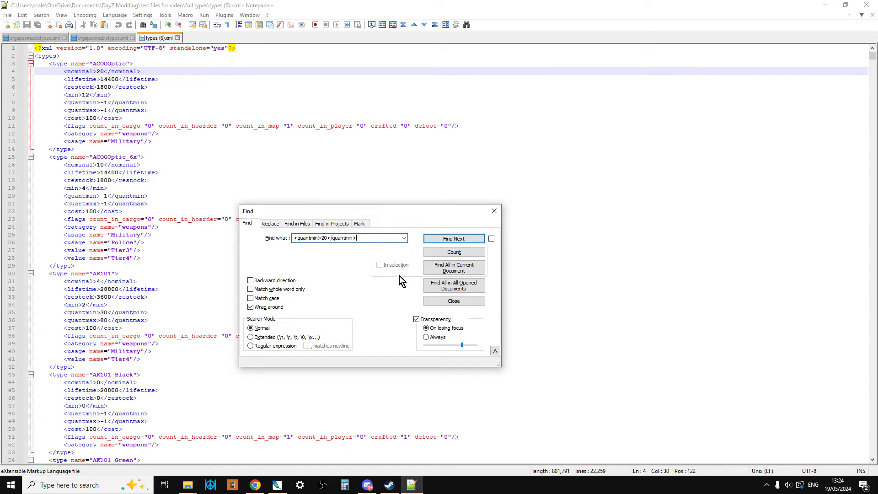
pyautogui.click(453, 267)
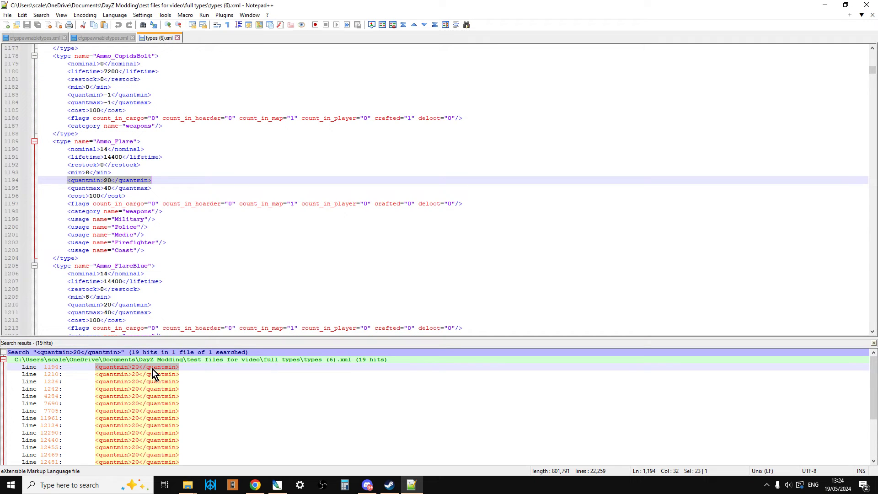
pyautogui.moveTo(152, 291)
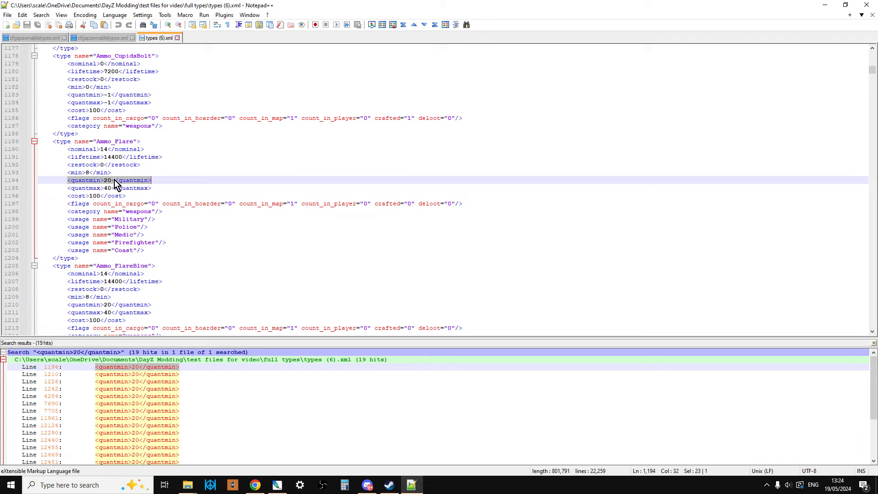
# Move from Ammo_Flare's hit down to CarBattery's quantmin 20 entry at line 4,284
pyautogui.click(78, 203)
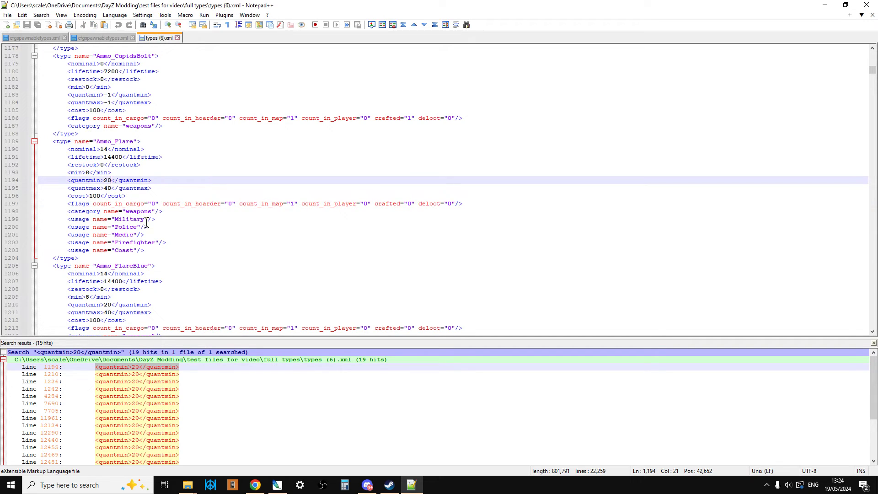
pyautogui.moveTo(206, 219)
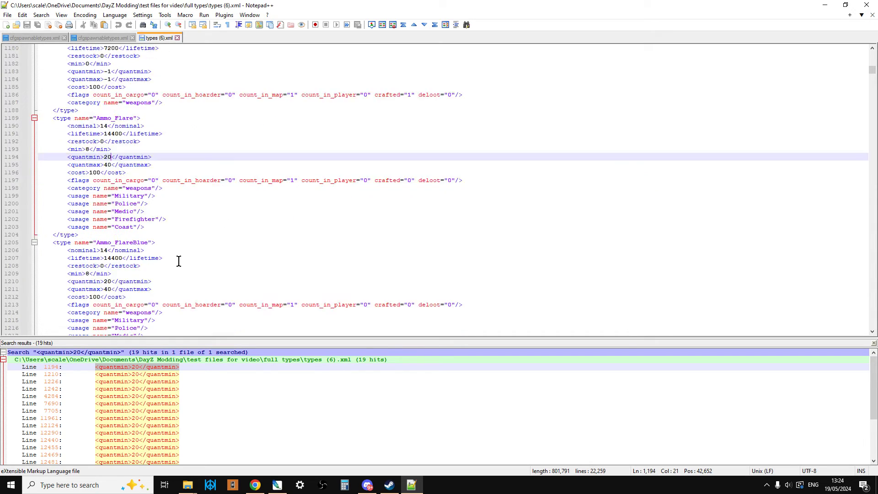
pyautogui.scroll(-3)
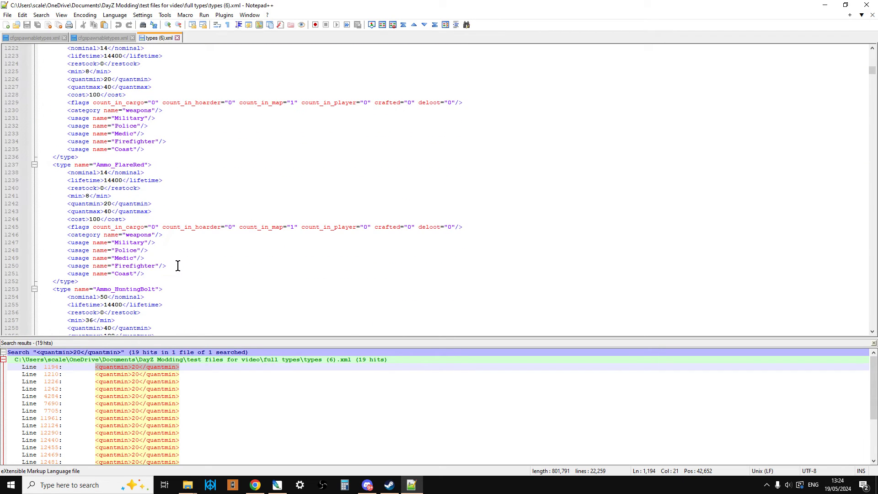
pyautogui.scroll(-3)
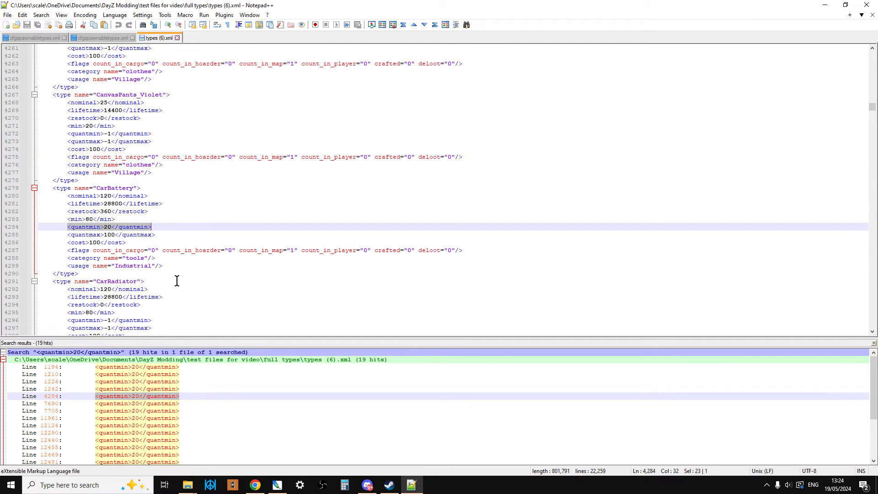
pyautogui.moveTo(117, 227)
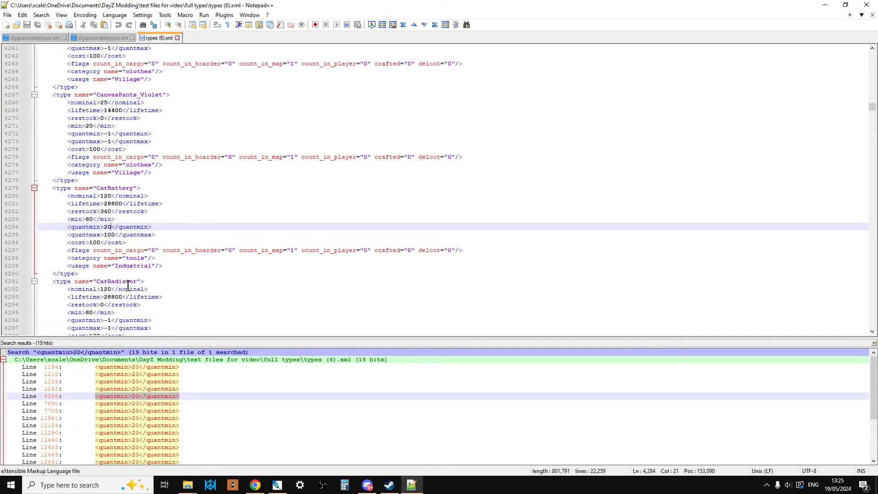
# Change quantmin from 20 to 99 for CarBattery, GasMask and GasMask_Filter
pyautogui.press('Backspace')
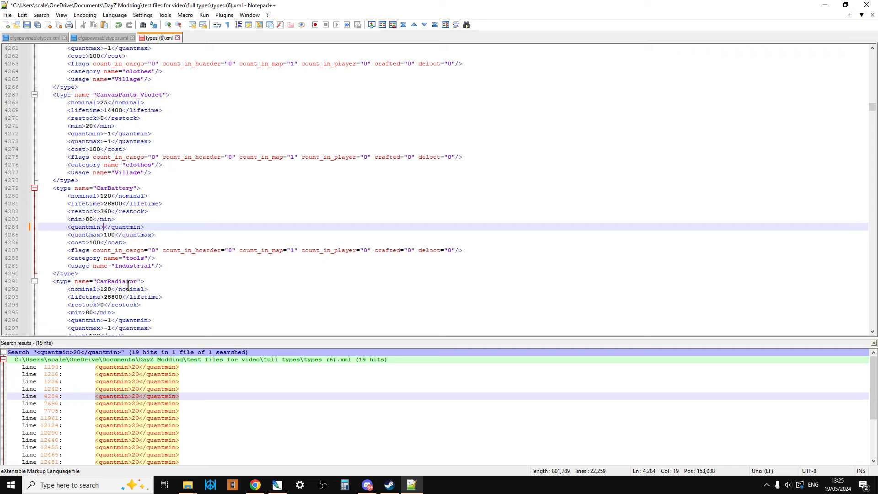
pyautogui.write('99')
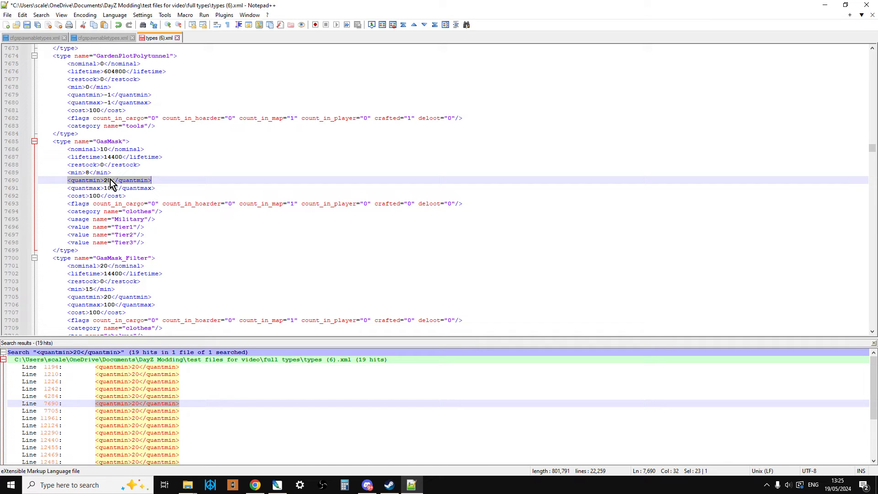
pyautogui.press('Delete')
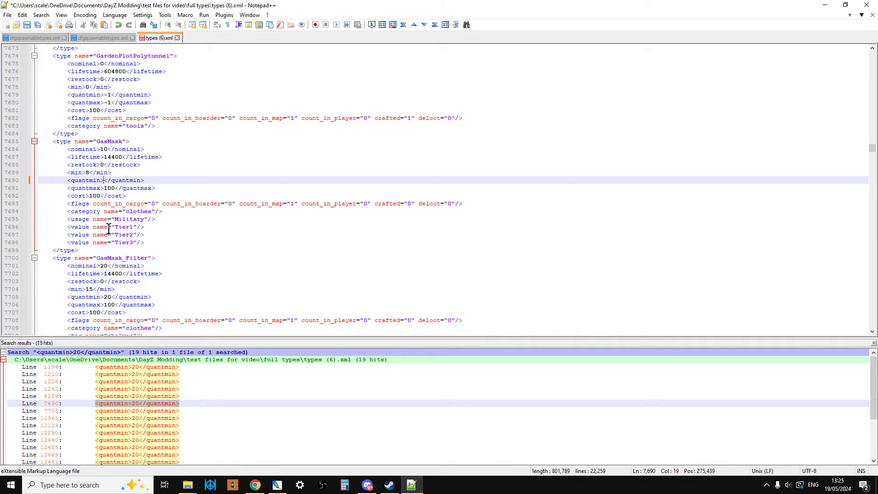
pyautogui.write('99')
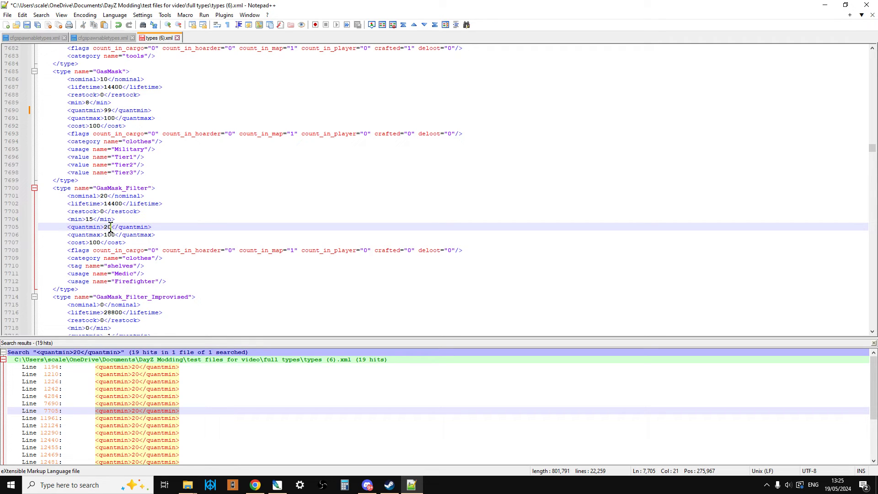
pyautogui.write('99')
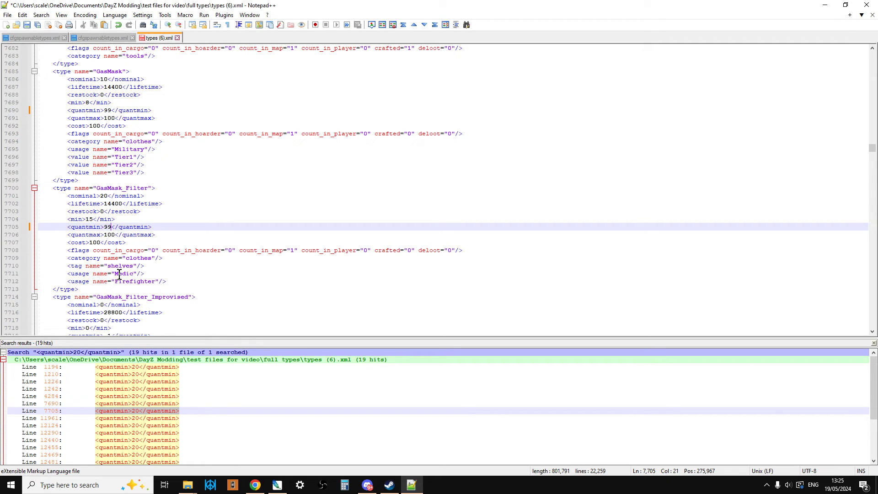
pyautogui.click(137, 418)
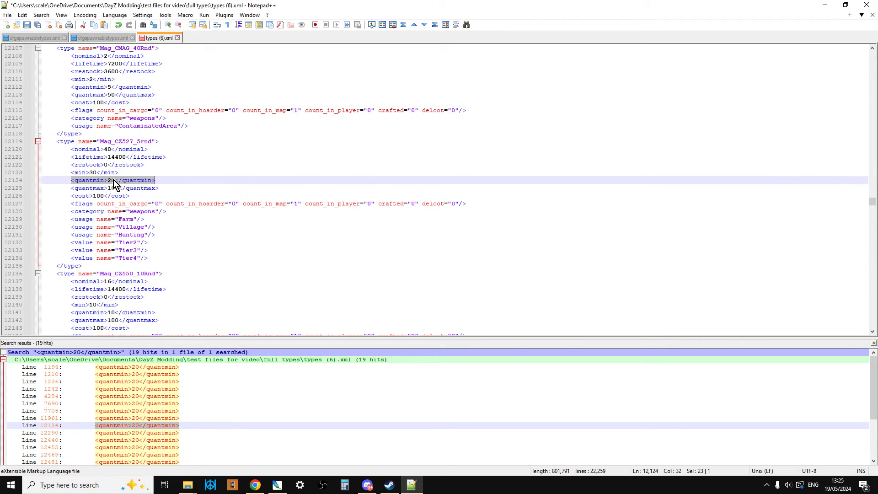
# Change Mag_CZ527_5rnd's quantmin from 20 to 99 and return to the file's start
pyautogui.press('Delete')
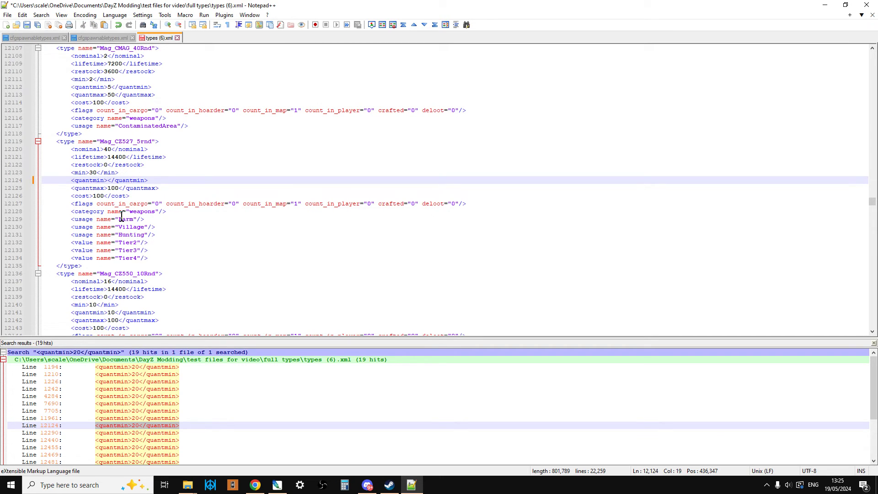
pyautogui.write('99')
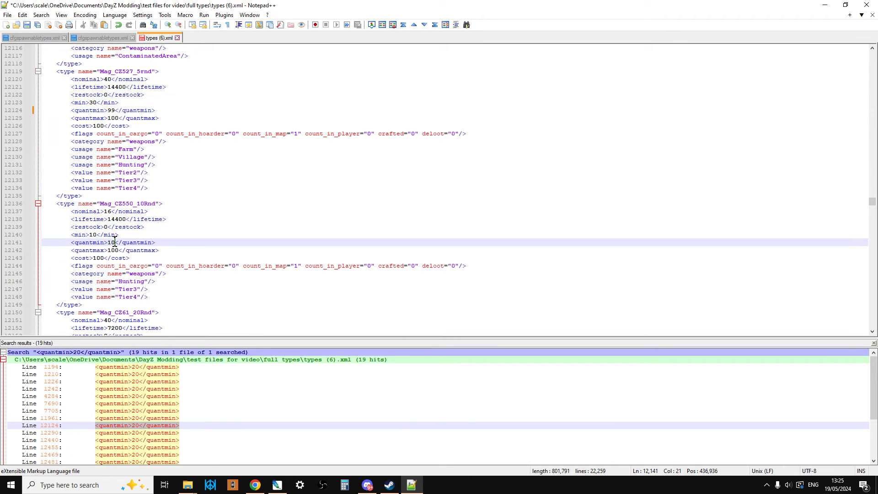
pyautogui.write('99')
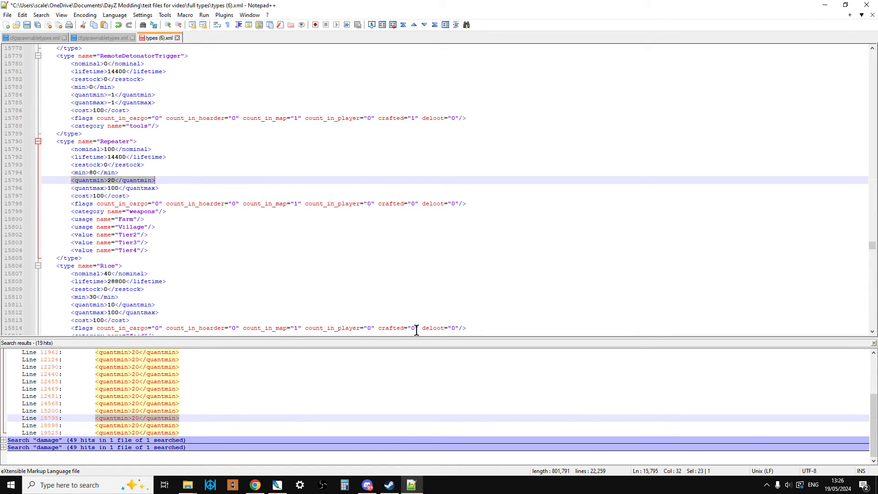
pyautogui.moveTo(257, 277)
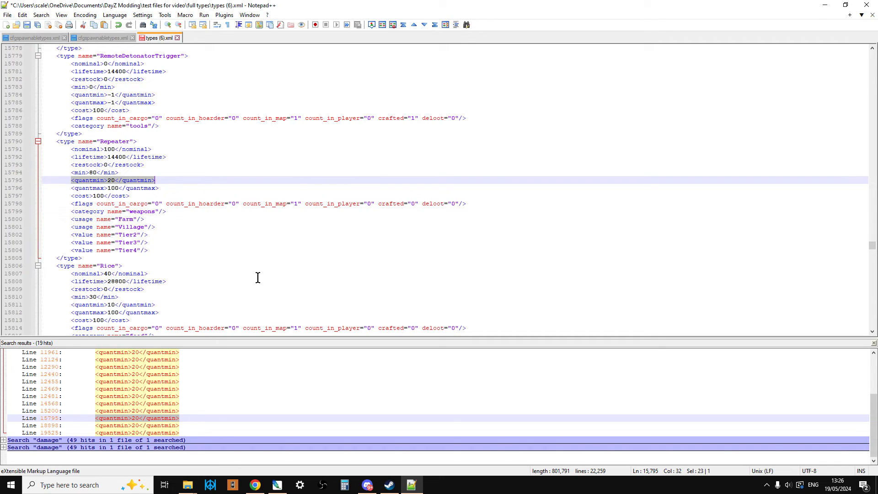
pyautogui.scroll(-3)
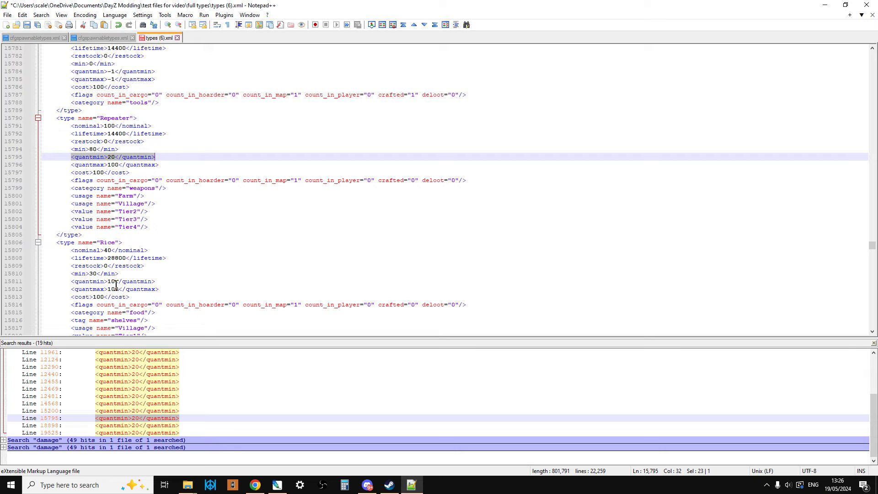
pyautogui.click(109, 281)
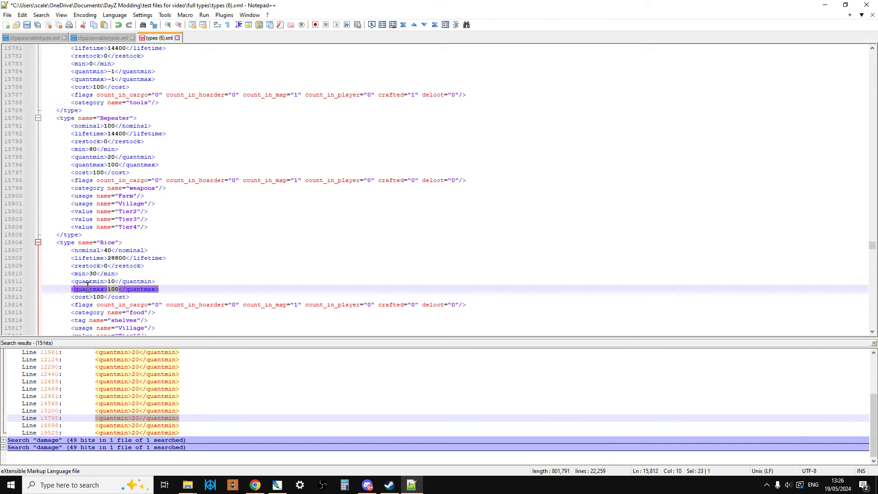
pyautogui.rightClick(86, 288)
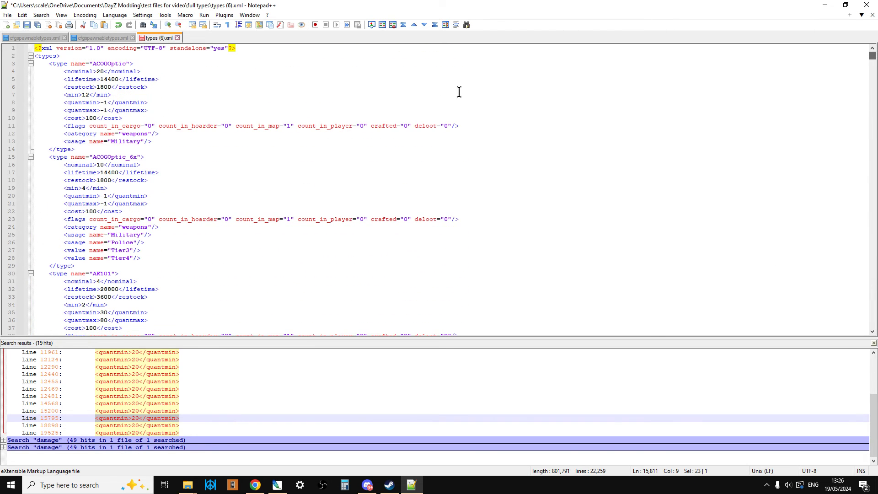
# Browse the 48 <quantmin>10</quantmin> hits, including PowderedMilk, and return to the file's top
pyautogui.press('ctrl+f')
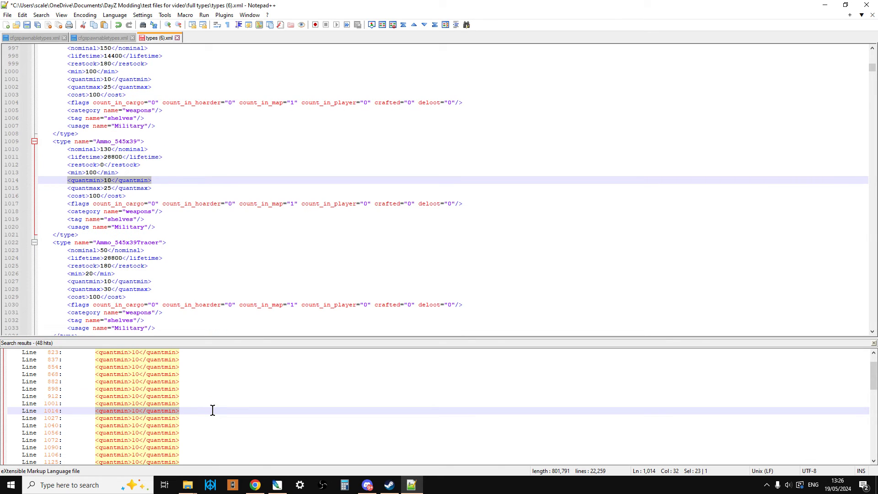
pyautogui.scroll(-3)
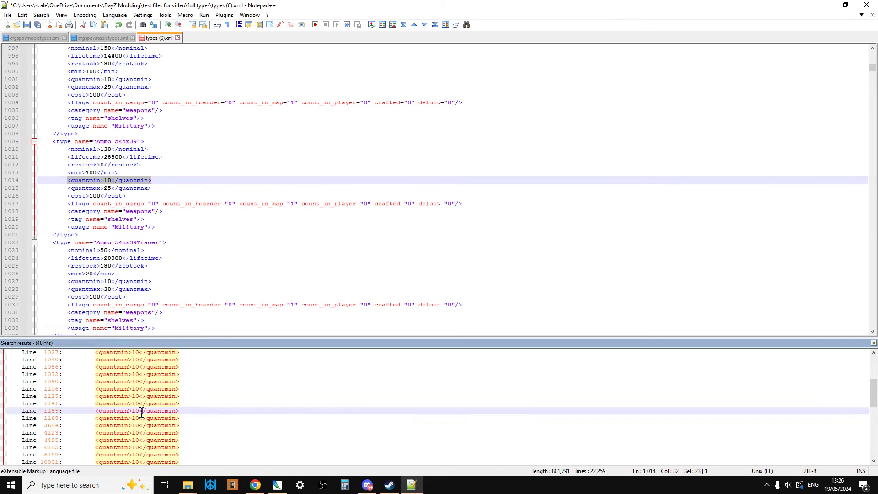
pyautogui.click(137, 425)
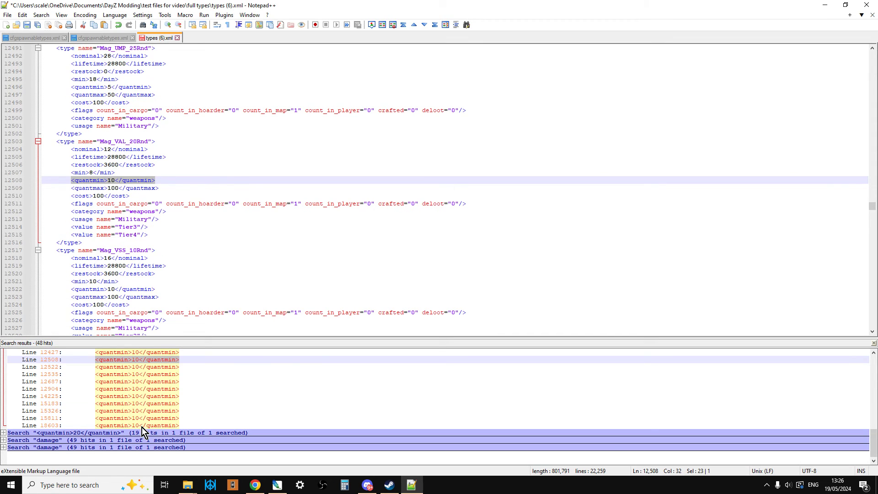
pyautogui.click(137, 404)
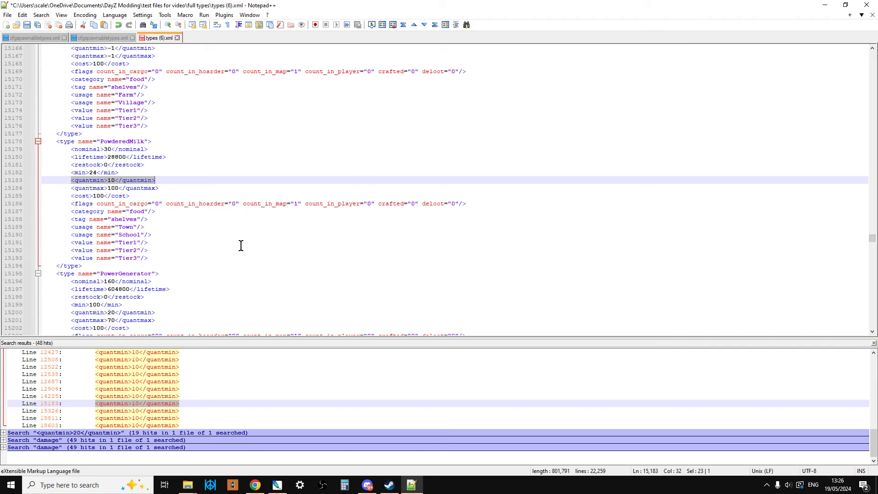
pyautogui.press('ctrl+Home')
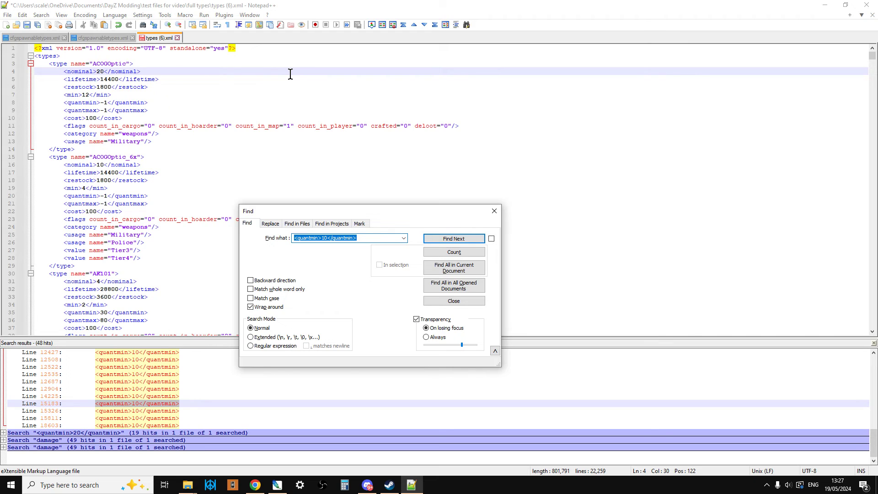
# Find CanisterGasoline and TetracyclineAntibiotics and set their quantmin to 99 and quantmax to 100
pyautogui.write('gasoline')
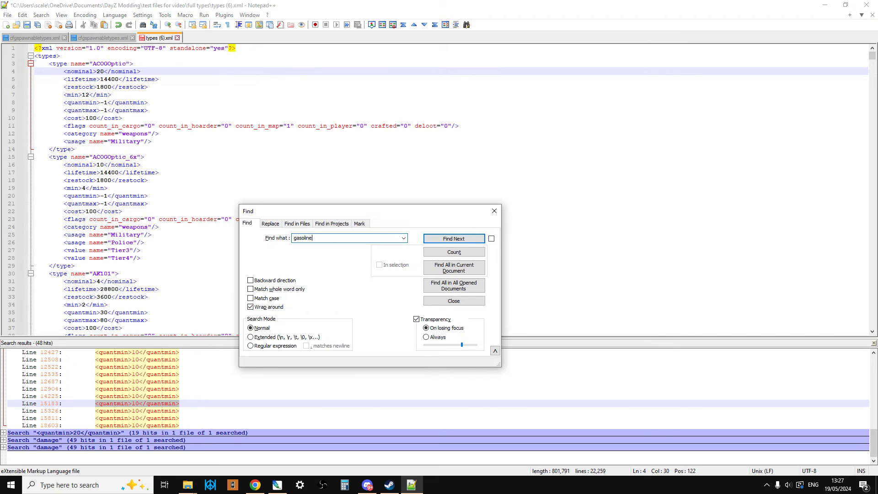
pyautogui.click(453, 238)
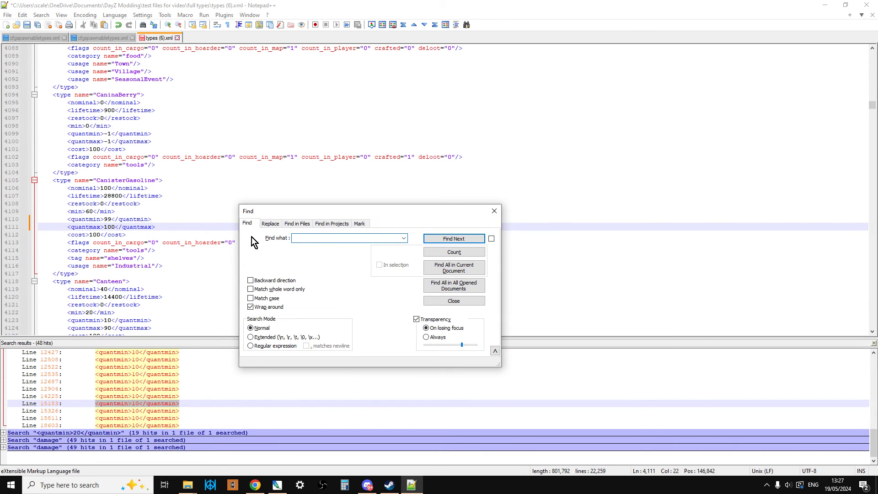
pyautogui.write('tetra')
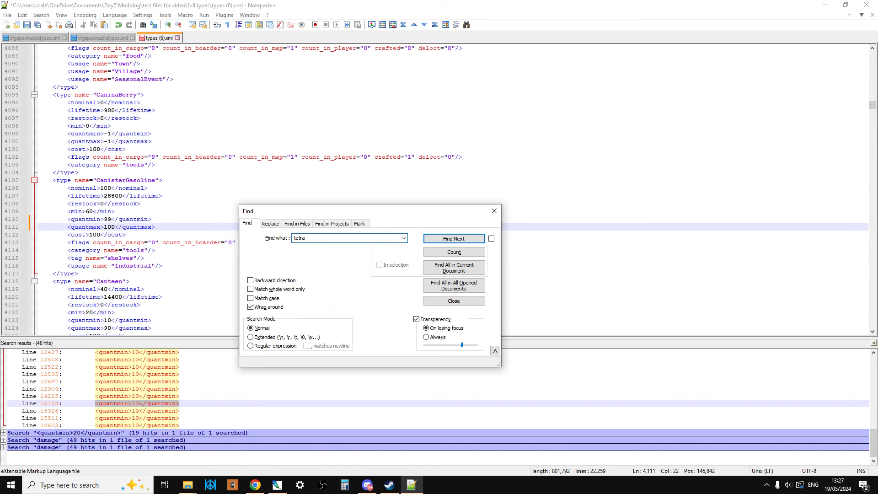
pyautogui.click(453, 239)
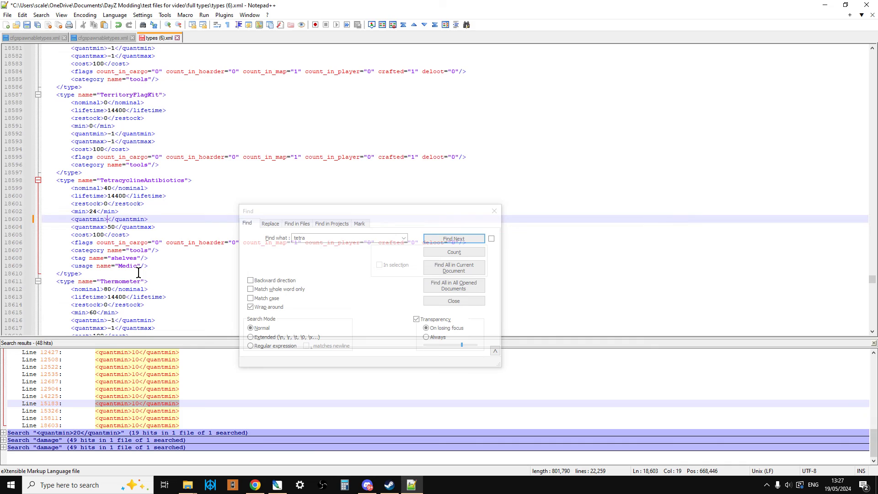
pyautogui.write('99')
pyautogui.click(113, 227)
pyautogui.write('10')
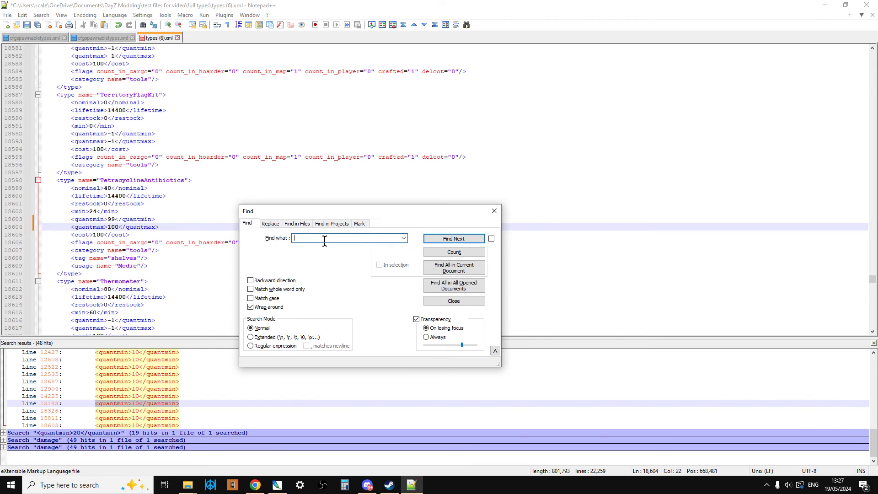
# Find PurificationTablets, set quantmin 99 and quantmax 100, and close the Find dialog
pyautogui.write('puri')
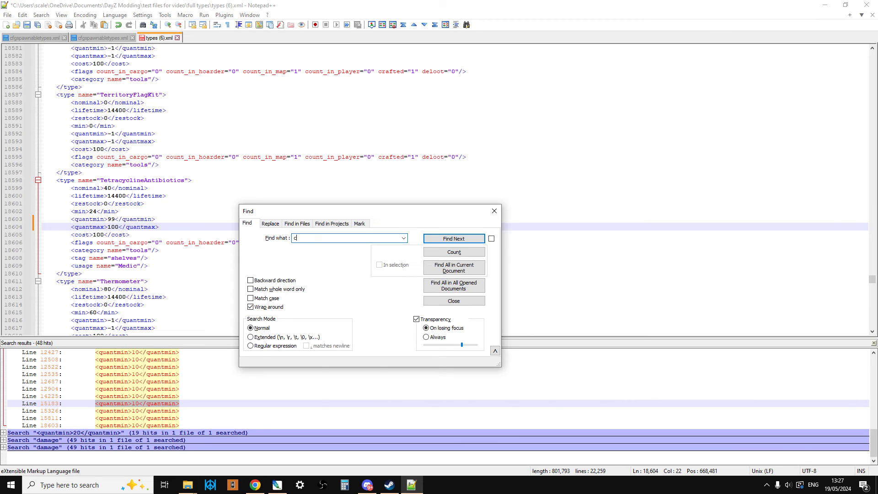
pyautogui.write('hlorine')
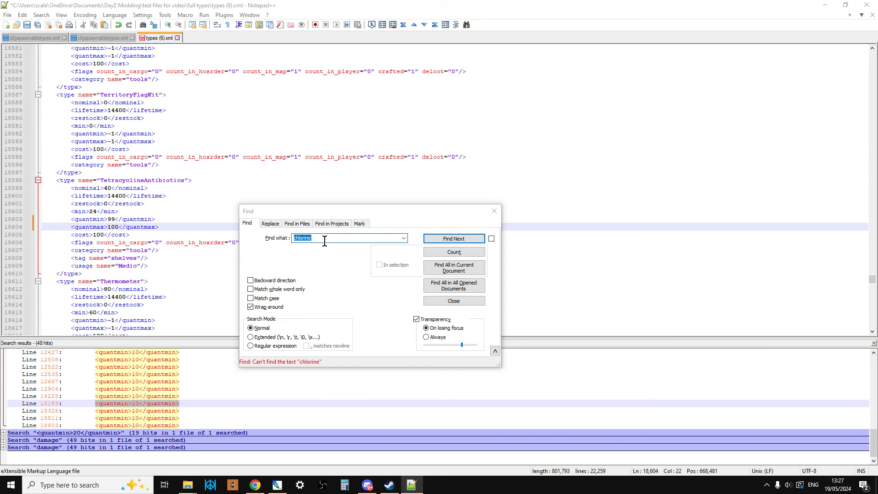
pyautogui.write('purific')
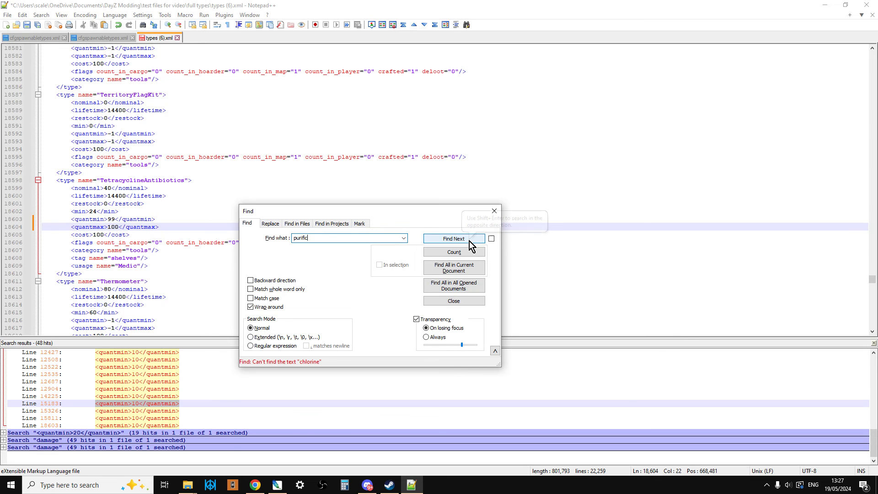
pyautogui.click(453, 239)
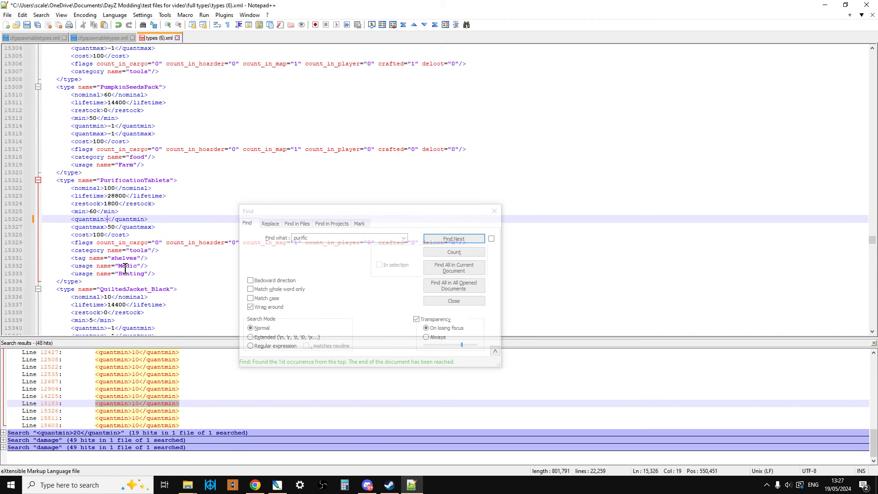
pyautogui.write('99')
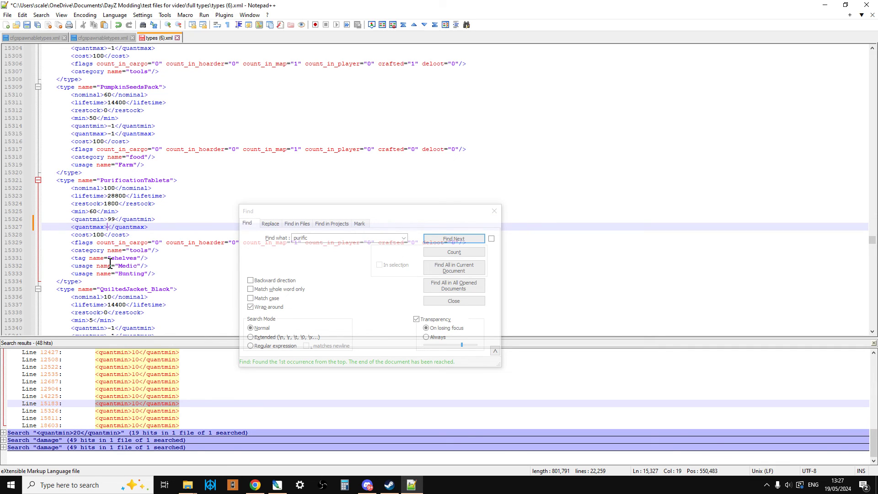
pyautogui.write('100')
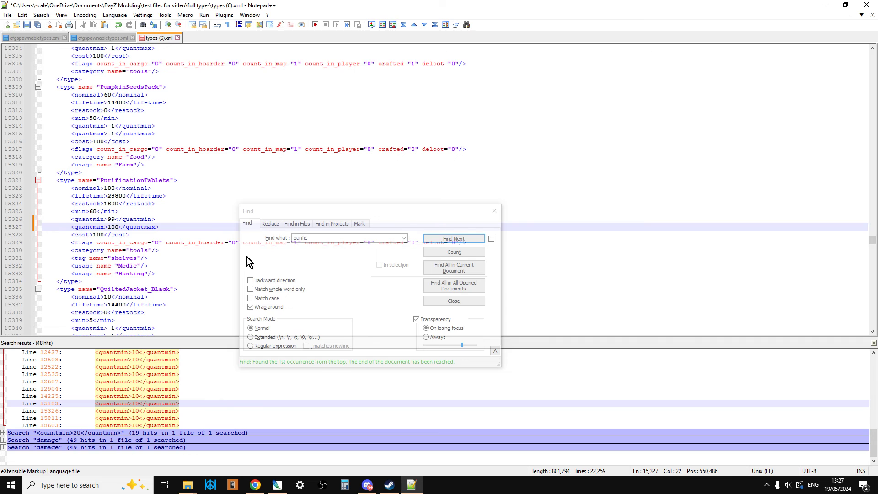
pyautogui.click(453, 301)
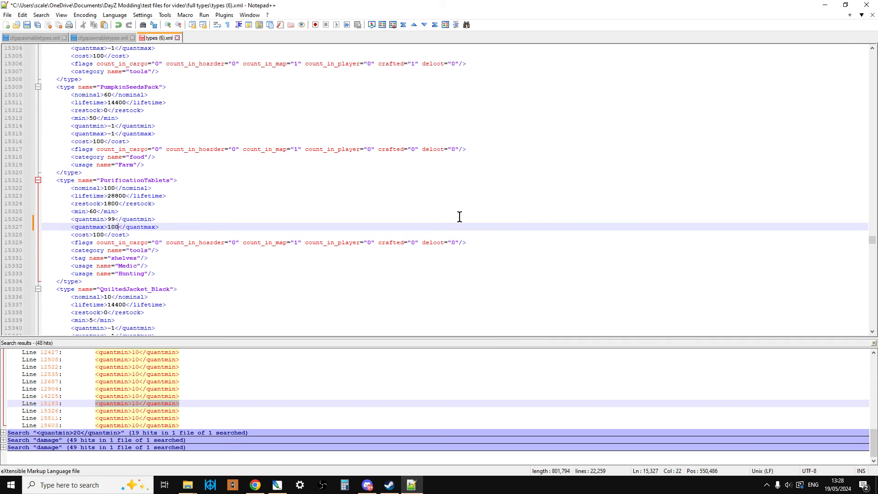
pyautogui.moveTo(411, 219)
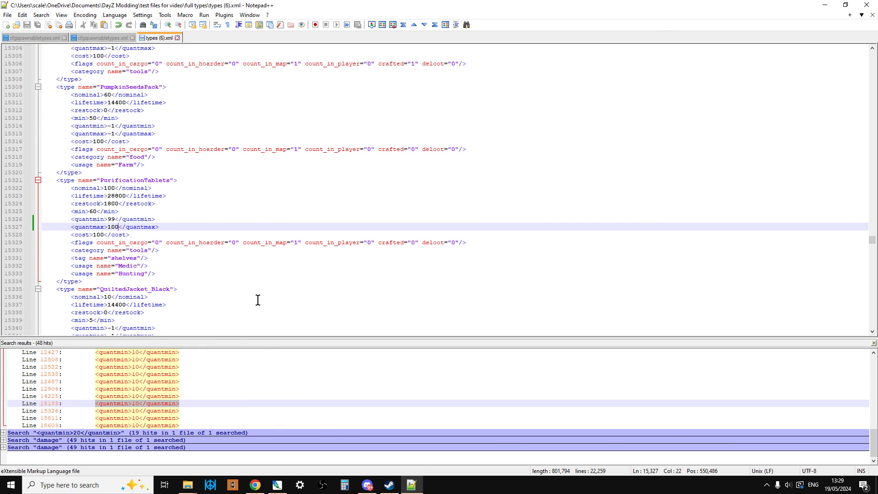
pyautogui.moveTo(187, 484)
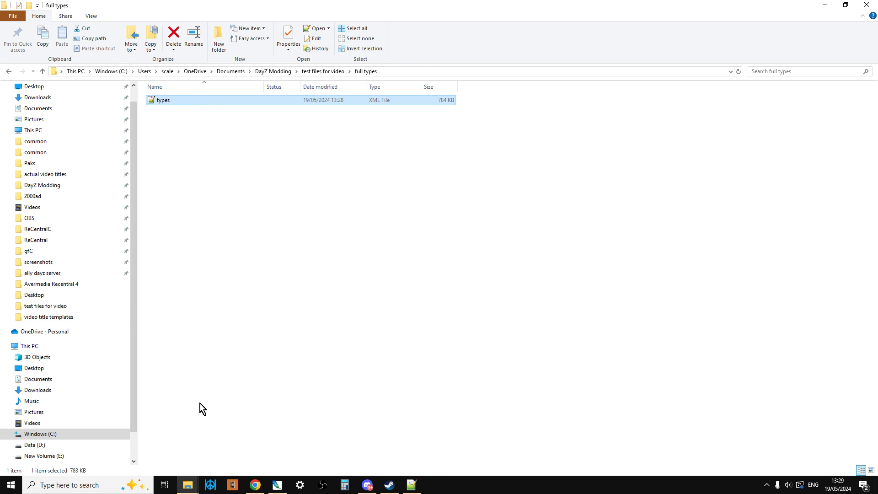
# Upload the edited types.xml to xmlvalidation.com and validate it, getting 'No errors were found'
pyautogui.click(254, 485)
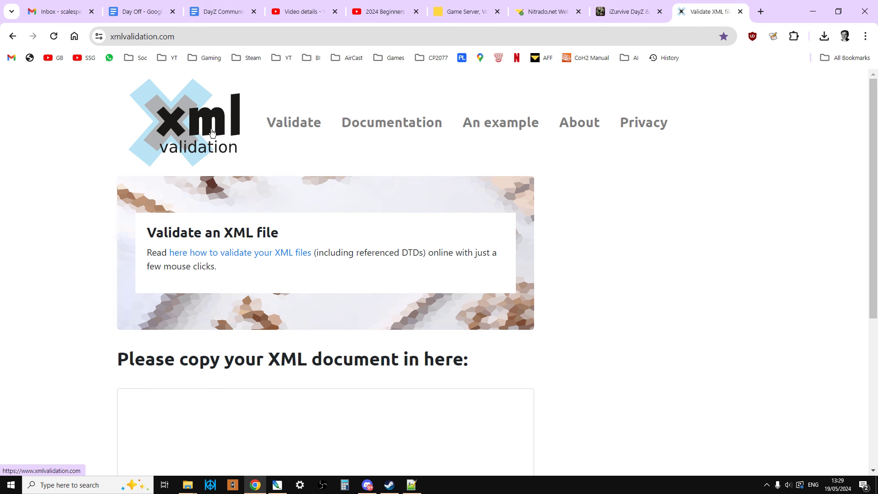
pyautogui.scroll(-3)
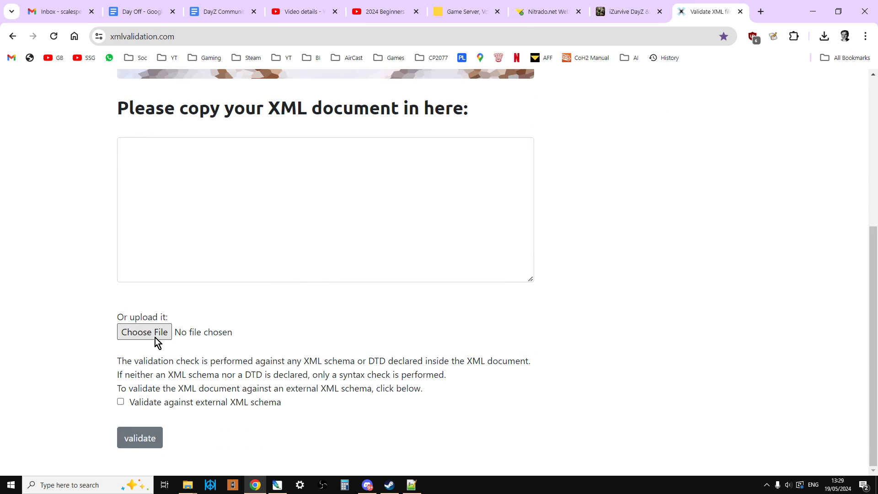
pyautogui.click(144, 332)
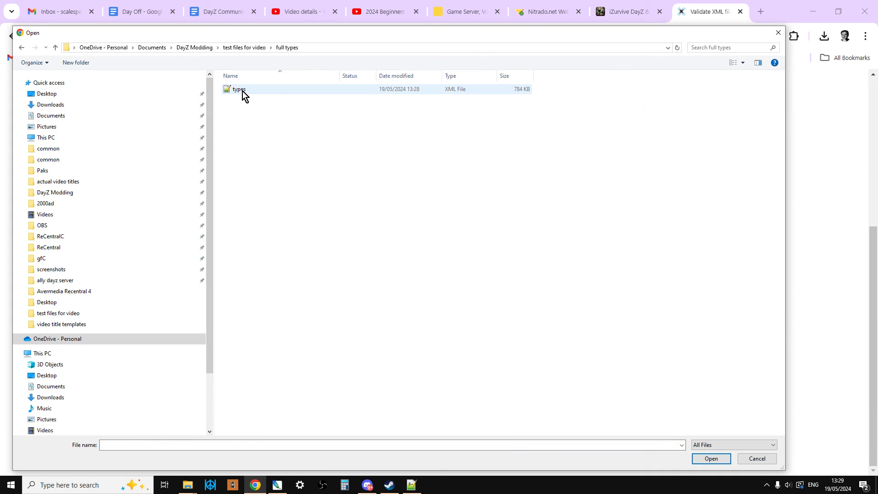
pyautogui.click(710, 458)
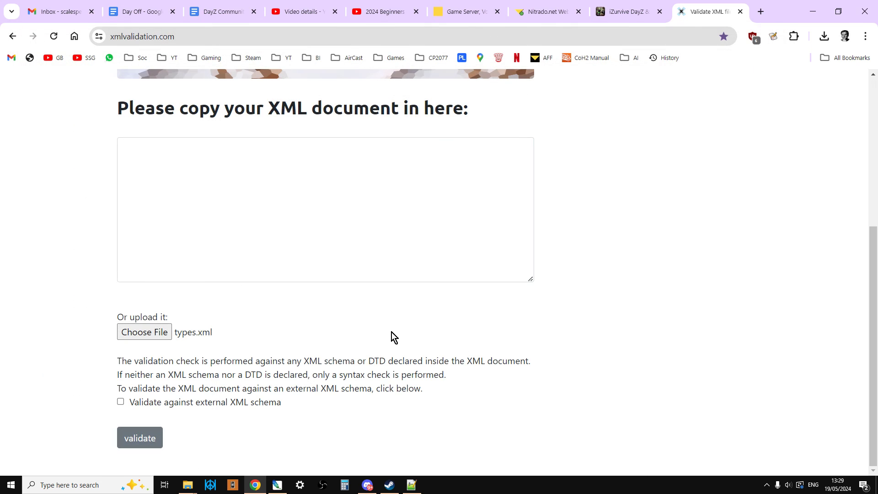
pyautogui.click(140, 437)
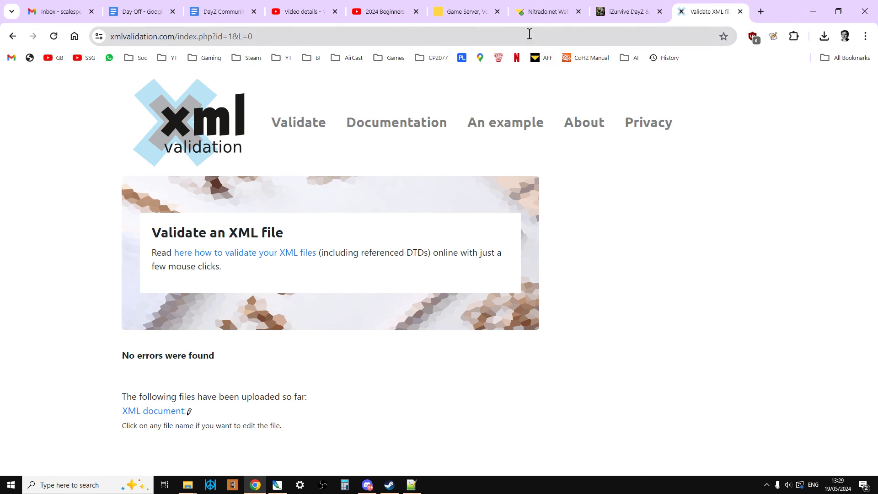
# Upload the edited types.xml into the Nitrado db folder, then confirm a DayZ server restart
pyautogui.click(546, 11)
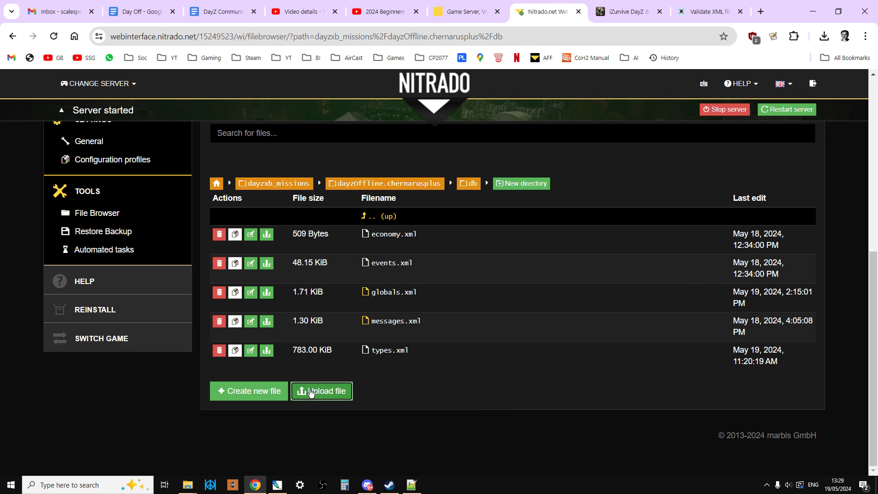
pyautogui.click(321, 390)
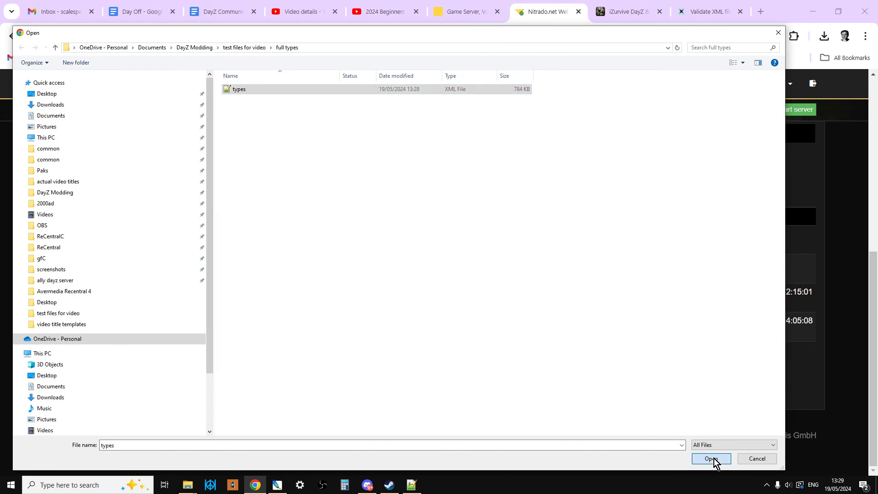
pyautogui.click(711, 458)
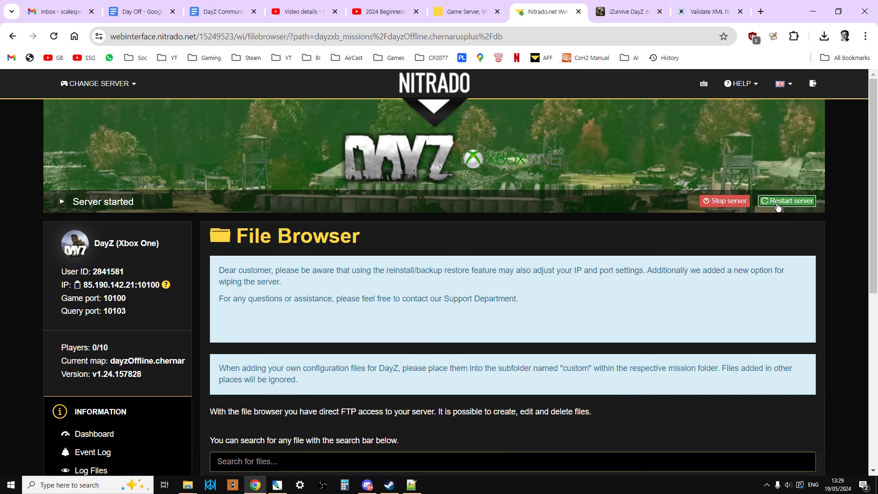
pyautogui.click(786, 200)
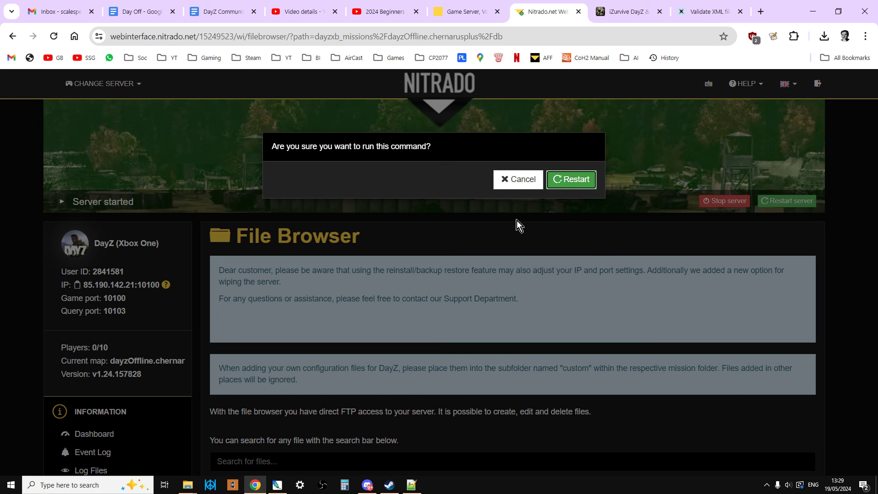
pyautogui.click(570, 179)
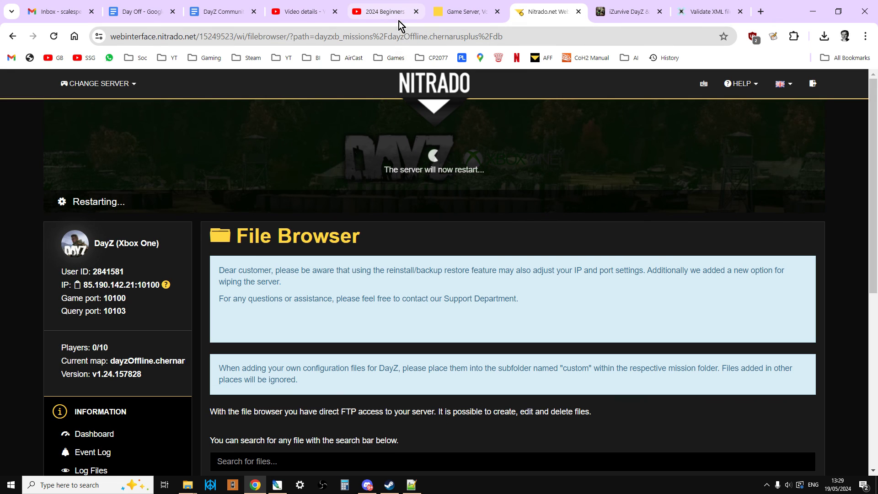